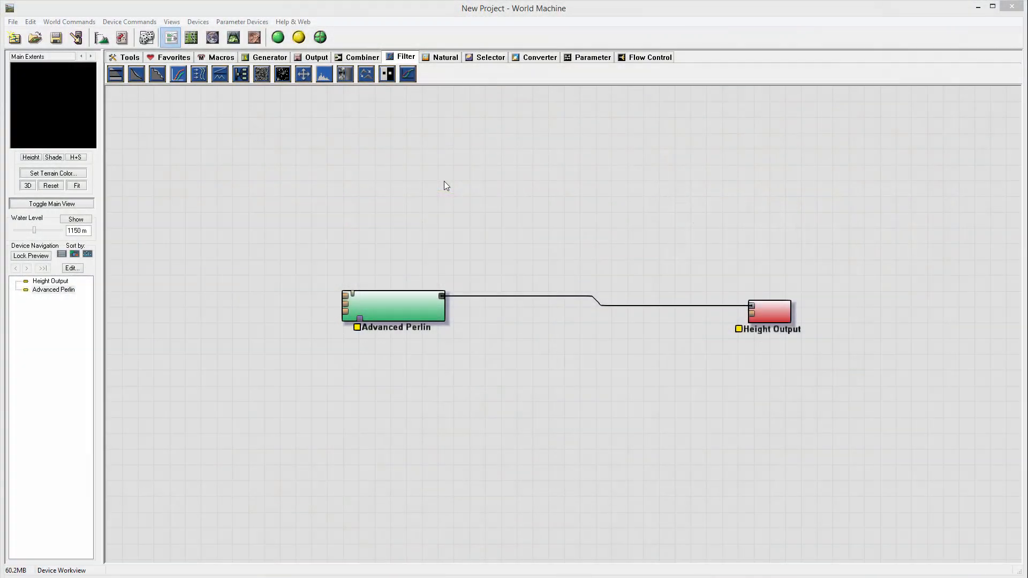
mouse_move(412, 204)
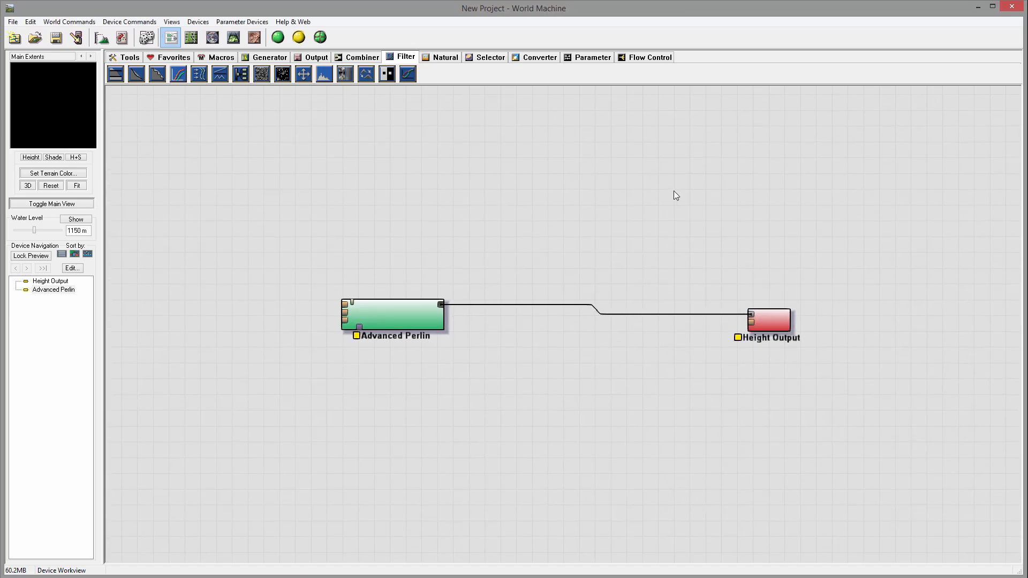
mouse_move(591, 143)
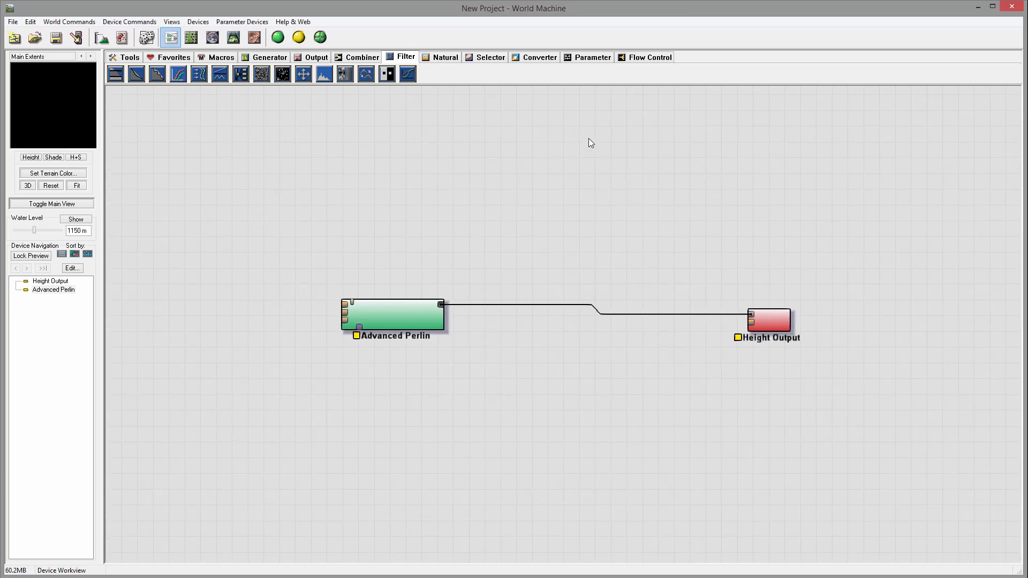
mouse_move(587, 171)
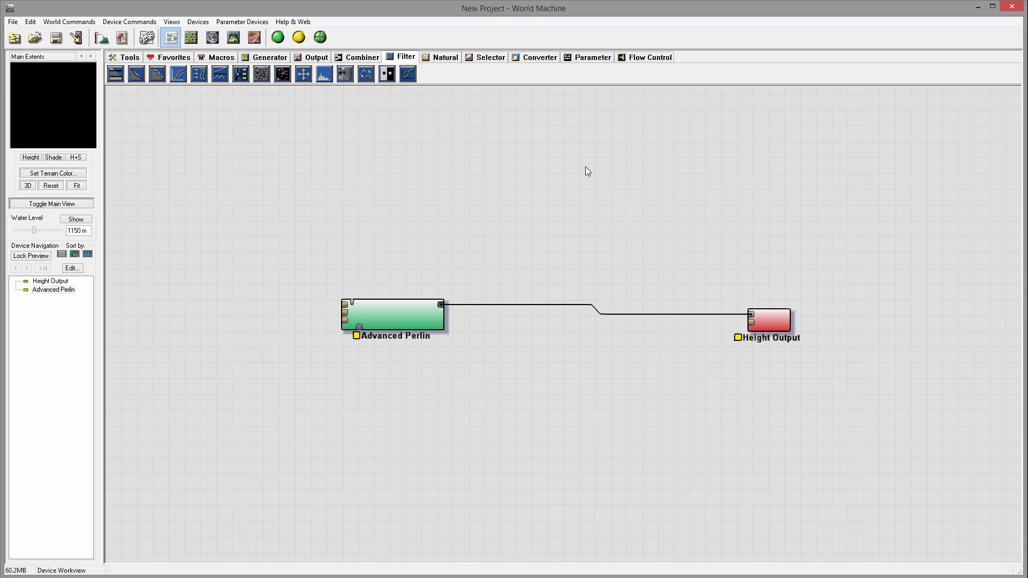
mouse_move(264, 91)
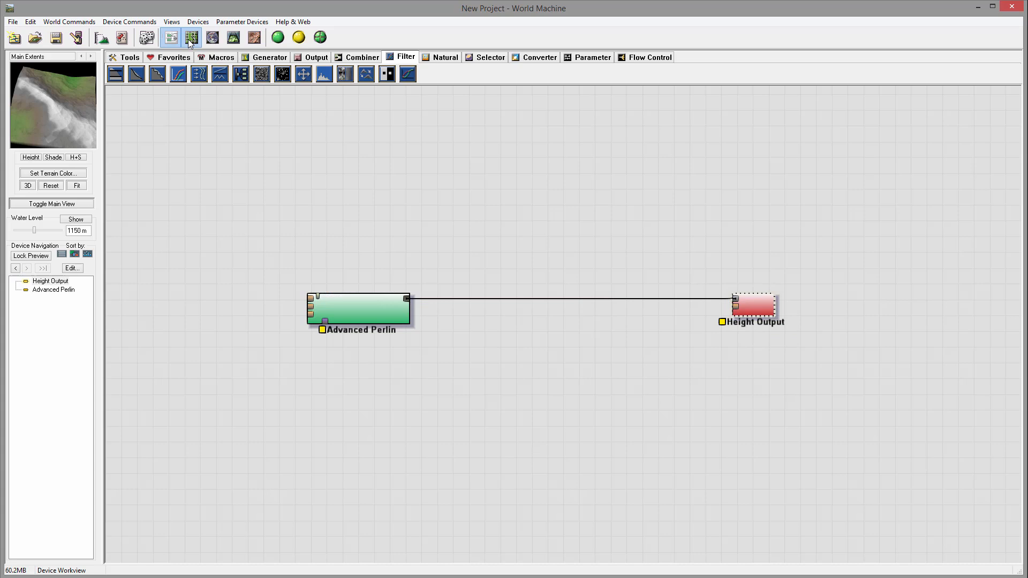
Adjust the main render extents in Layout View and create a new layout for shapes
left_click(191, 37)
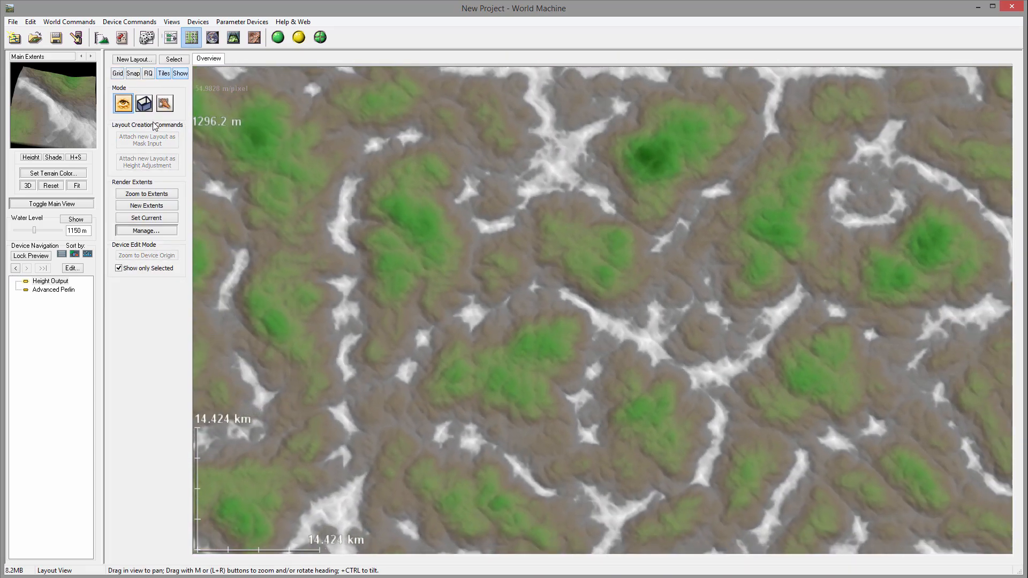
left_click(144, 104)
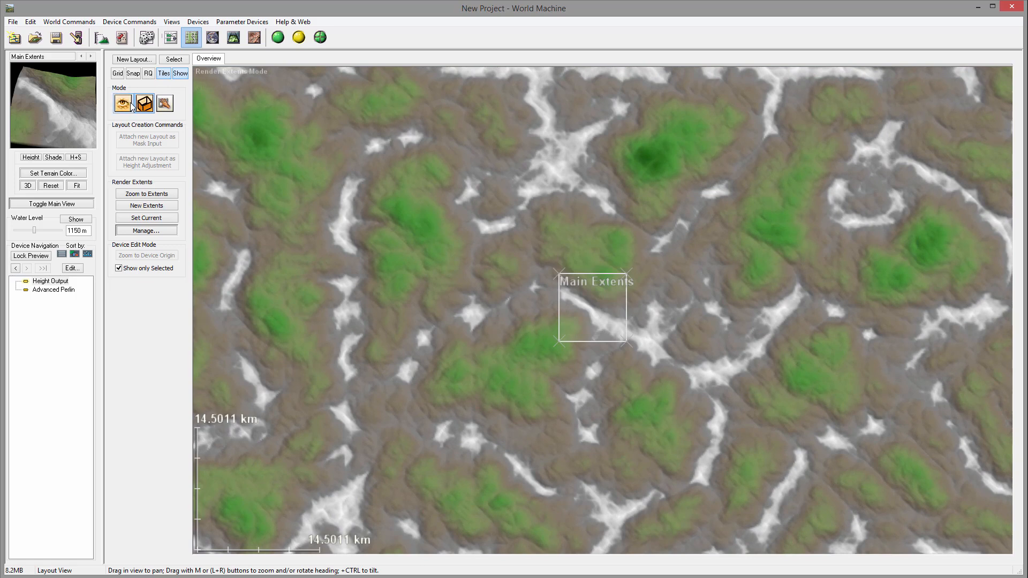
left_click(145, 104)
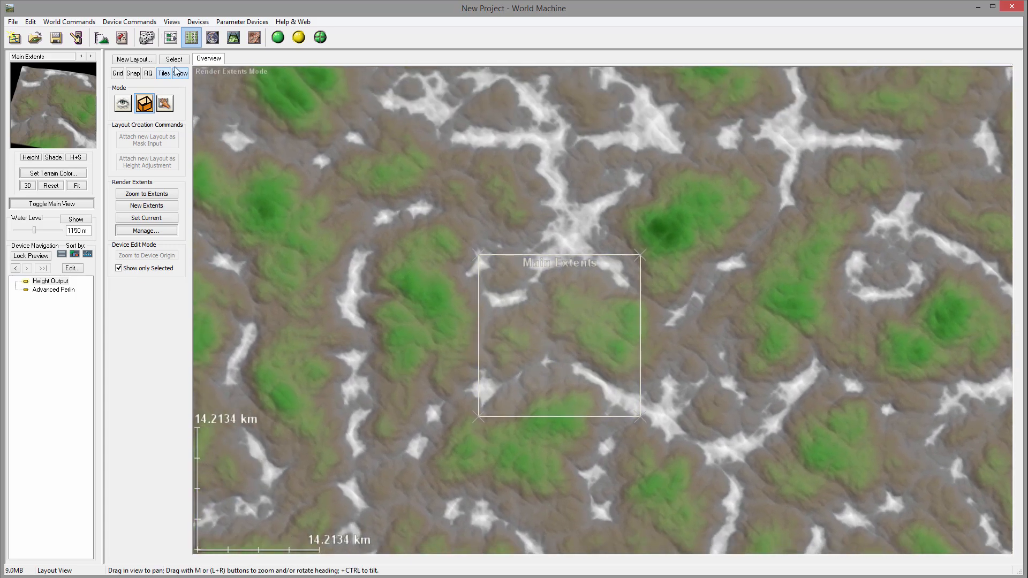
left_click(133, 59)
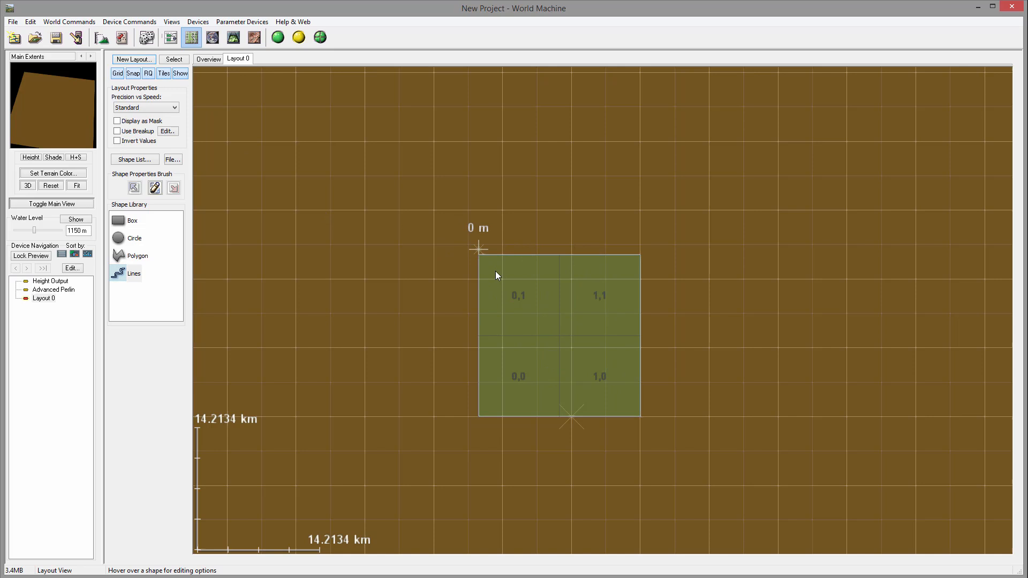
mouse_move(457, 247)
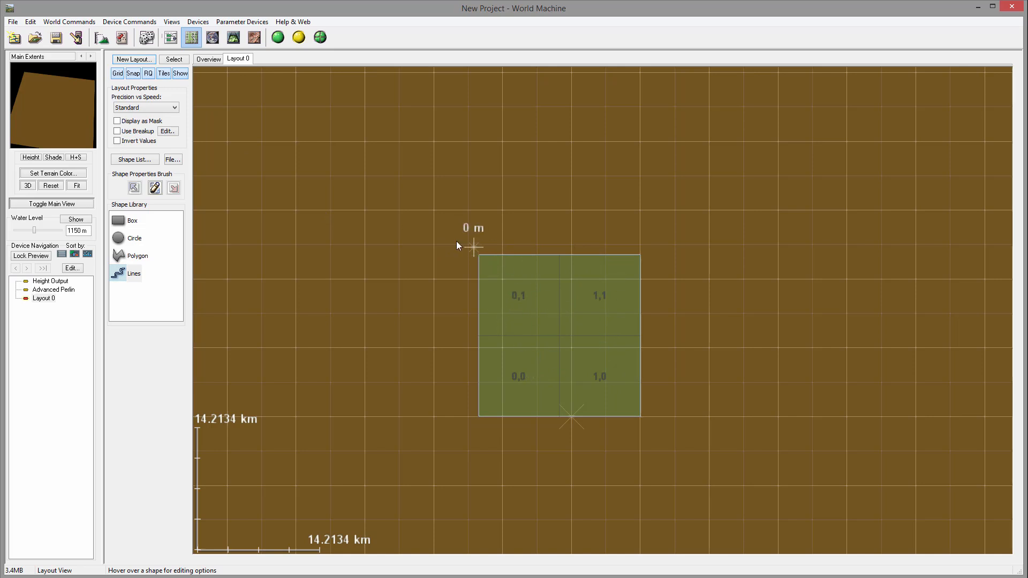
mouse_move(508, 269)
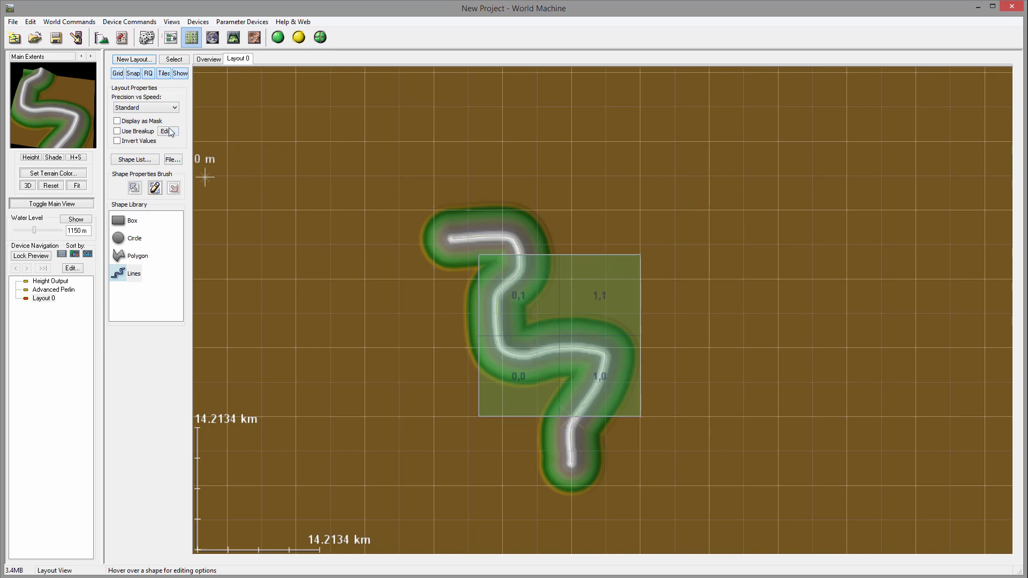
Enable breakup roughening on the winding line shape and show its shape properties
left_click(118, 130)
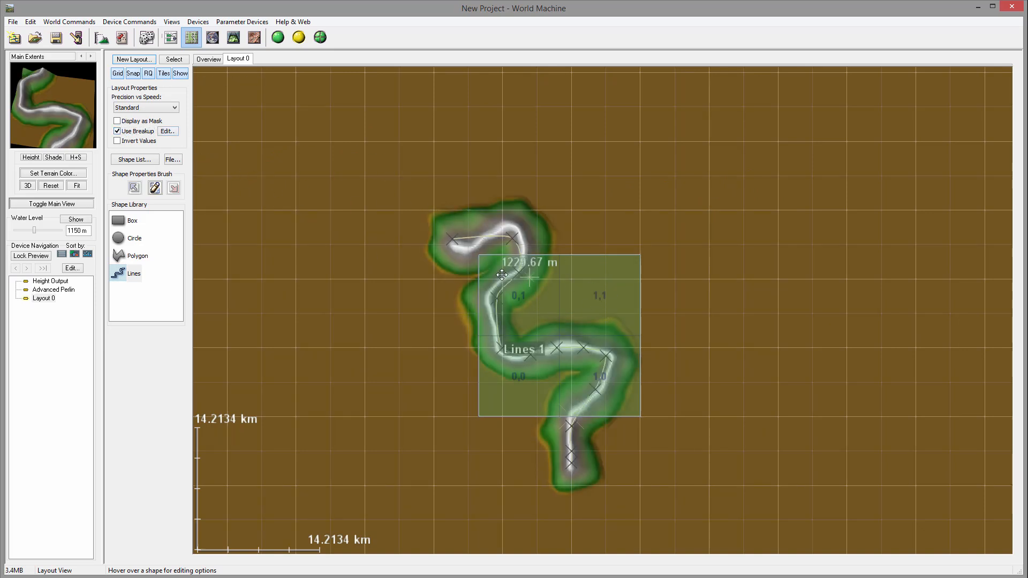
mouse_move(602, 395)
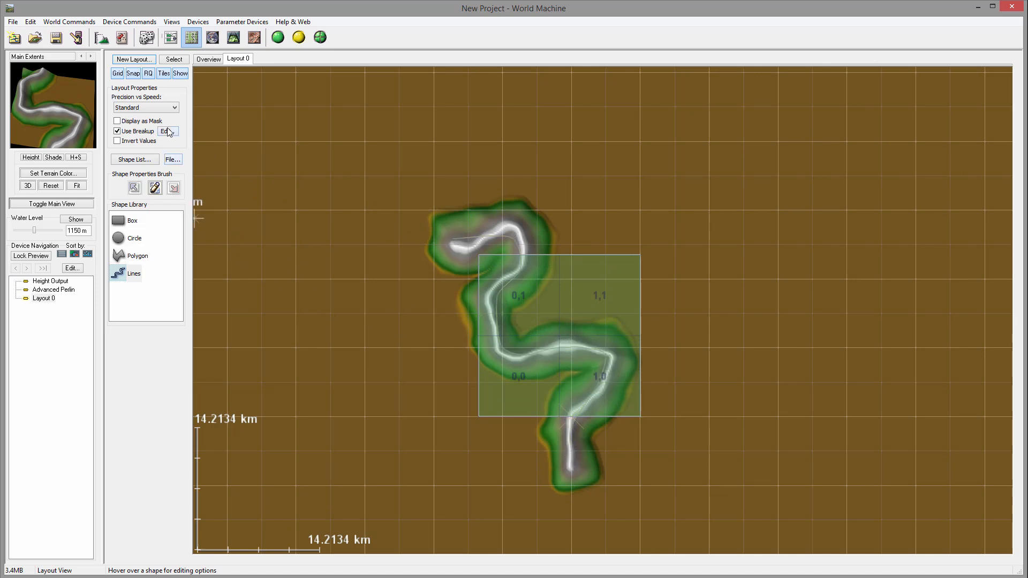
left_click(172, 160)
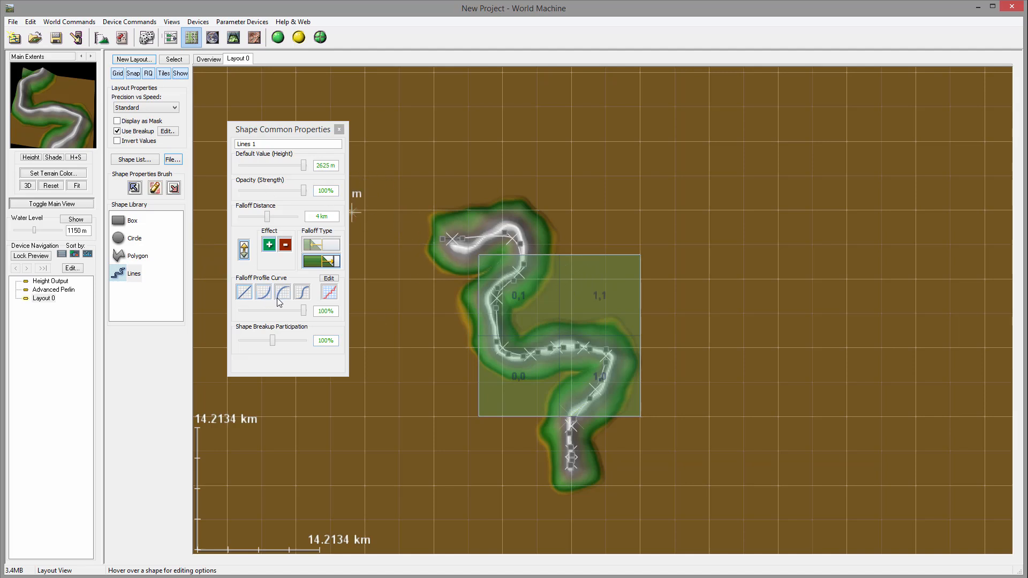
Keep the original falloff profile and narrow the line's falloff distance to about 2.2 km
left_click(265, 291)
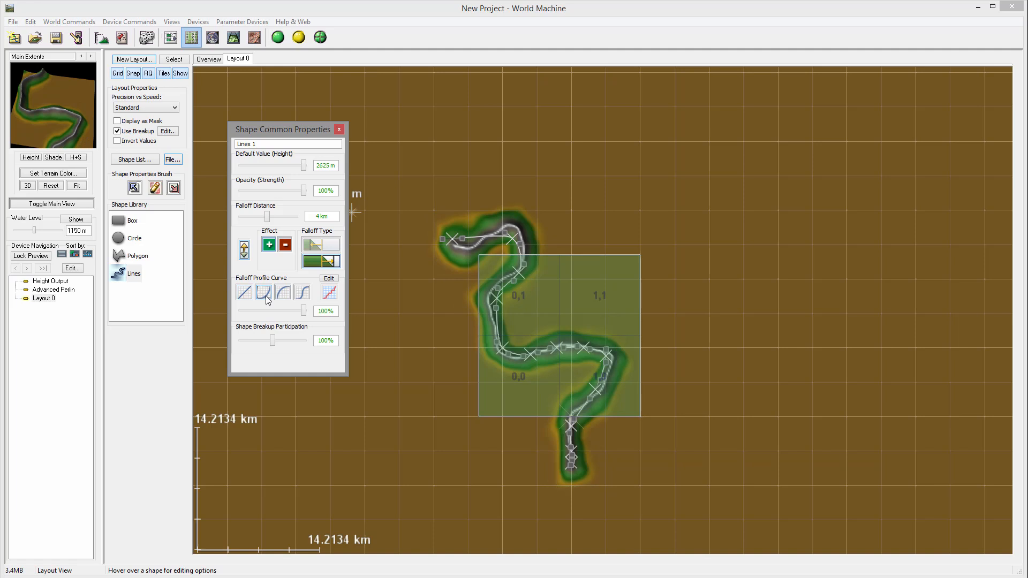
left_click(265, 291)
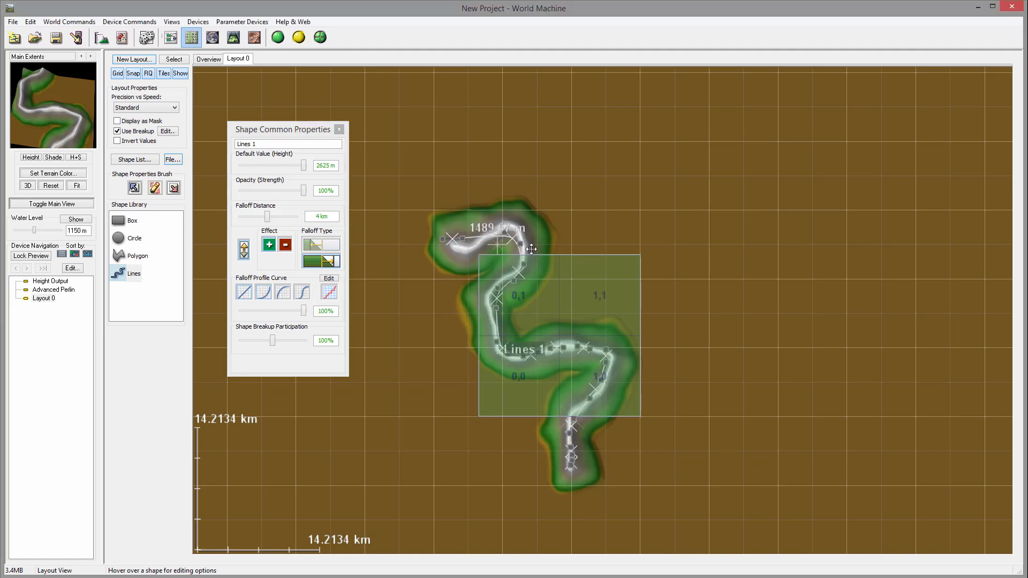
mouse_move(584, 411)
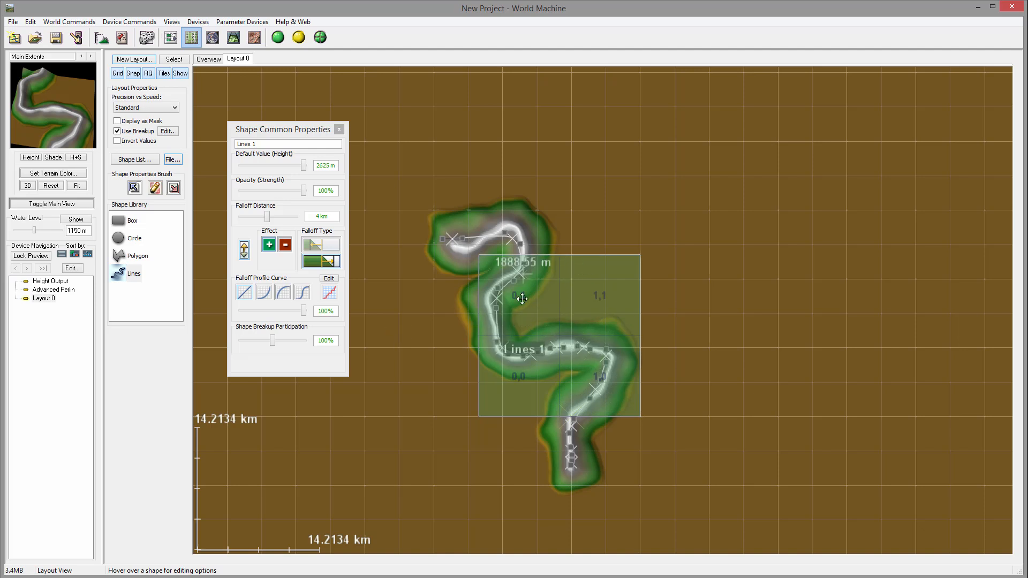
mouse_move(620, 239)
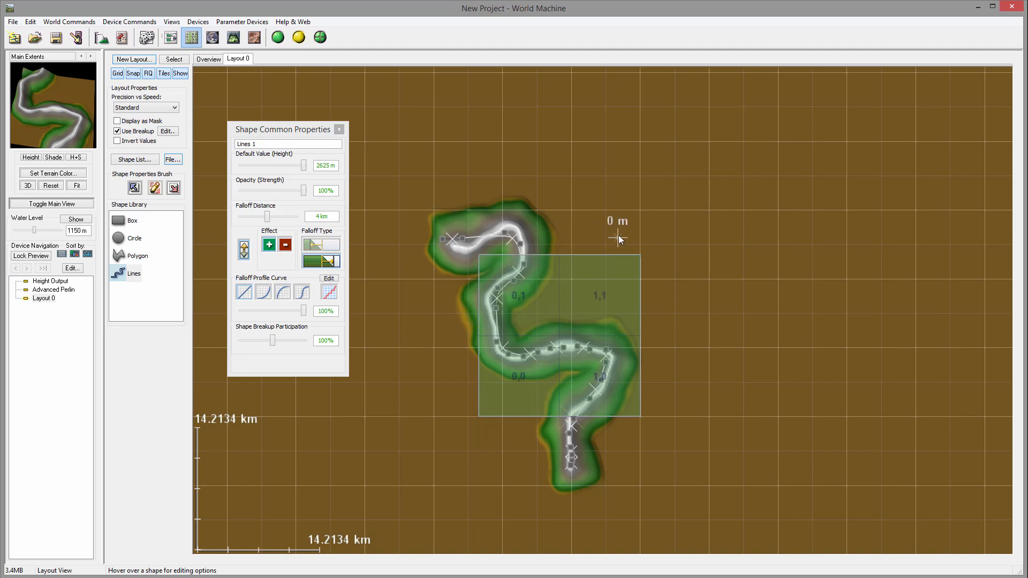
mouse_move(204, 315)
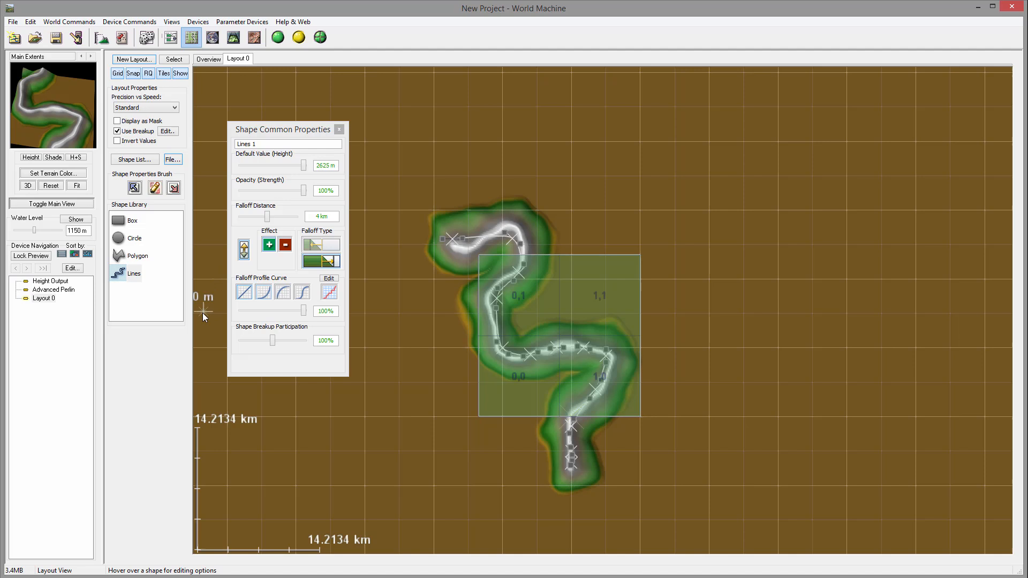
mouse_move(382, 216)
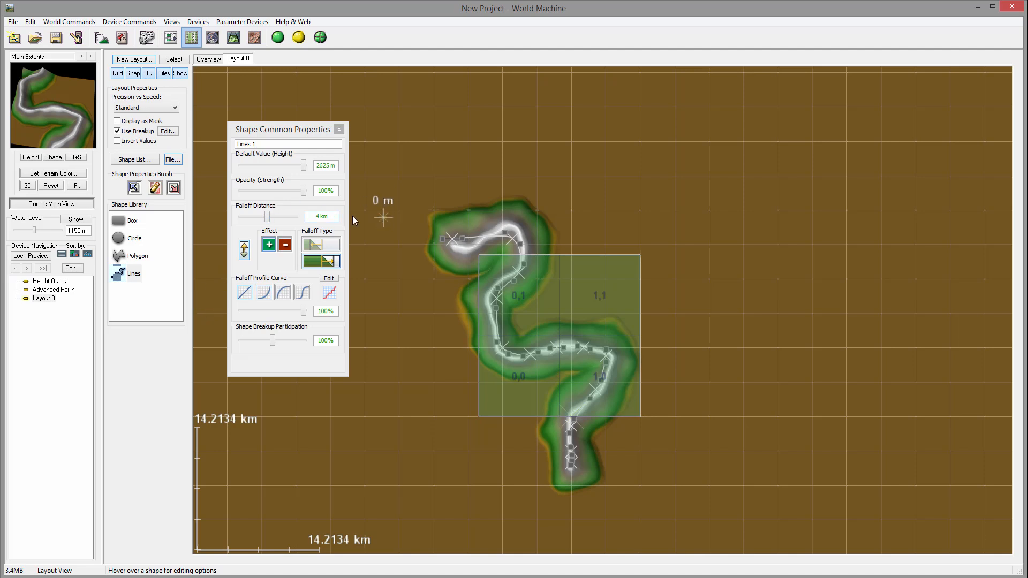
left_click_drag(267, 215, 263, 215)
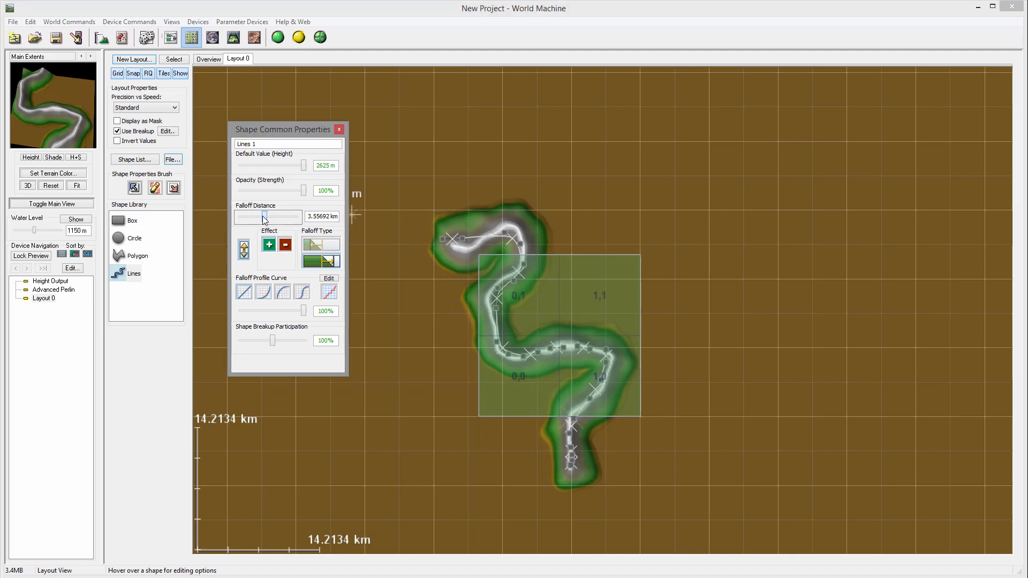
left_click_drag(265, 216, 259, 217)
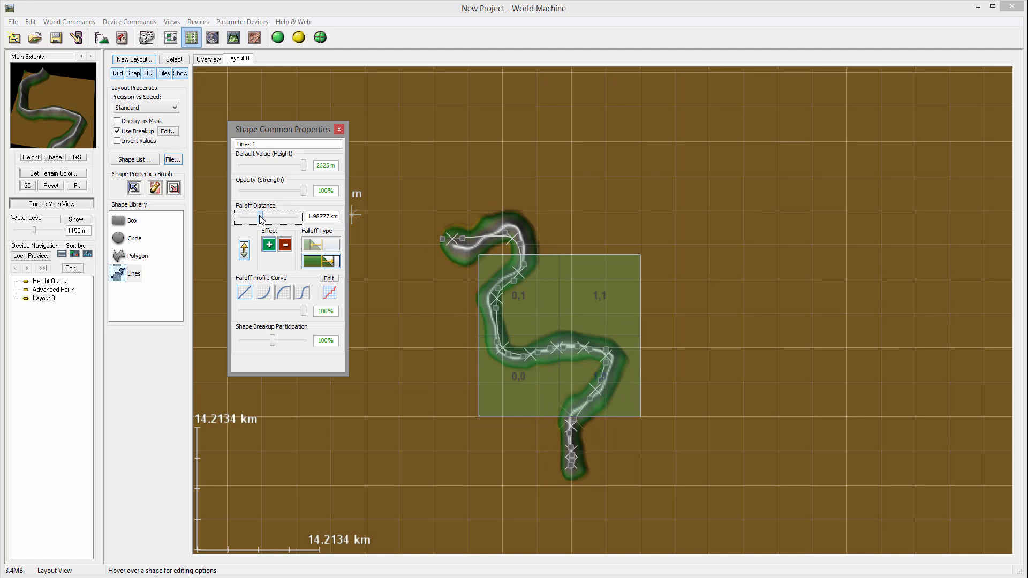
left_click_drag(259, 217, 266, 217)
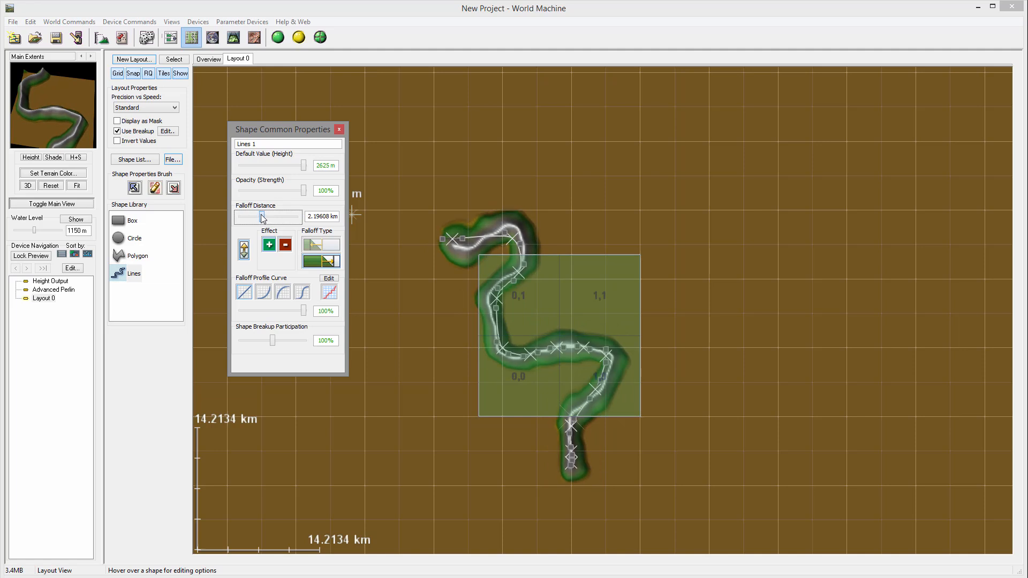
left_click_drag(262, 218, 269, 217)
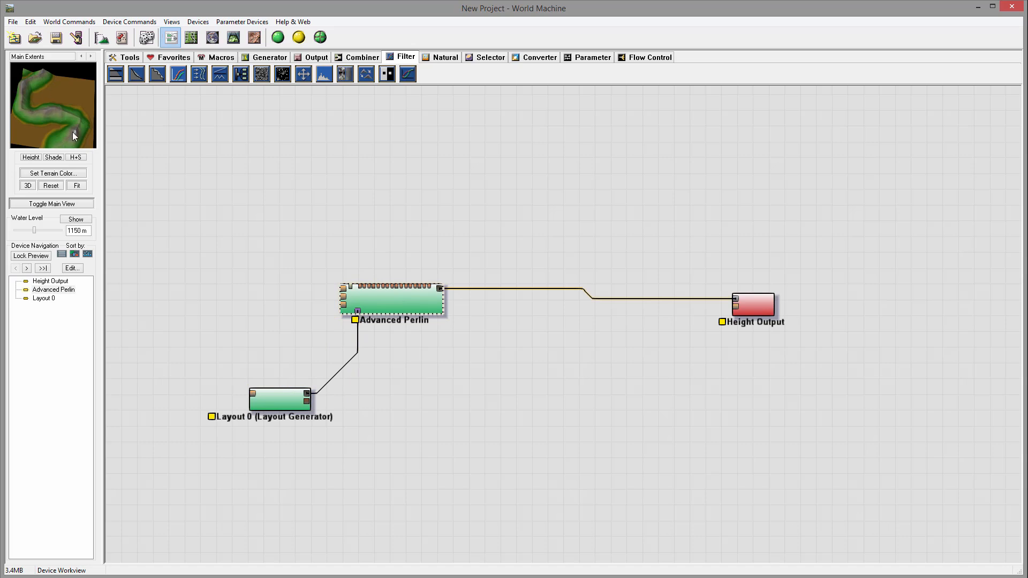
Add an Inverter between Layout 0 and Advanced Perlin and preview the inverted result
left_click(393, 298)
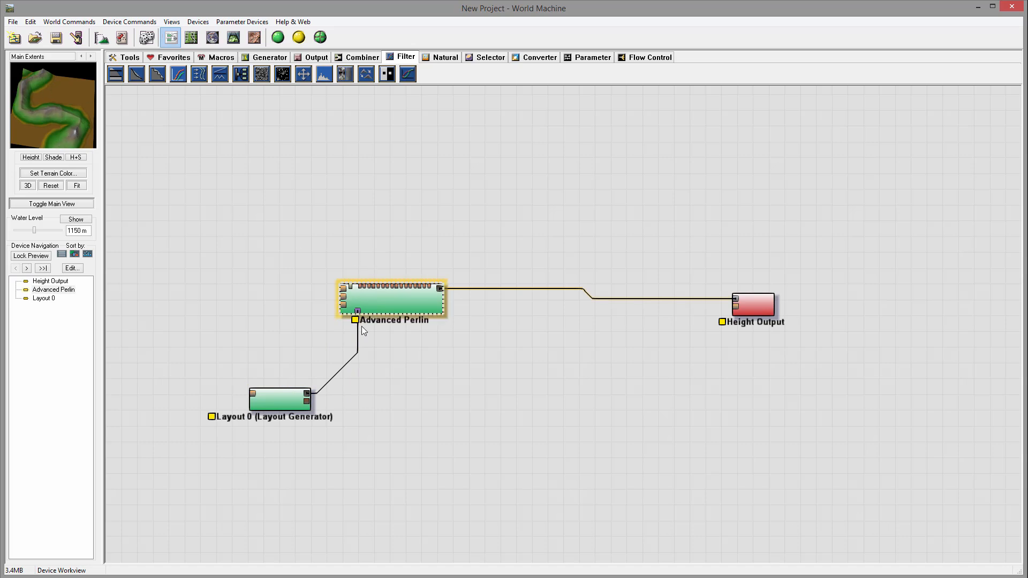
mouse_move(358, 313)
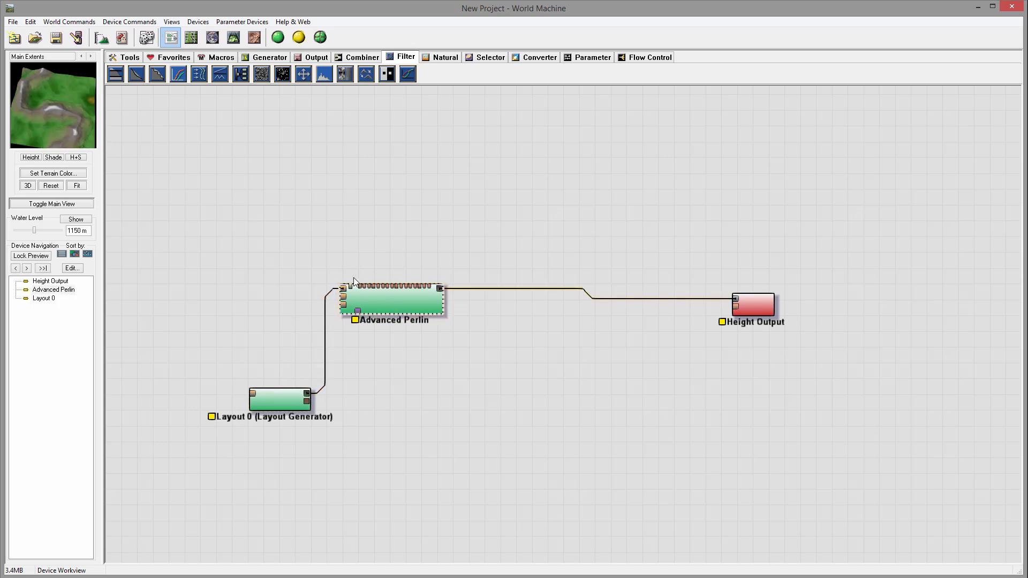
mouse_move(76, 147)
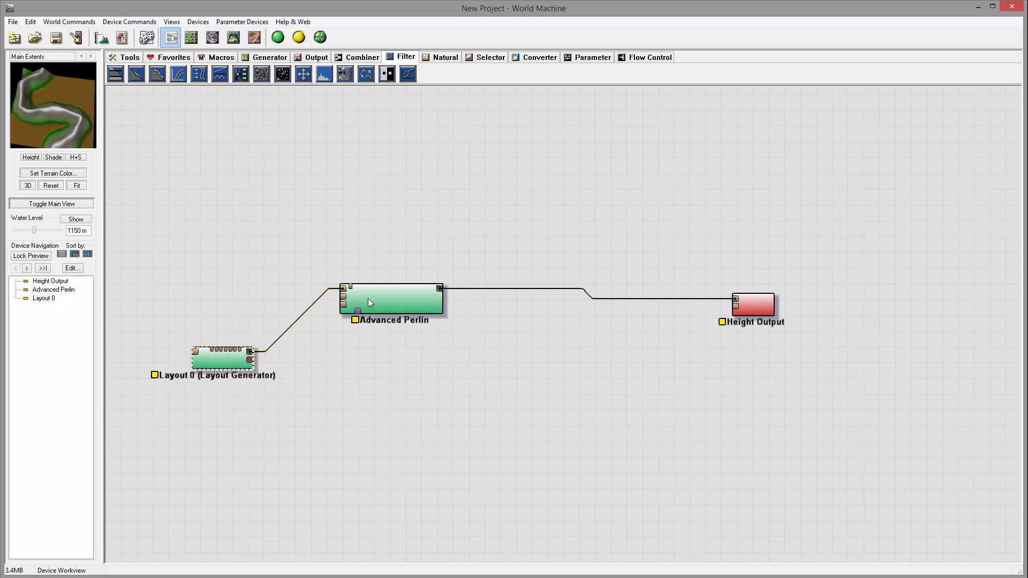
left_click(392, 300)
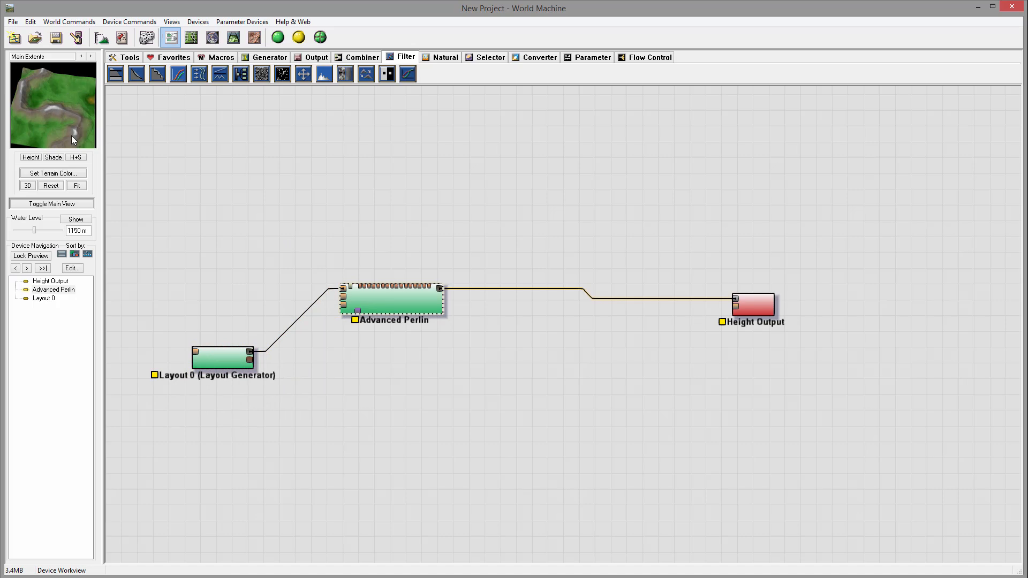
mouse_move(394, 159)
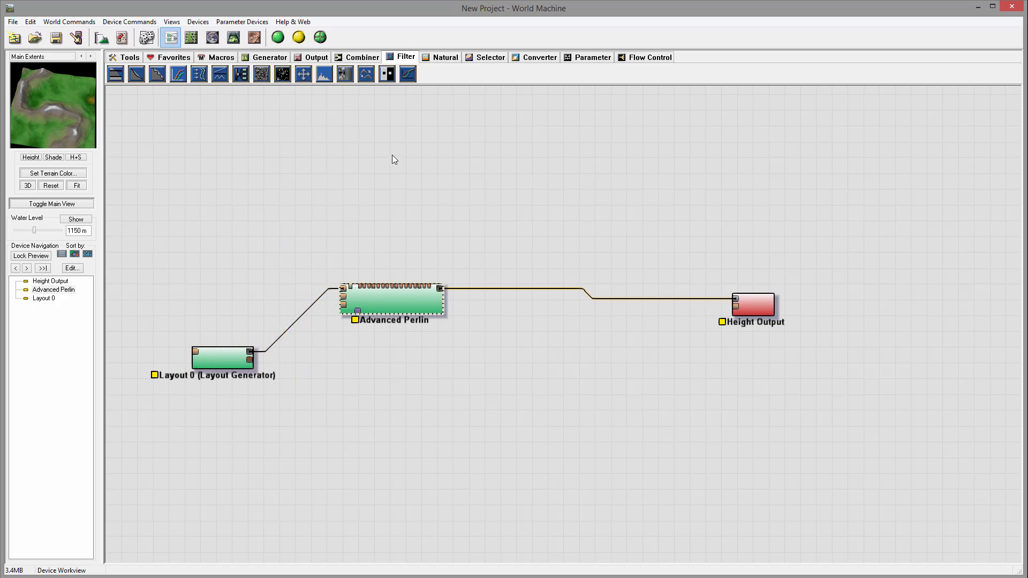
left_click(387, 74)
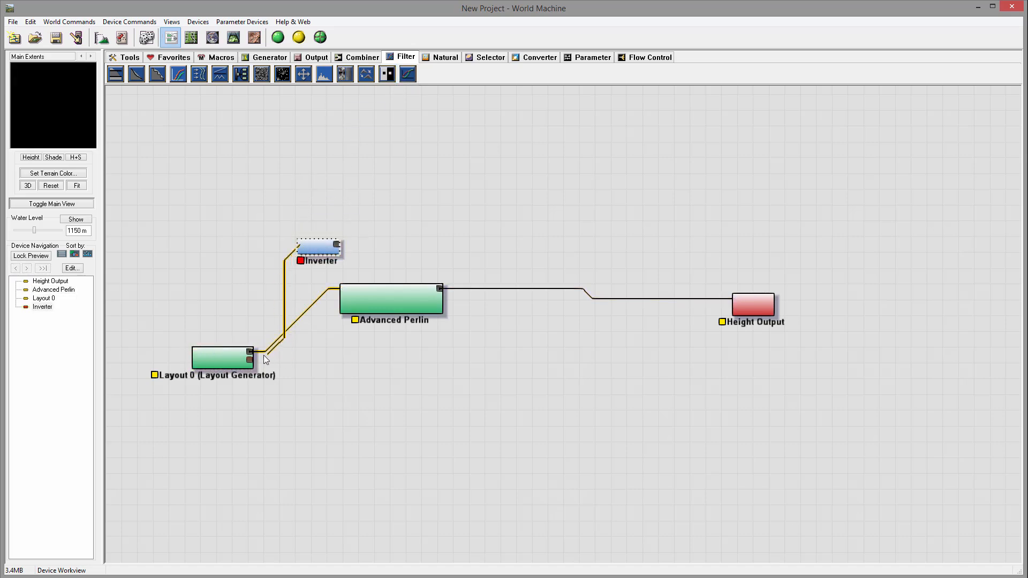
left_click(277, 37)
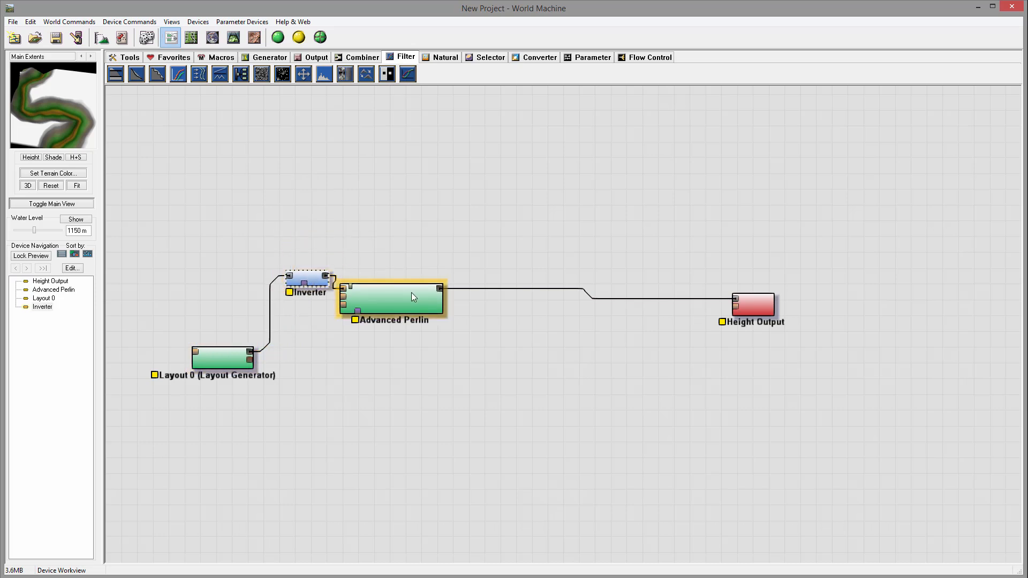
left_click(392, 299)
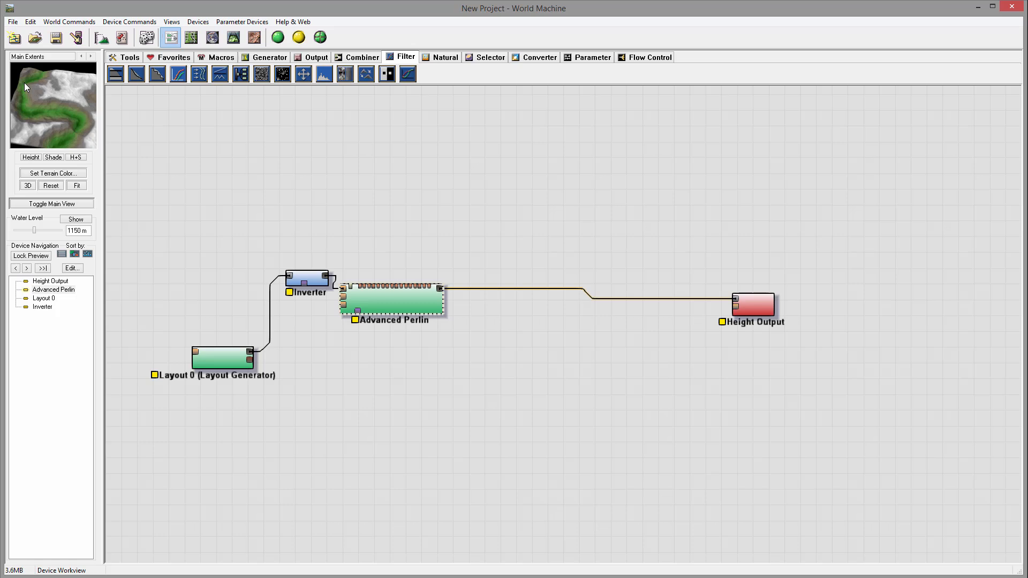
mouse_move(70, 94)
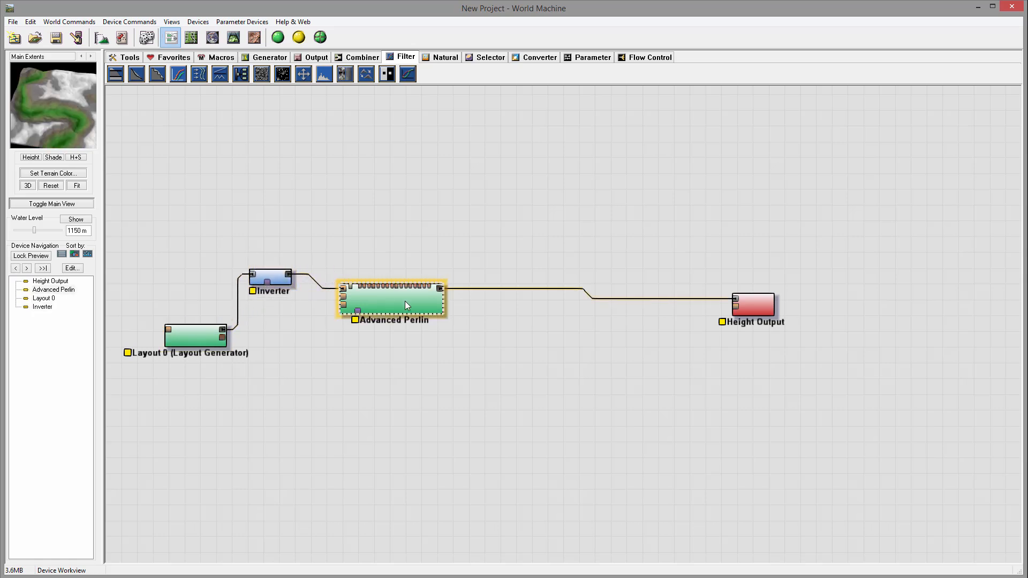
Bring up the Advanced Perlin device's generator settings
double_click(392, 299)
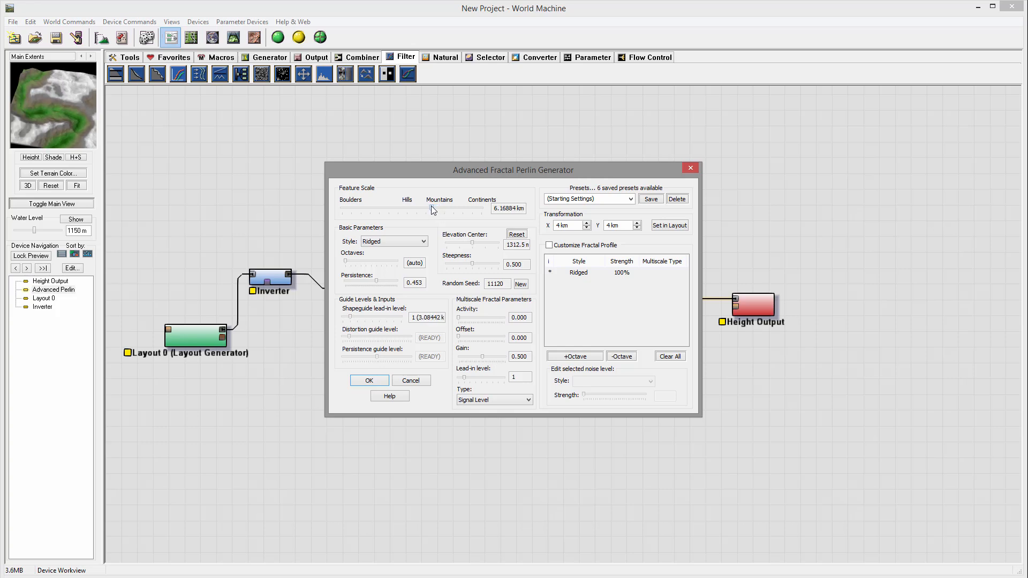
mouse_move(475, 243)
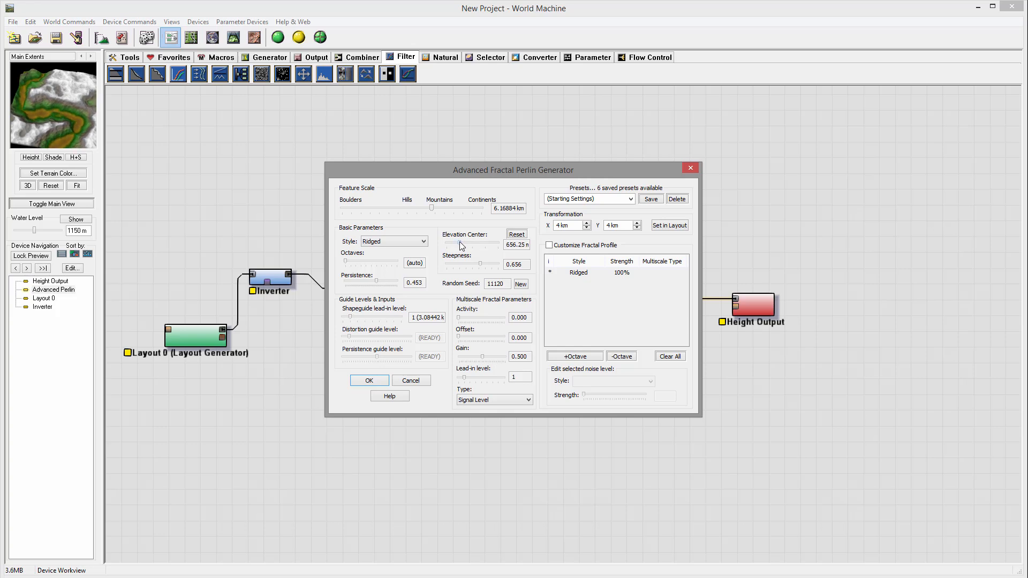
mouse_move(50, 116)
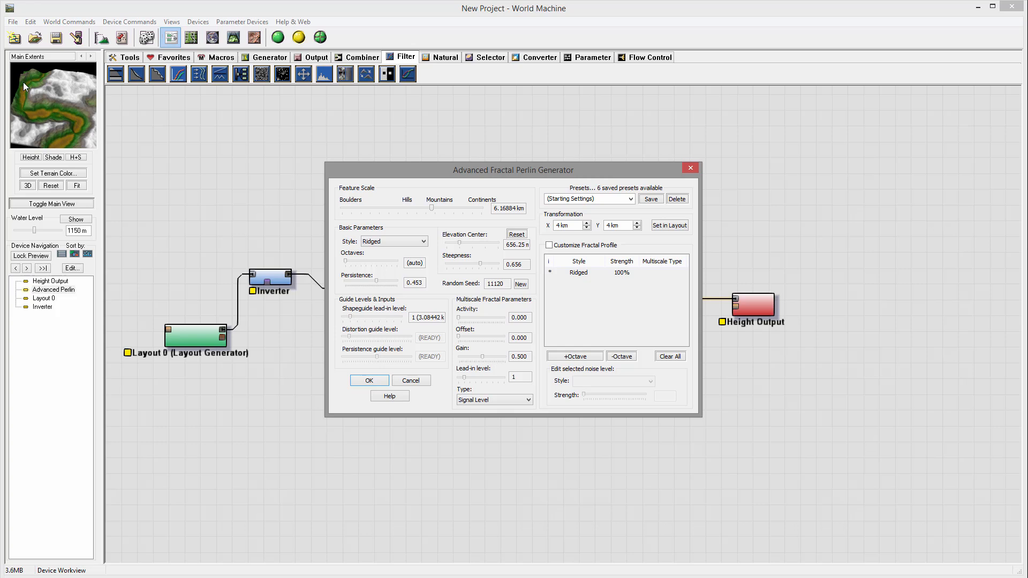
mouse_move(692, 221)
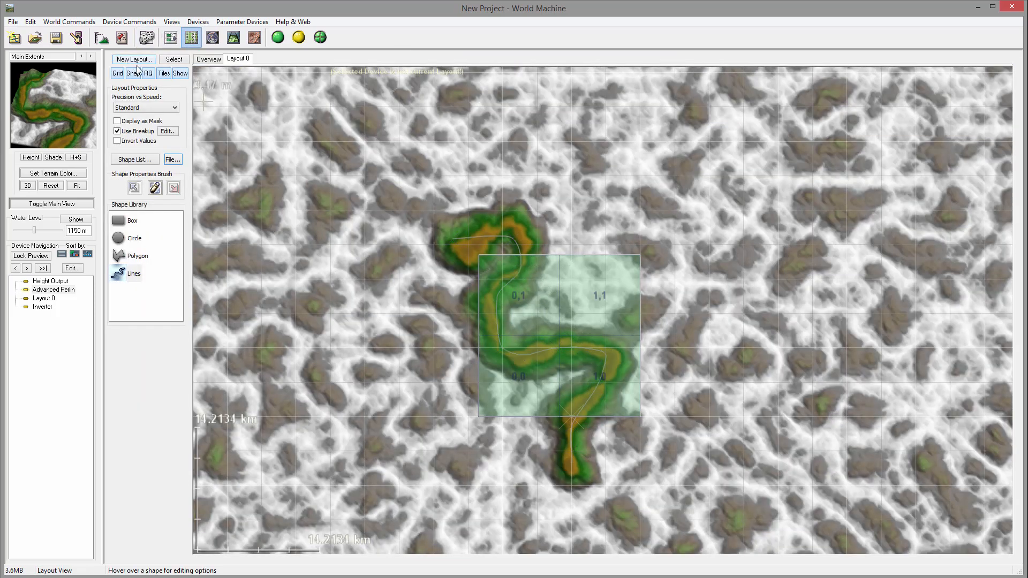
Return to the device network and line up Layout 0 and Advanced Perlin with the Inverter
left_click(207, 58)
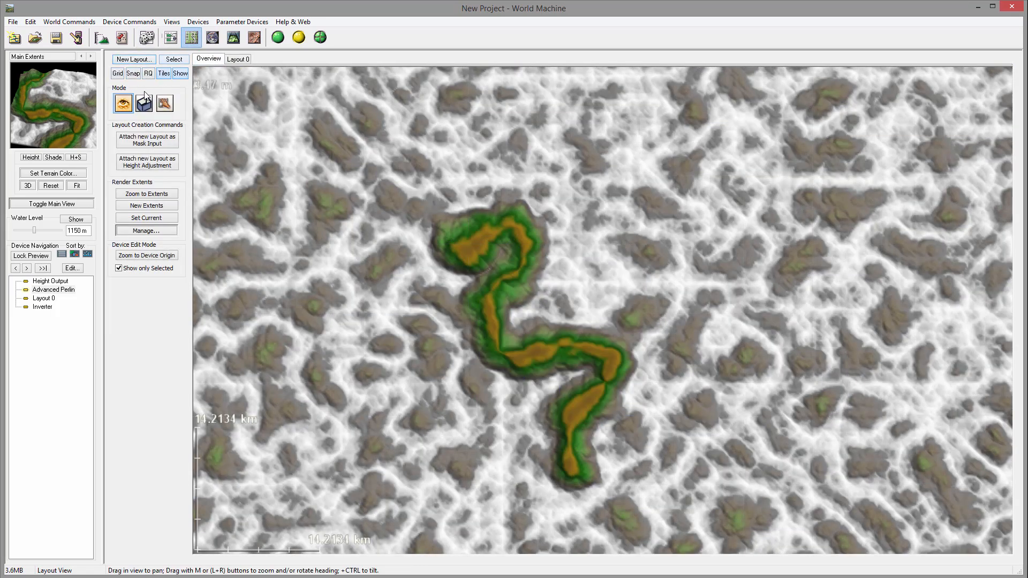
left_click(143, 104)
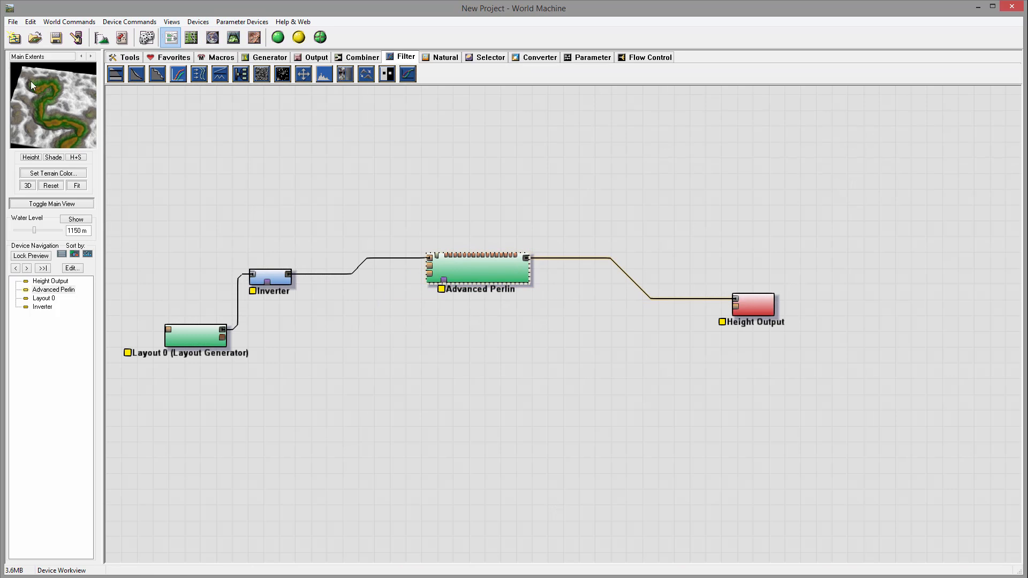
mouse_move(74, 79)
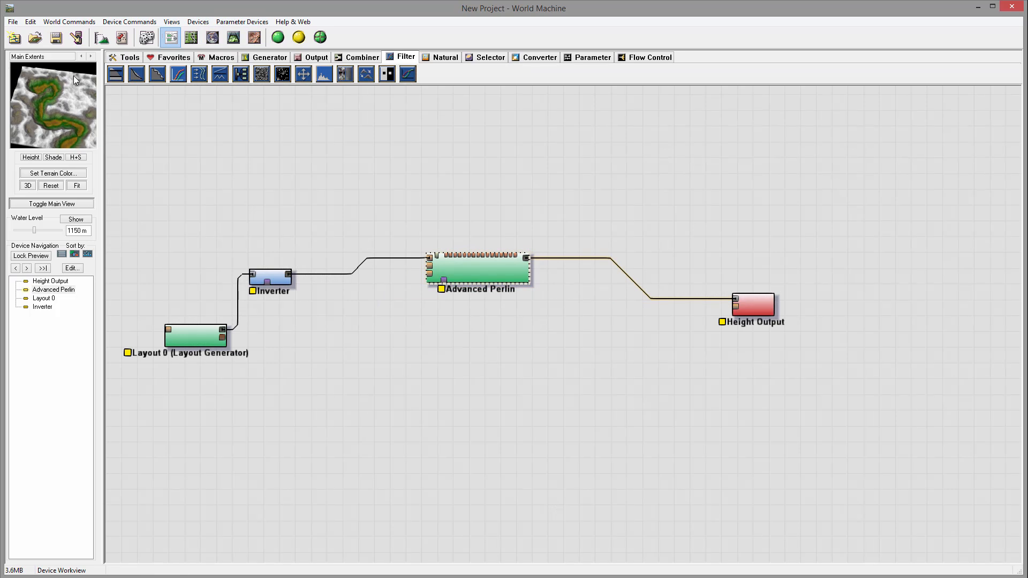
mouse_move(57, 122)
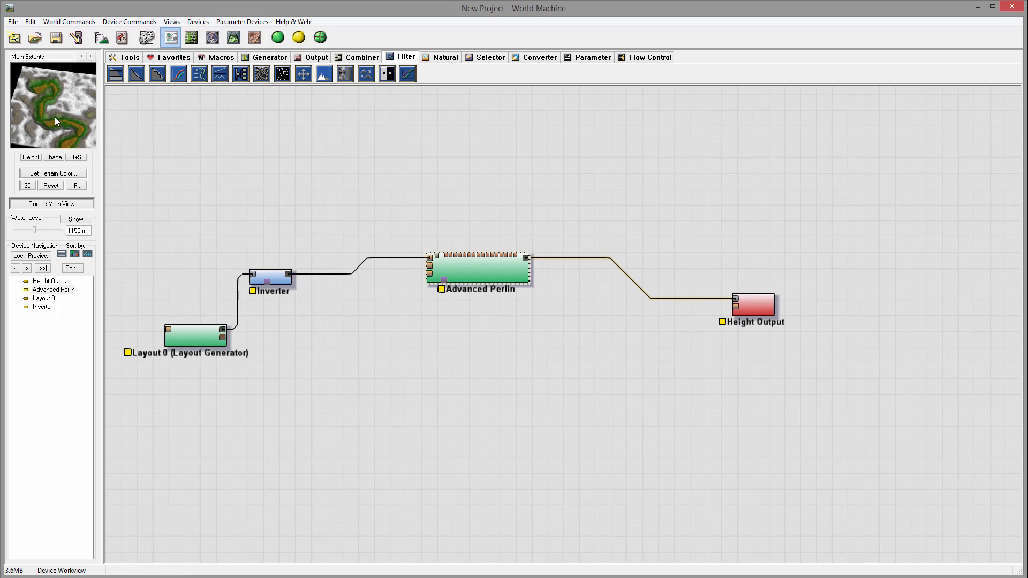
mouse_move(56, 105)
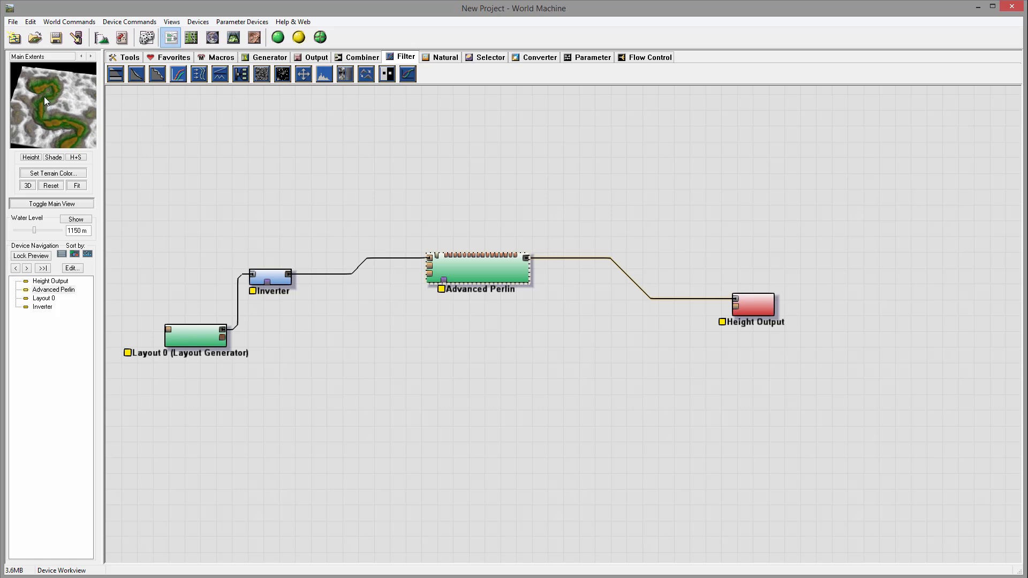
left_click(269, 276)
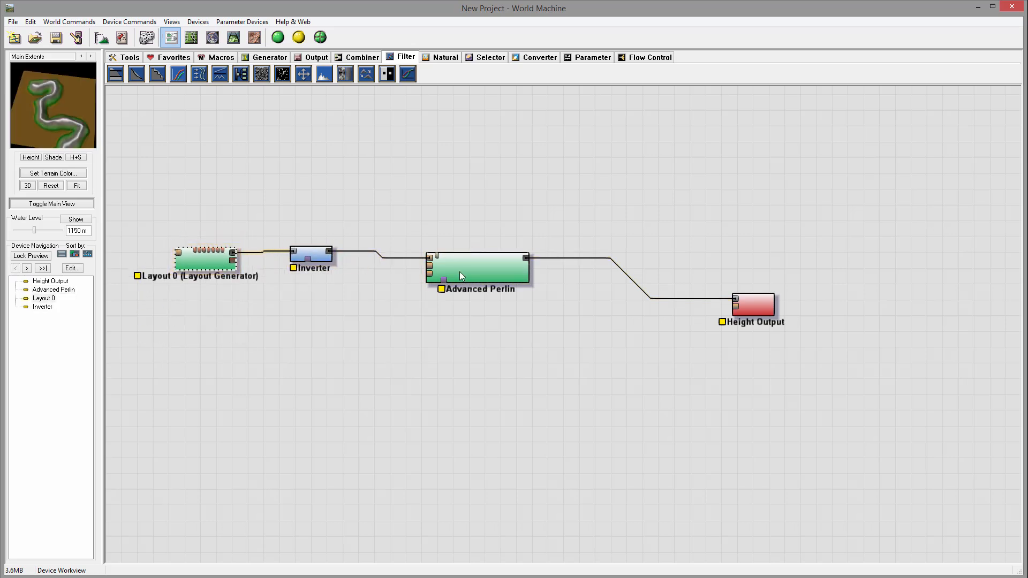
left_click(311, 255)
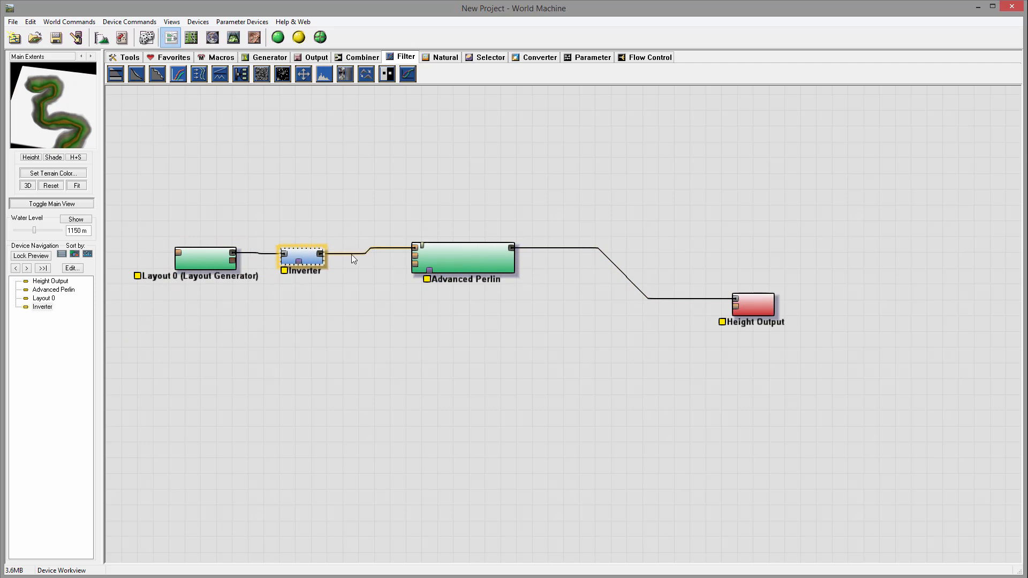
Select Advanced Perlin to preview its terrain
left_click(462, 262)
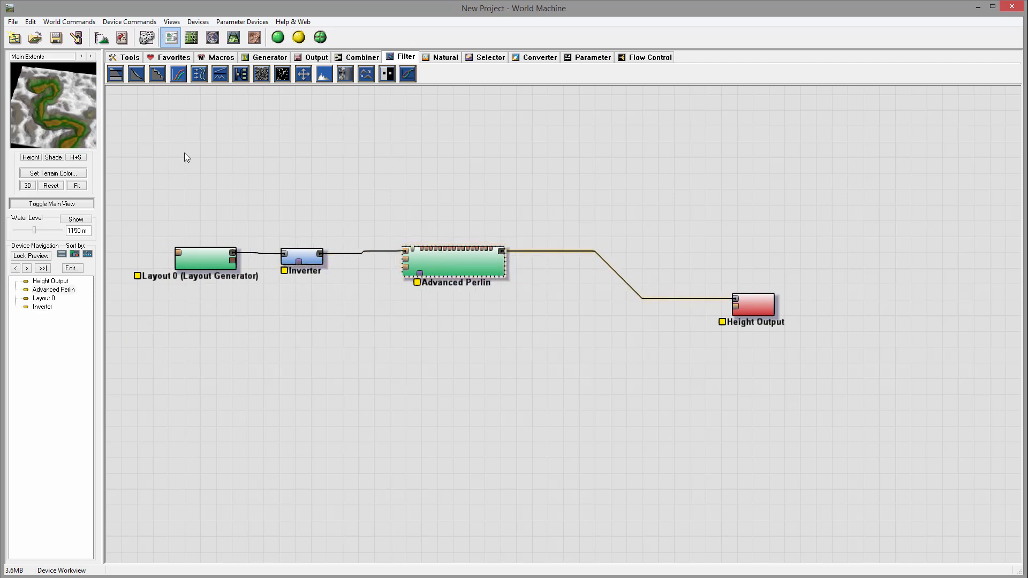
mouse_move(60, 118)
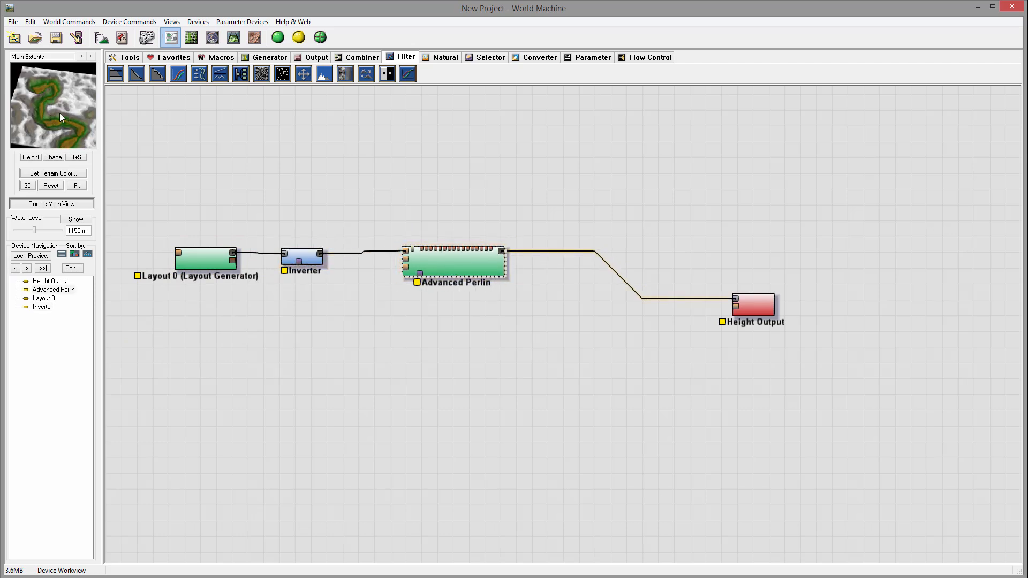
mouse_move(34, 71)
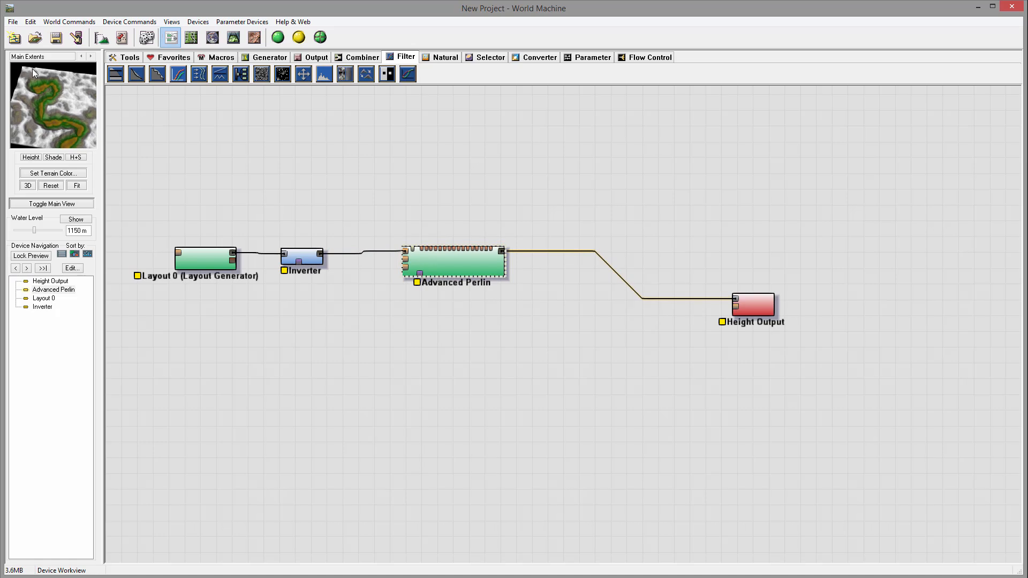
mouse_move(58, 116)
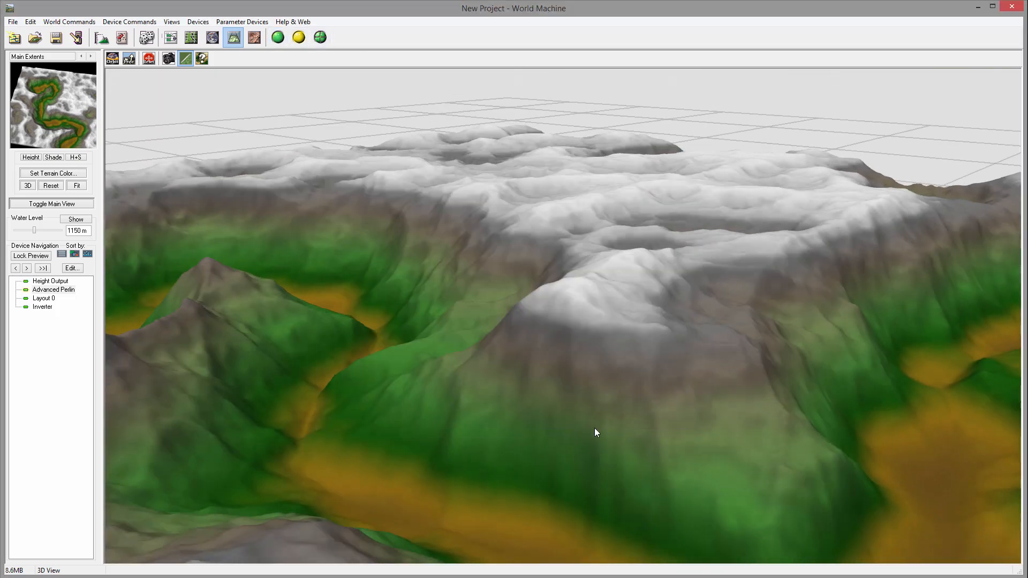
mouse_move(353, 436)
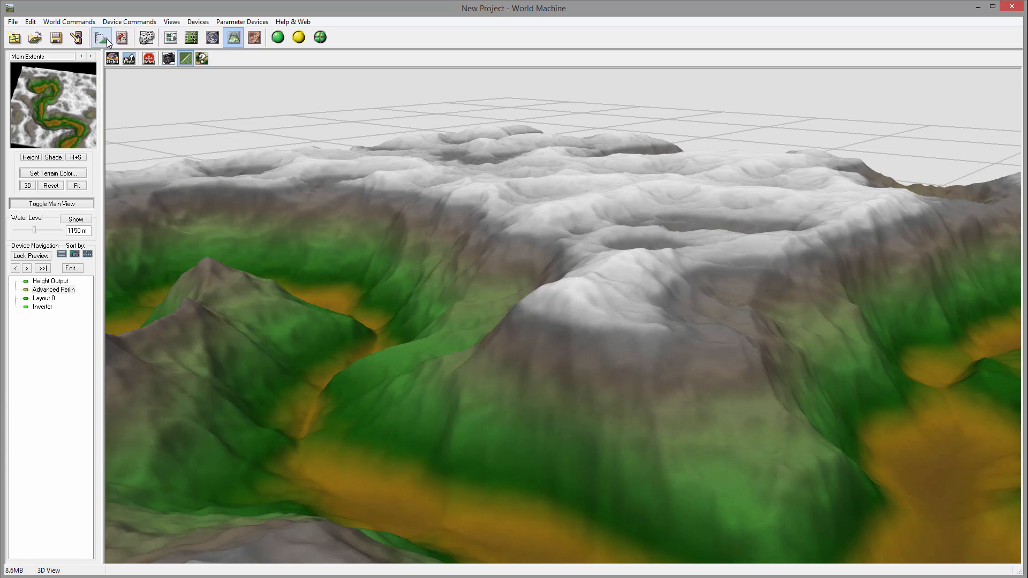
Run a Normal Build of the network at 1025 x 1025 and dismiss the build report
left_click(102, 37)
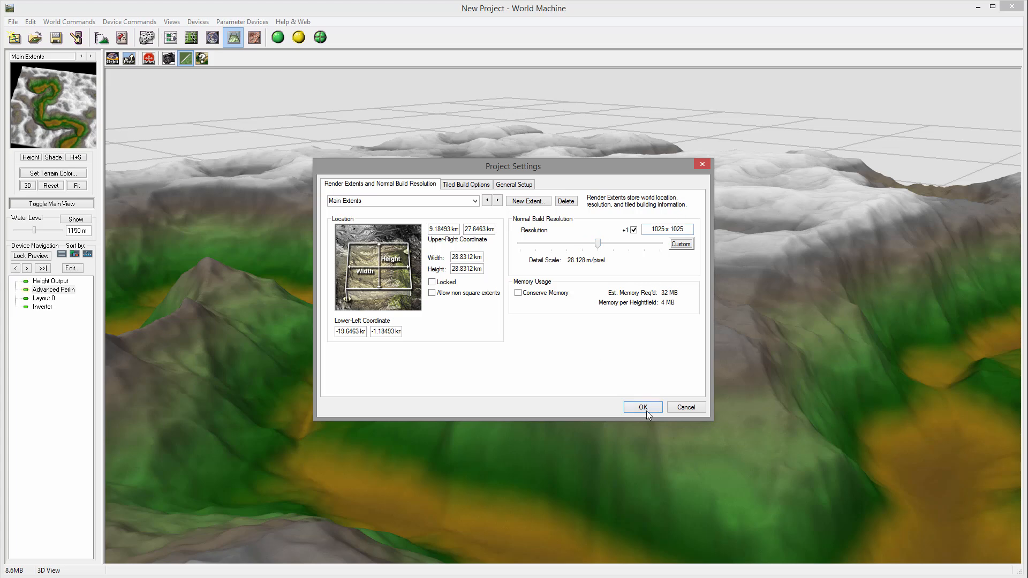
left_click(642, 407)
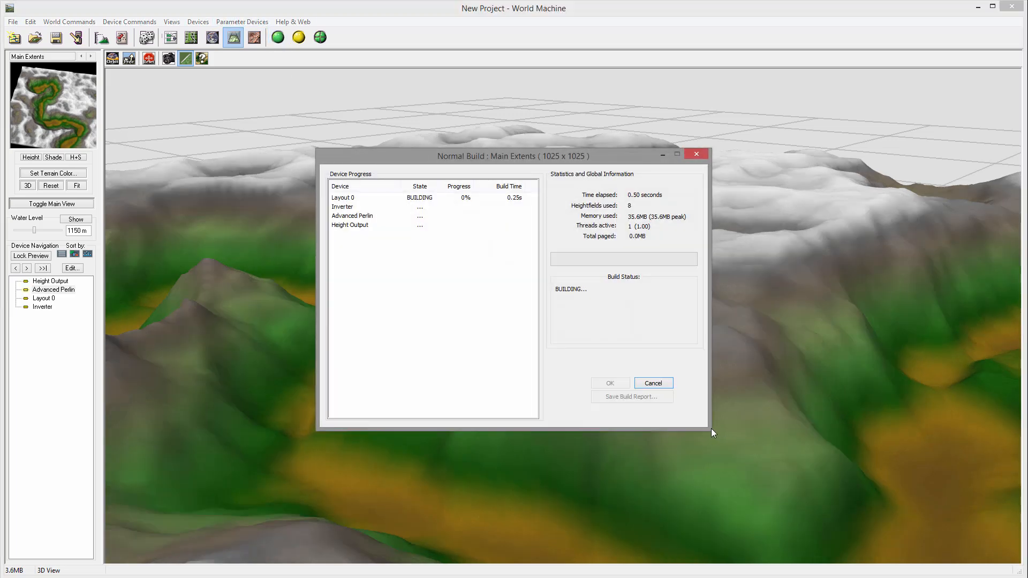
mouse_move(817, 324)
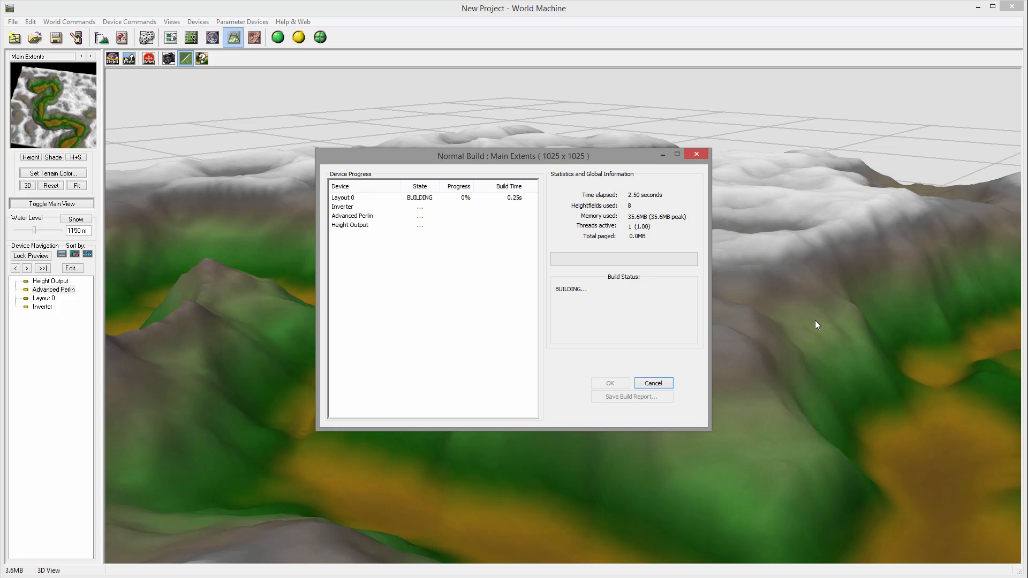
mouse_move(425, 461)
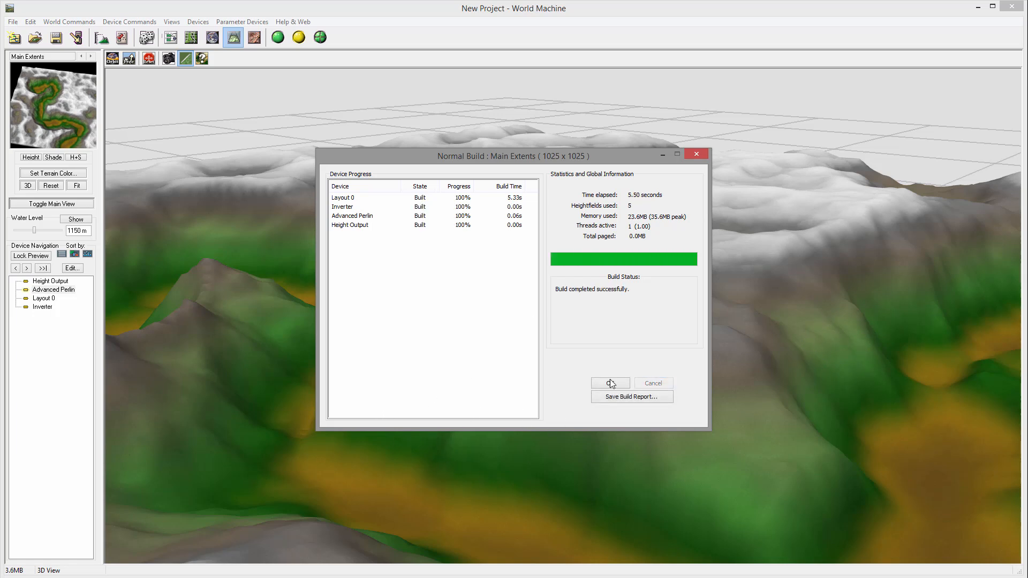
left_click(610, 384)
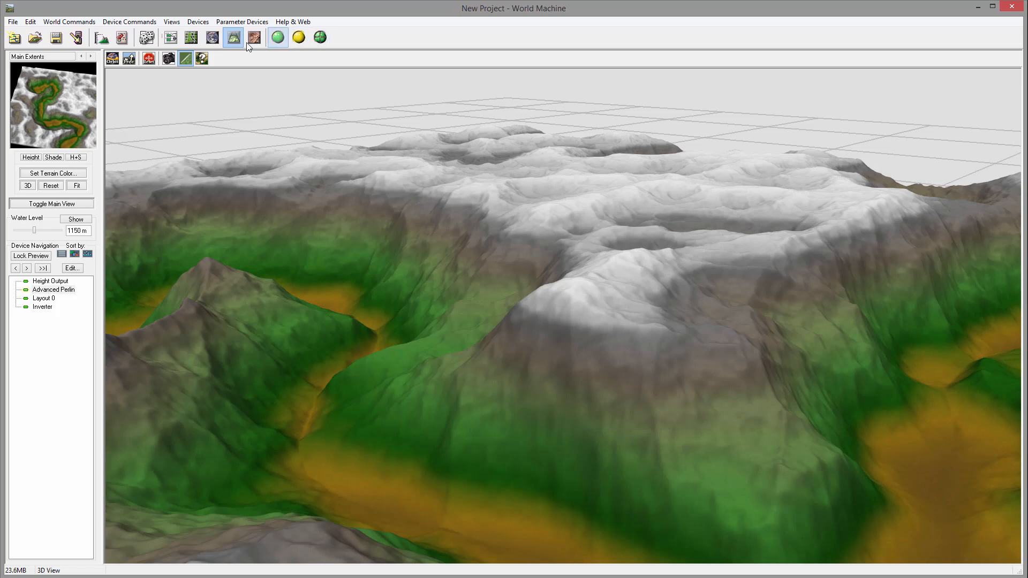
Insert a Terrace filter on the Advanced Perlin–Height Output wire and lock the preview on Height Output
left_click(171, 37)
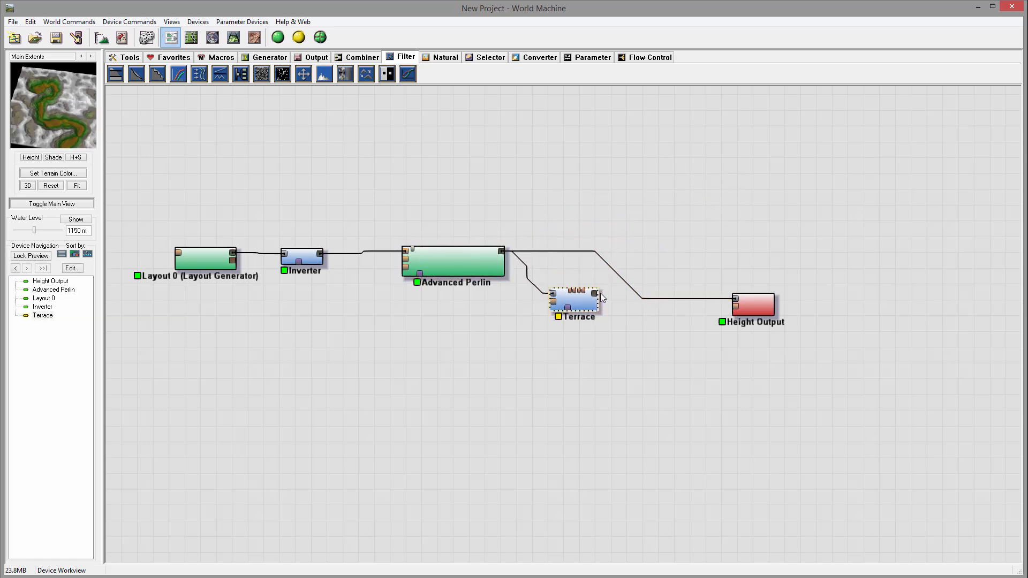
left_click(576, 299)
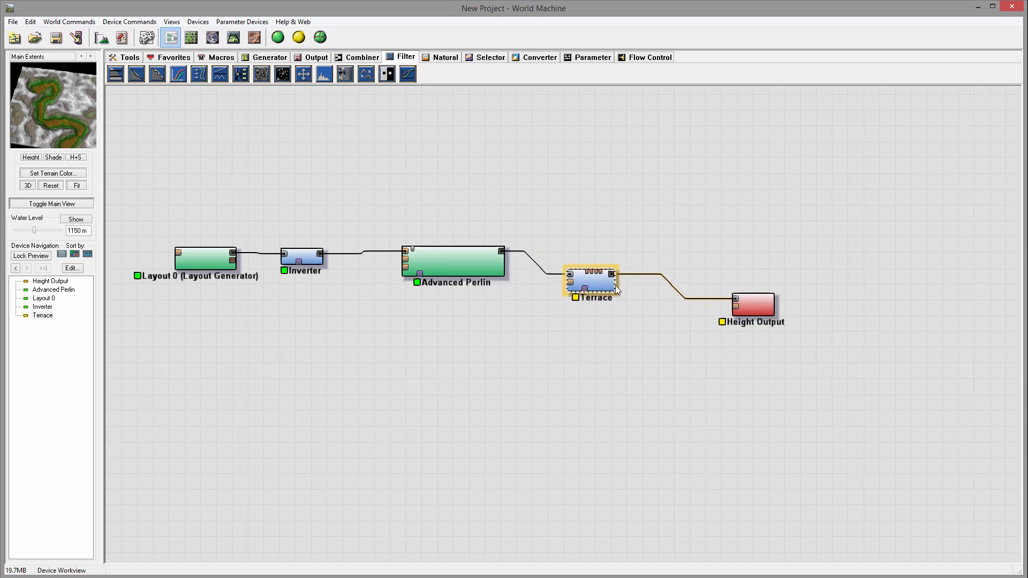
mouse_move(598, 284)
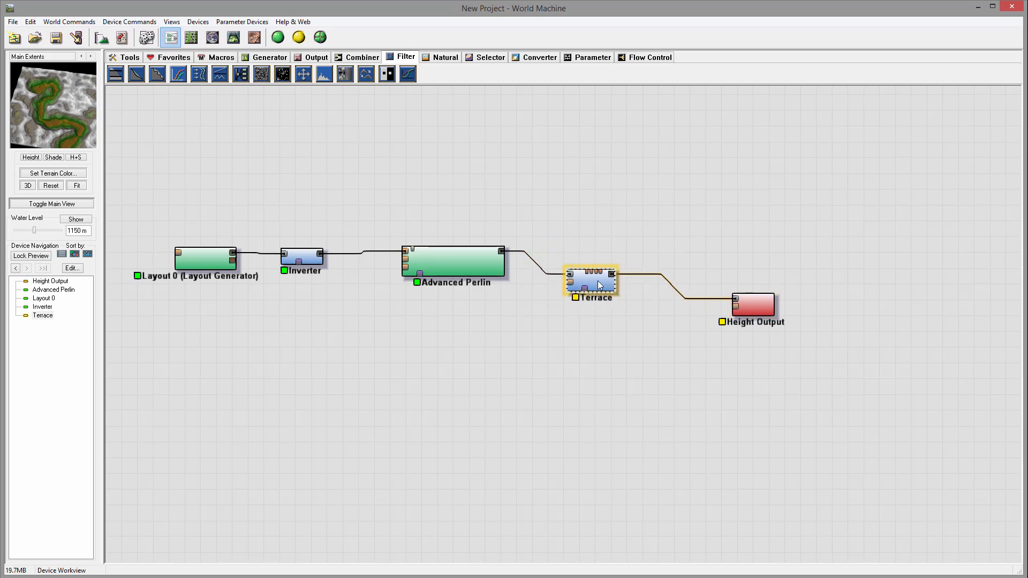
right_click(754, 308)
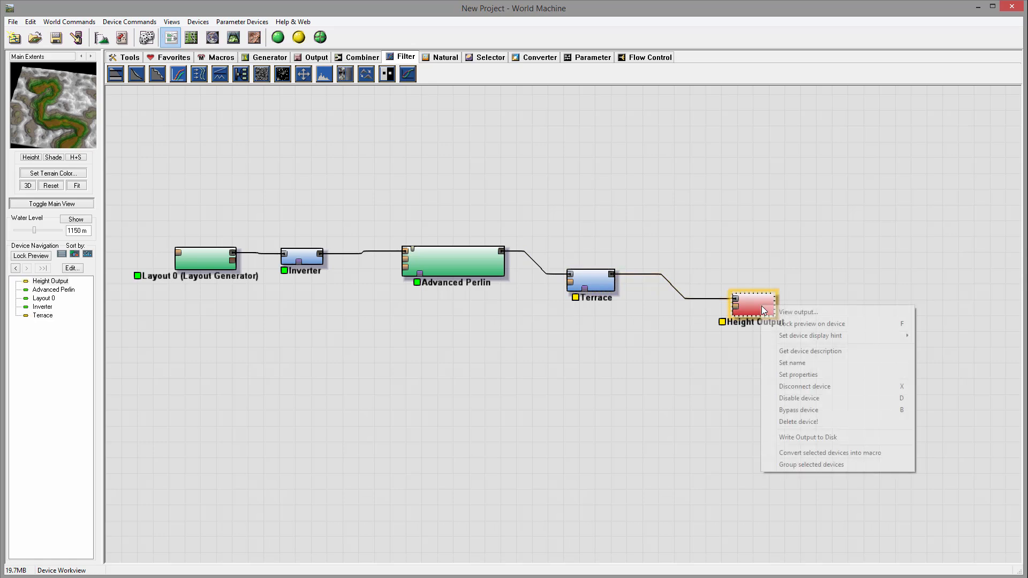
left_click(813, 323)
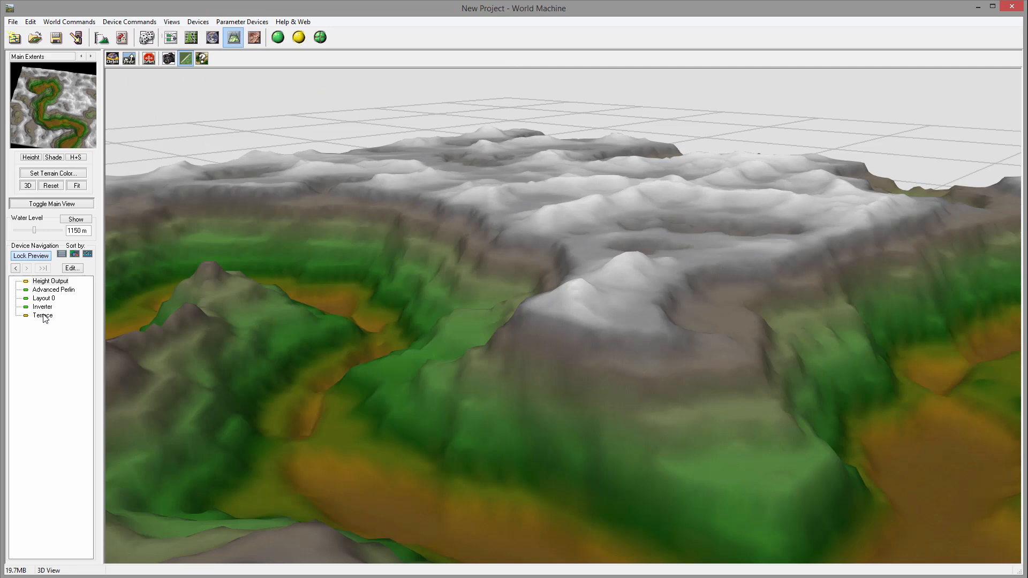
Set the Terrace filter to 5 terraces and apply it
double_click(42, 315)
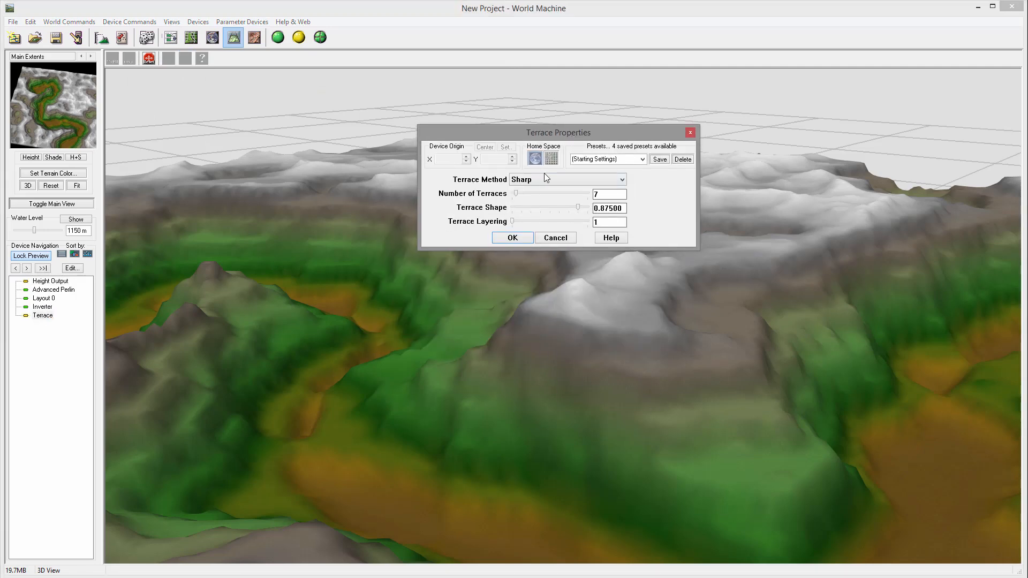
mouse_move(263, 220)
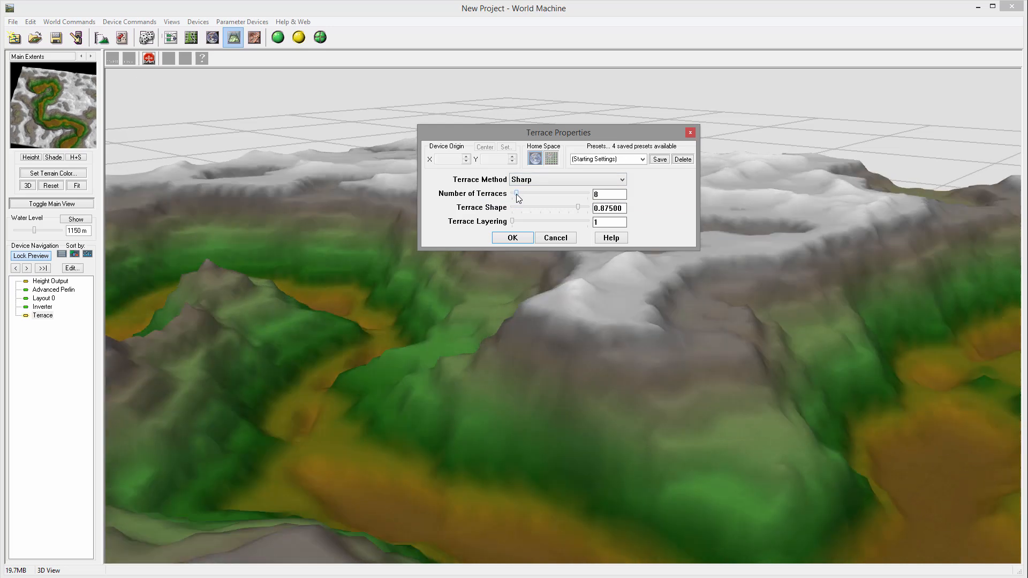
left_click(515, 197)
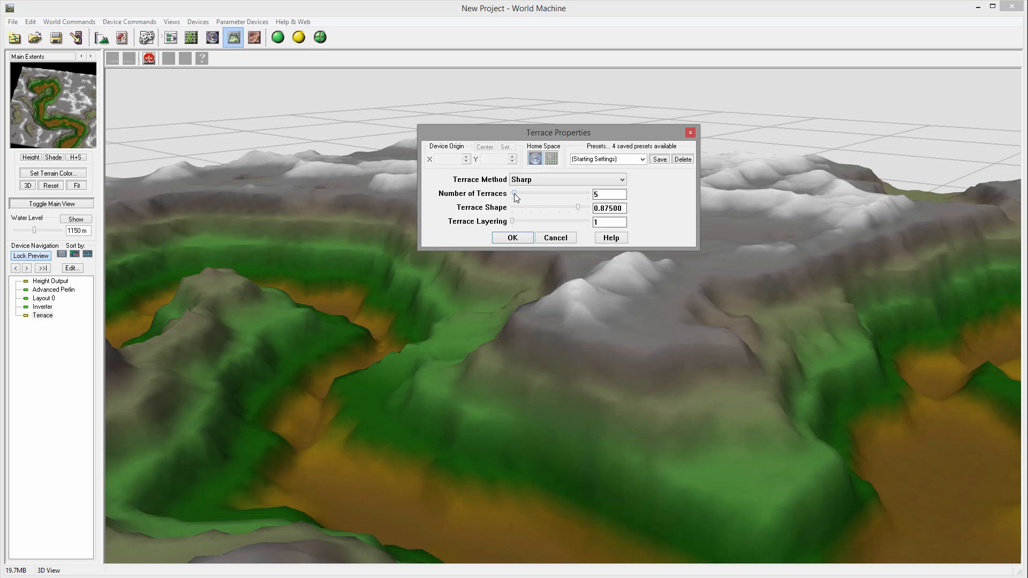
mouse_move(335, 277)
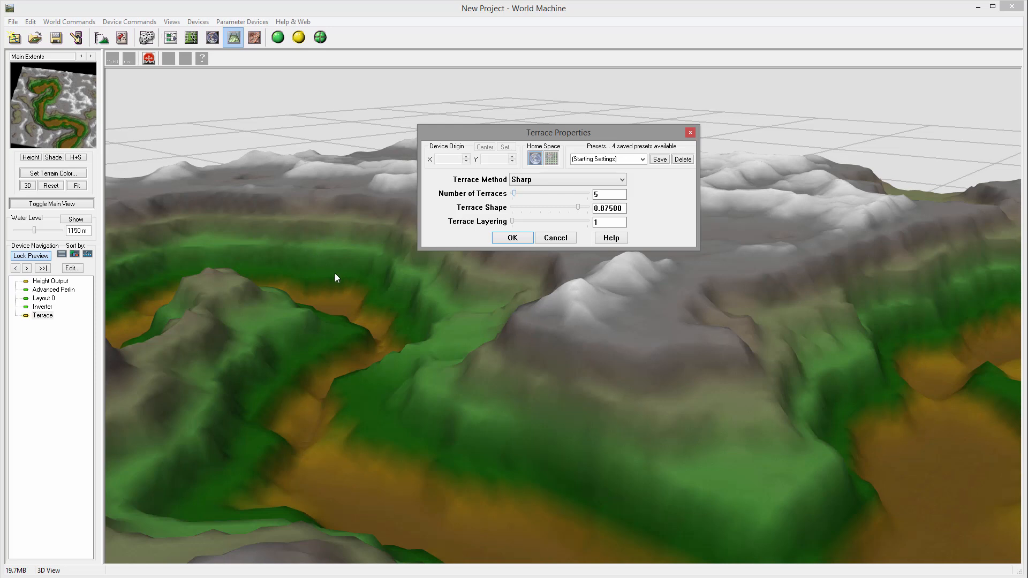
mouse_move(583, 214)
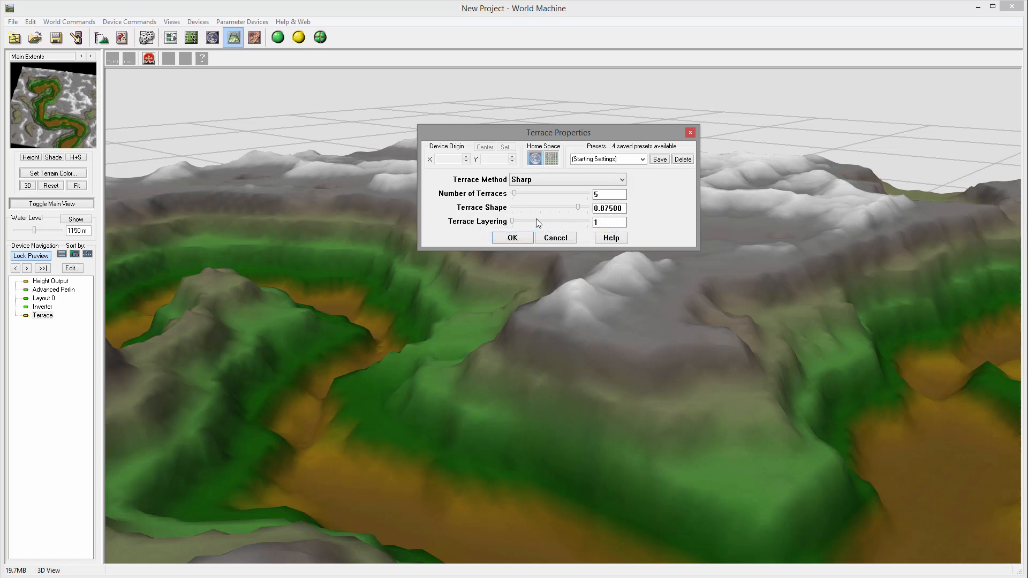
mouse_move(522, 224)
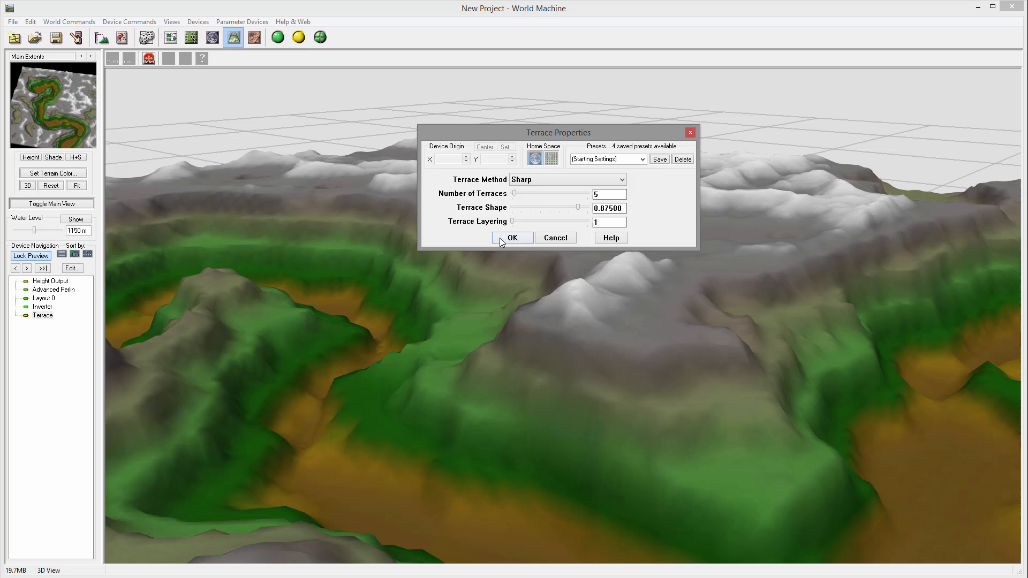
left_click(513, 238)
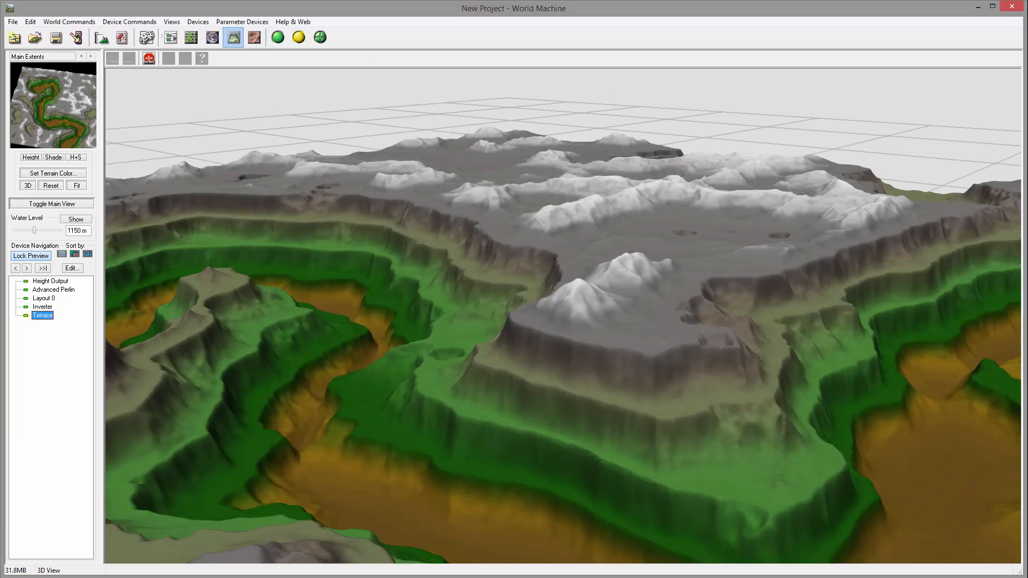
mouse_move(503, 385)
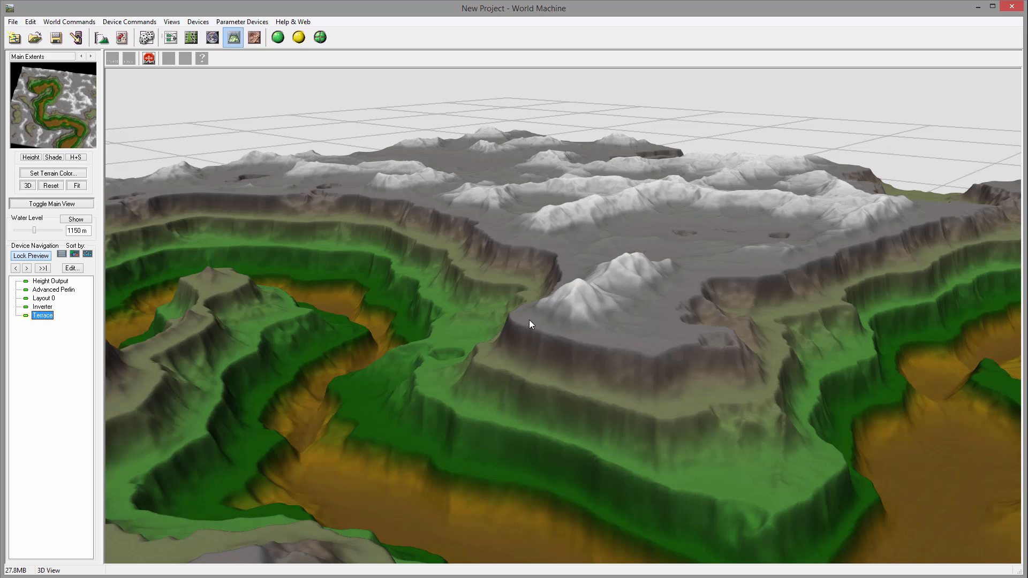
mouse_move(475, 370)
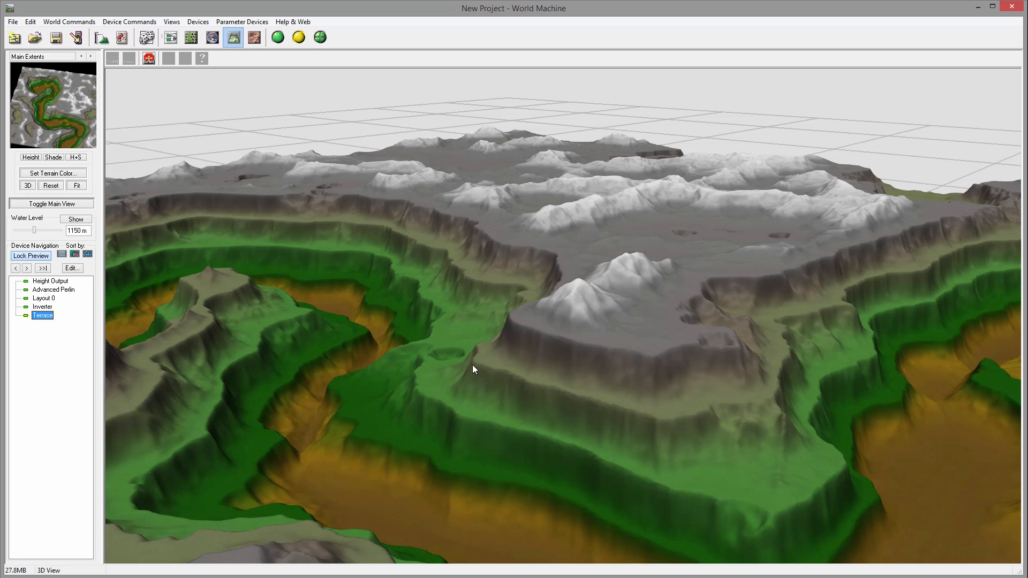
mouse_move(383, 454)
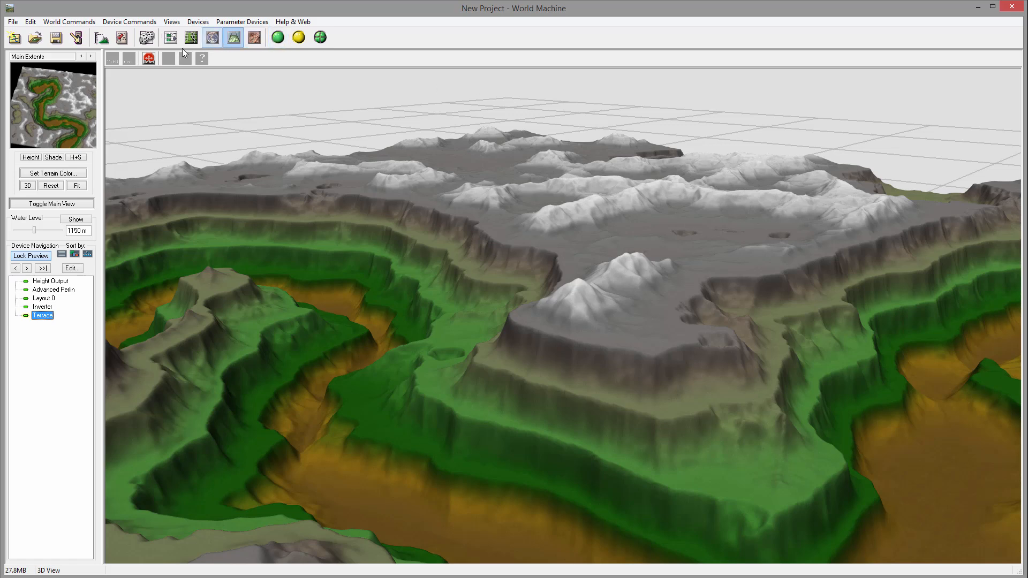
Bring up the Natural devices for adding Erosion and unlock the Height Output preview
left_click(171, 38)
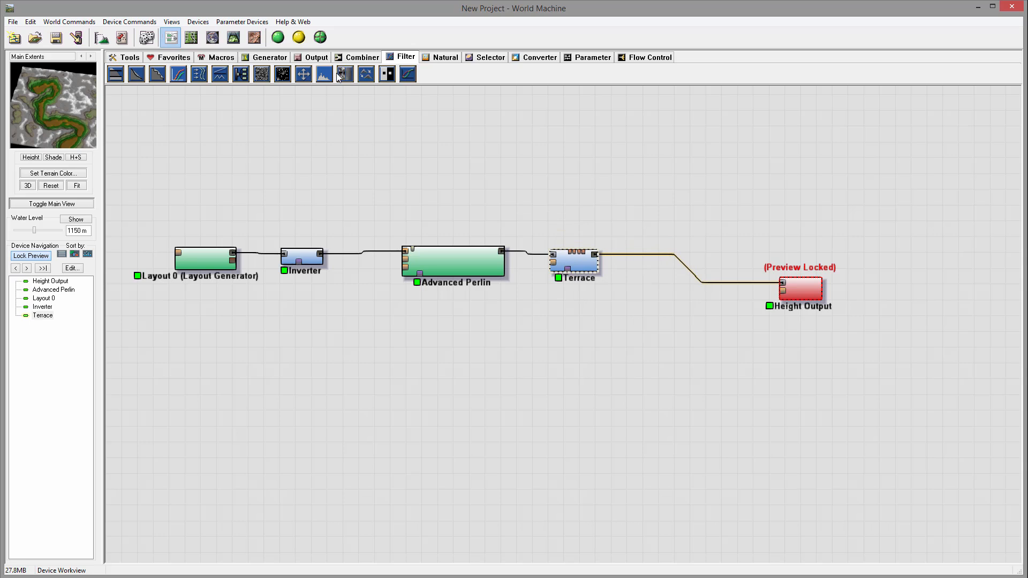
left_click(446, 57)
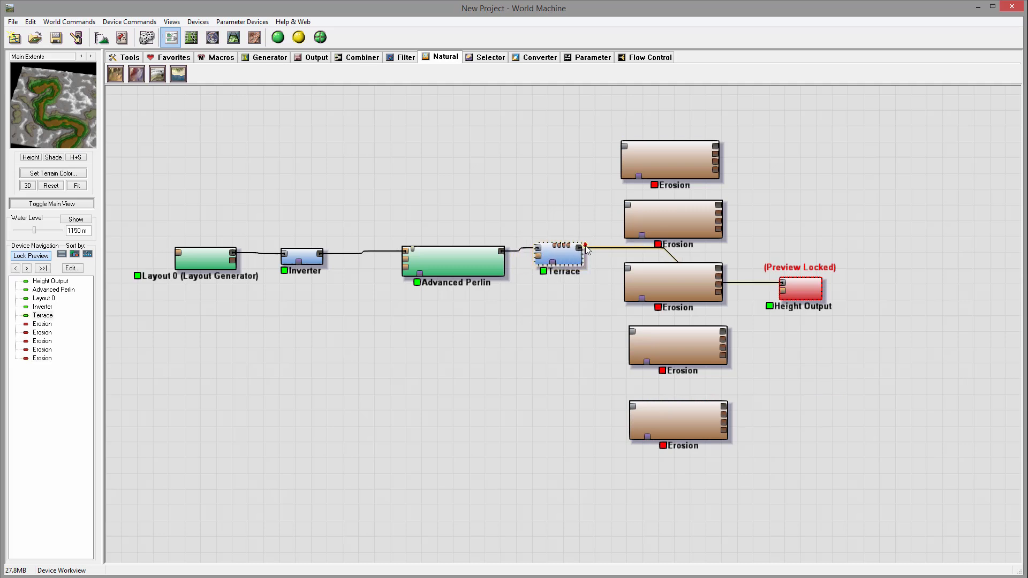
right_click(798, 287)
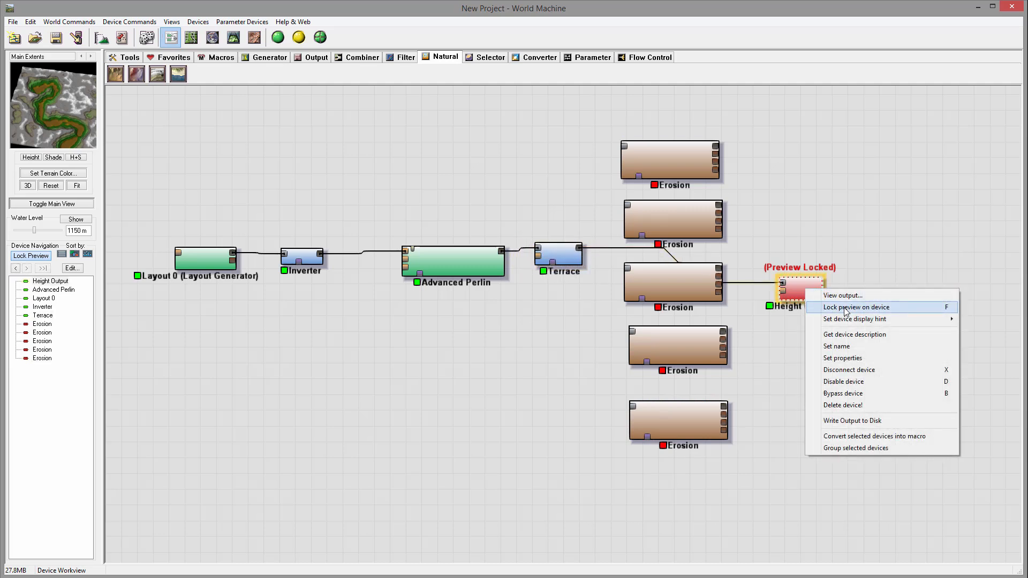
left_click(855, 308)
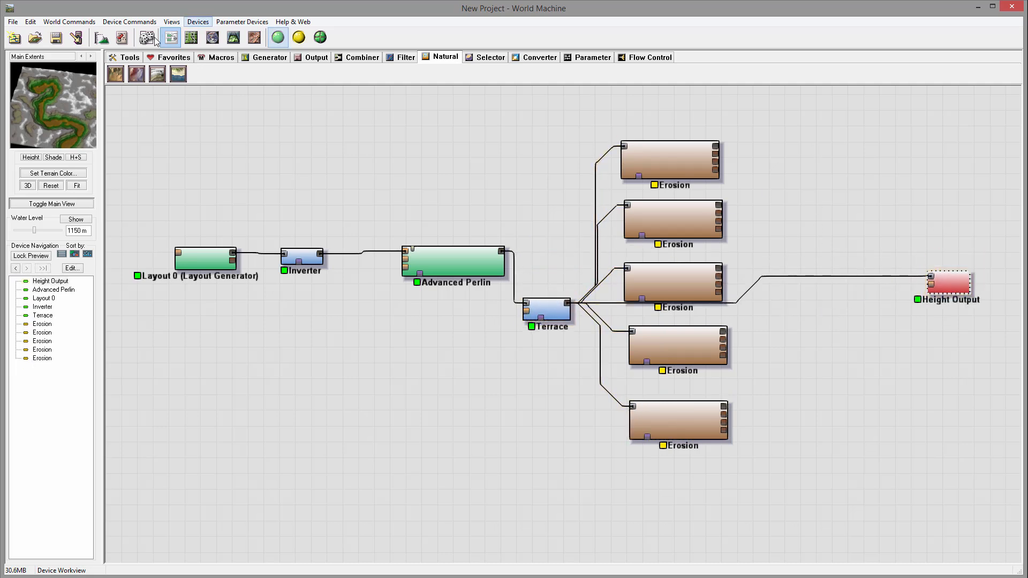
Add a Height Chooser with more inputs, wire the Erosions into it and lock preview on Height Output
left_click(361, 57)
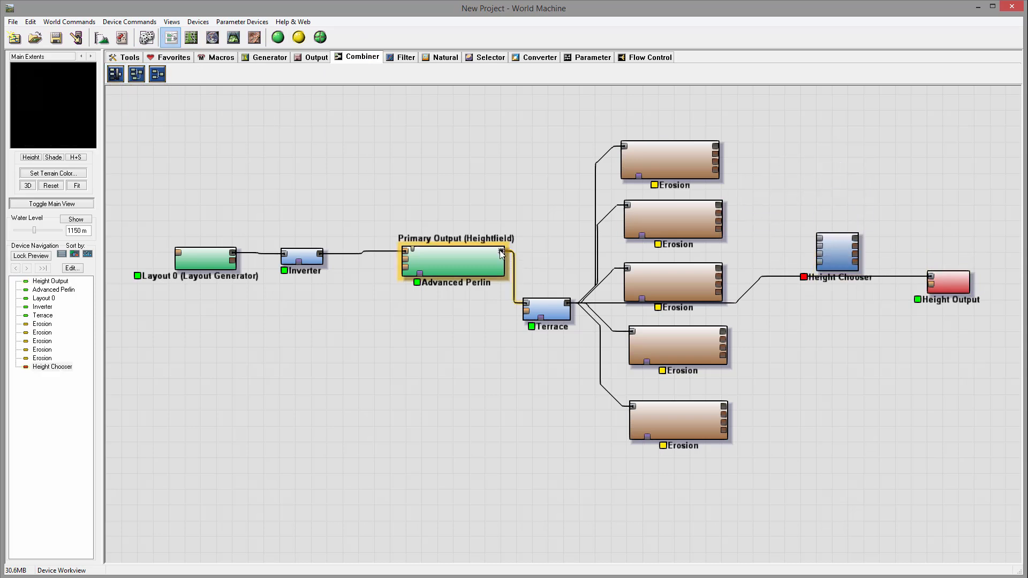
left_click(547, 310)
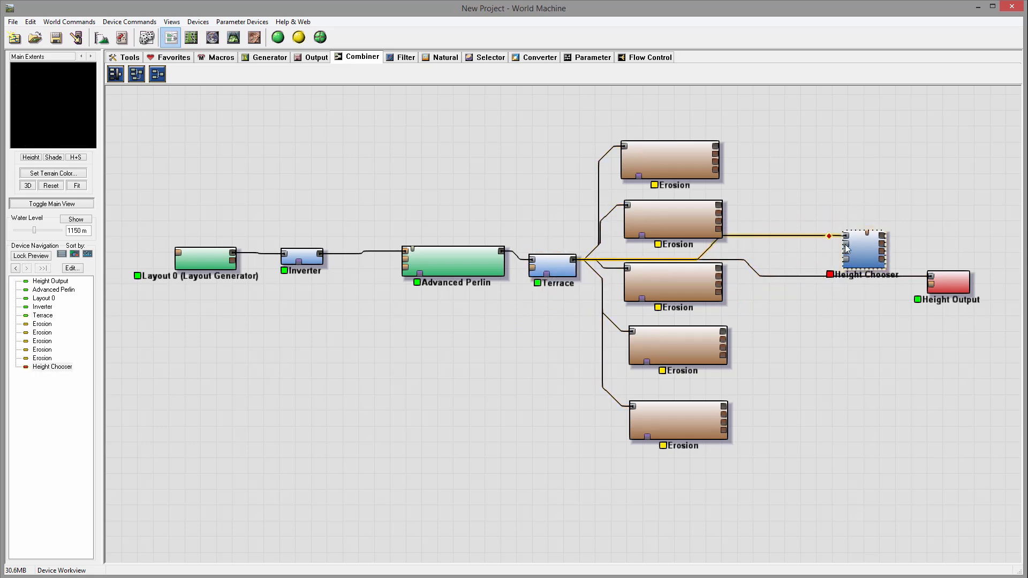
left_click(672, 282)
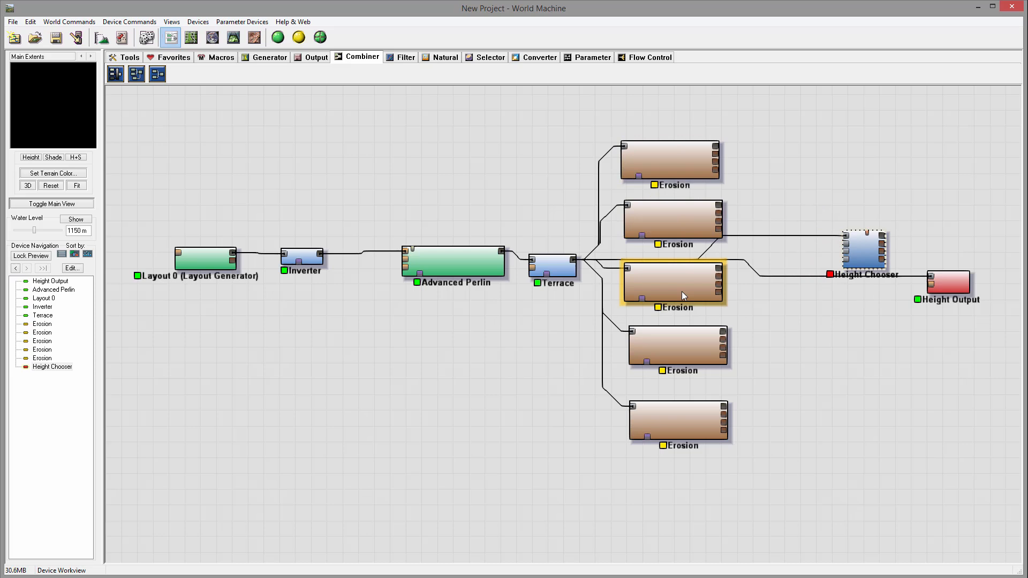
double_click(864, 251)
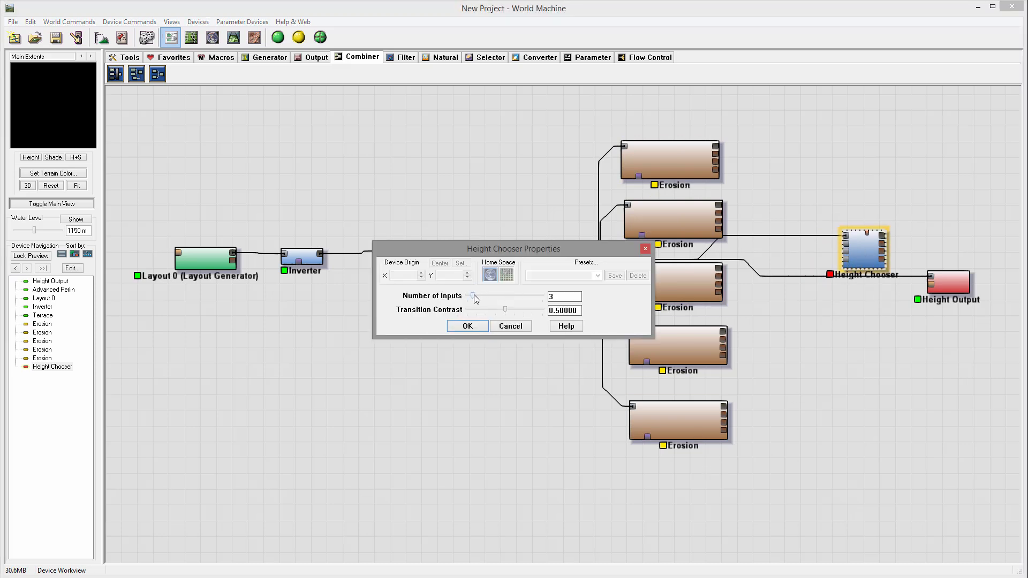
left_click(467, 325)
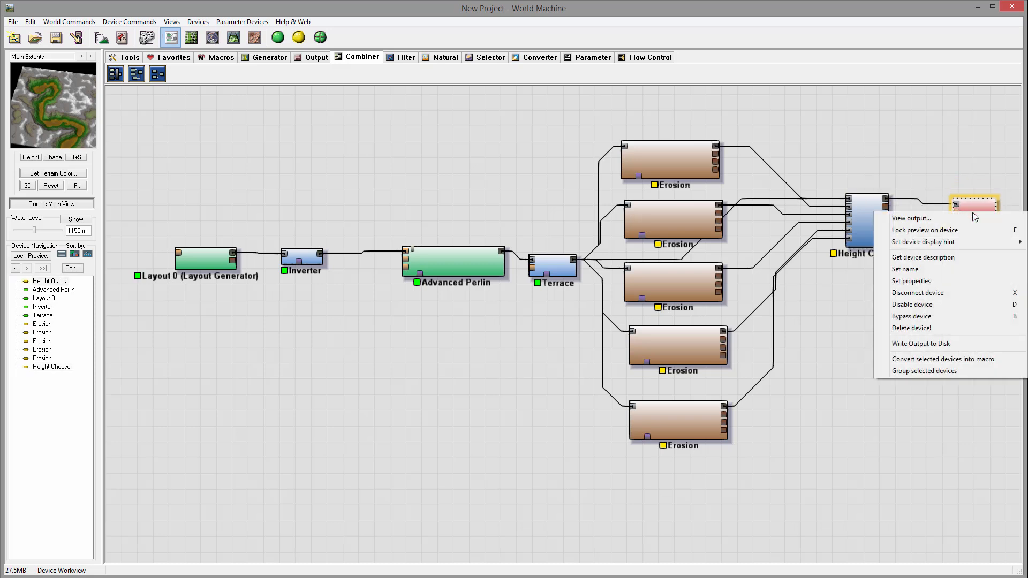
left_click(924, 230)
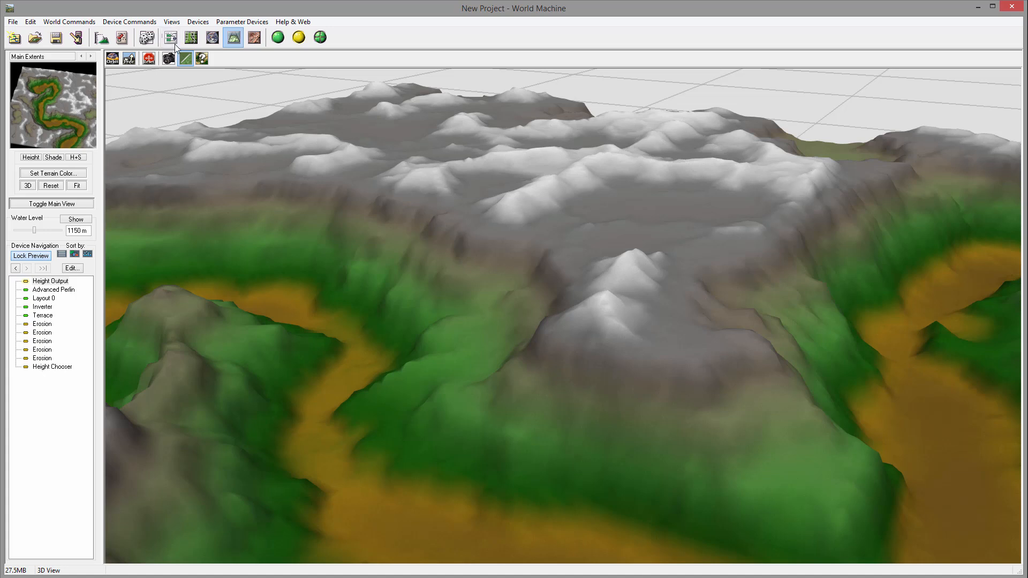
Rename the top Erosion device to 'Erosion low'
left_click(171, 38)
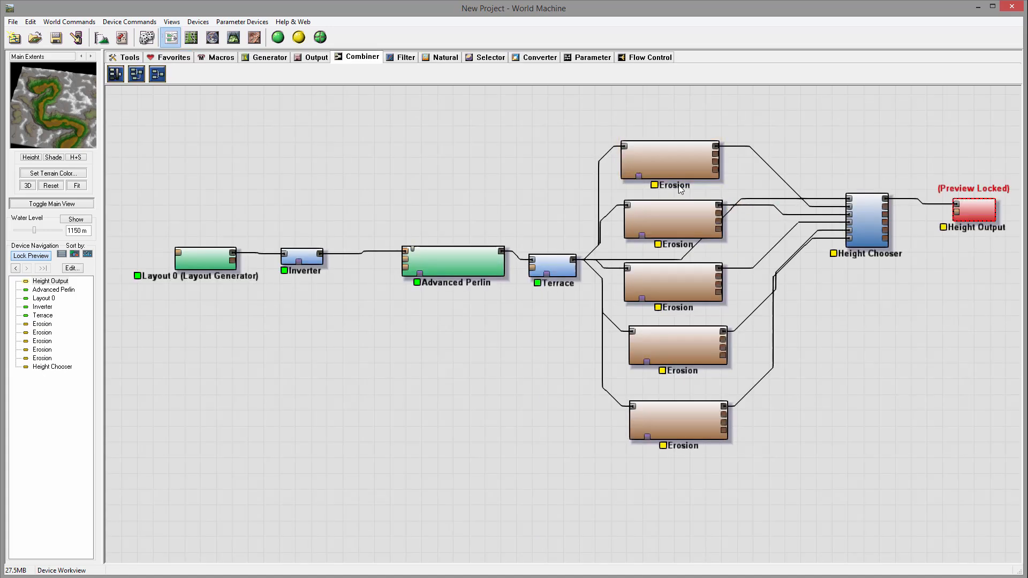
right_click(668, 161)
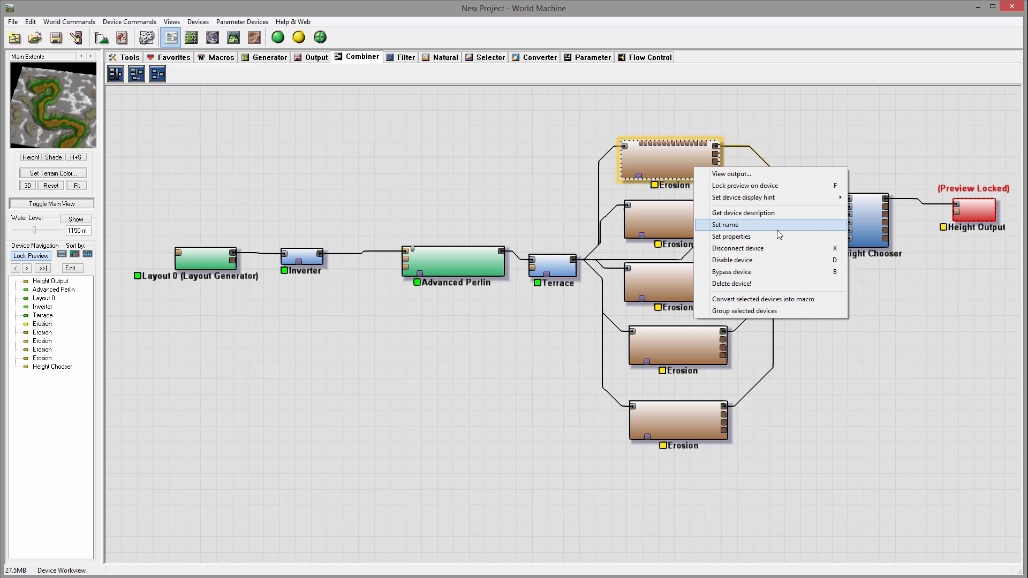
left_click(725, 224)
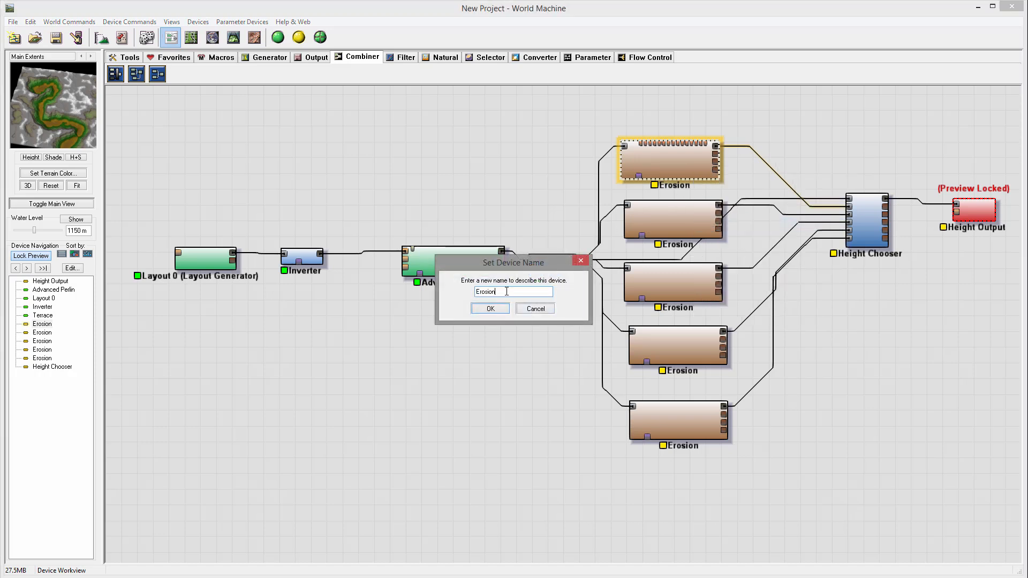
type("o")
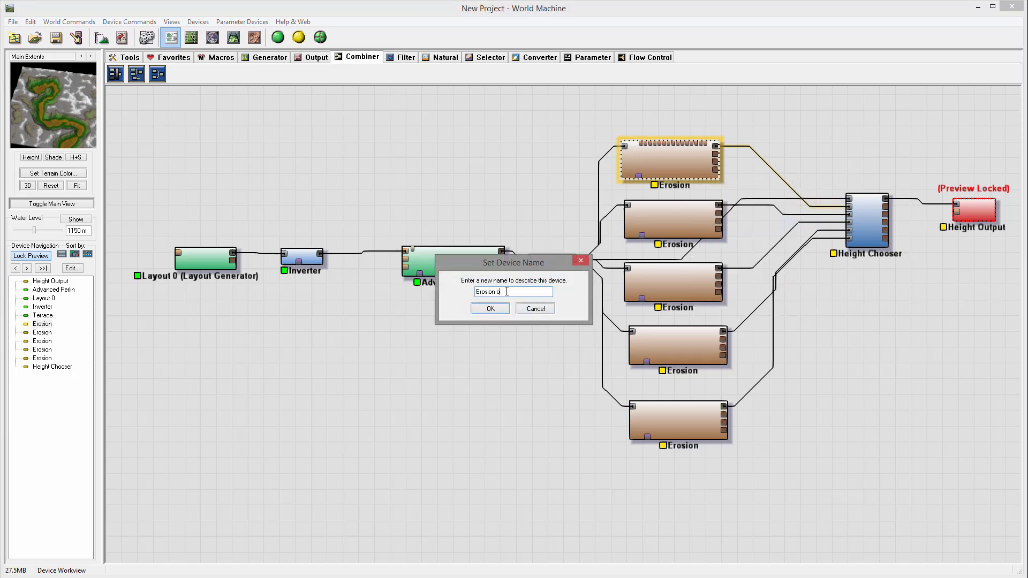
type("low")
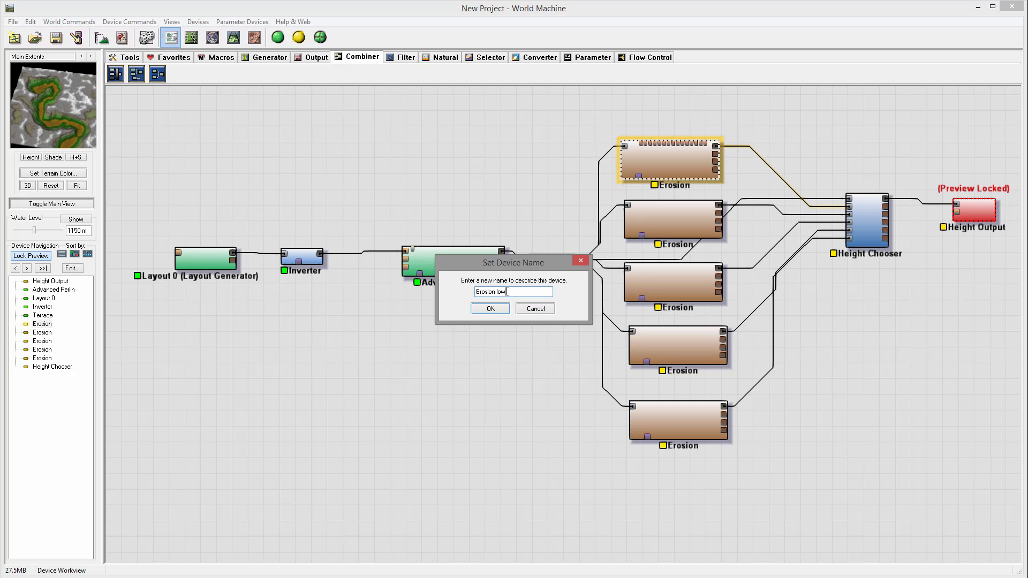
left_click(490, 308)
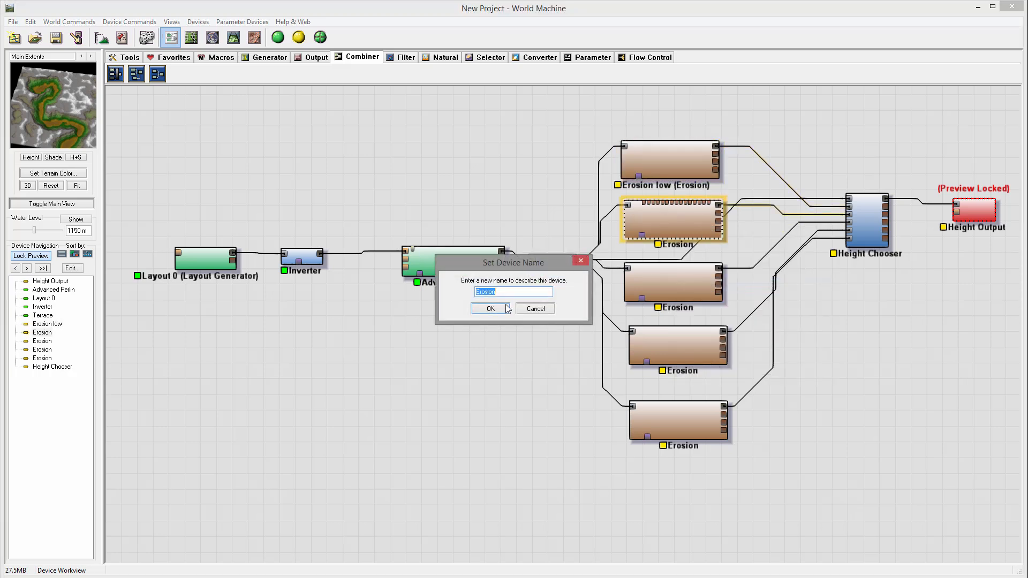
Rename the second and third devices to 'Erosion mid 1' and 'Erosion mid 2'
left_click(512, 292)
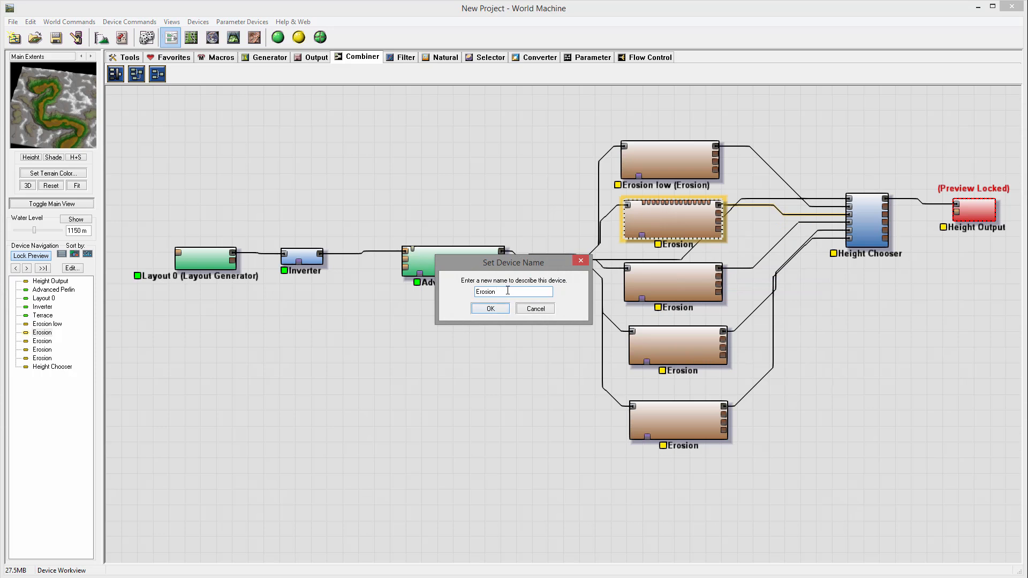
type("mid")
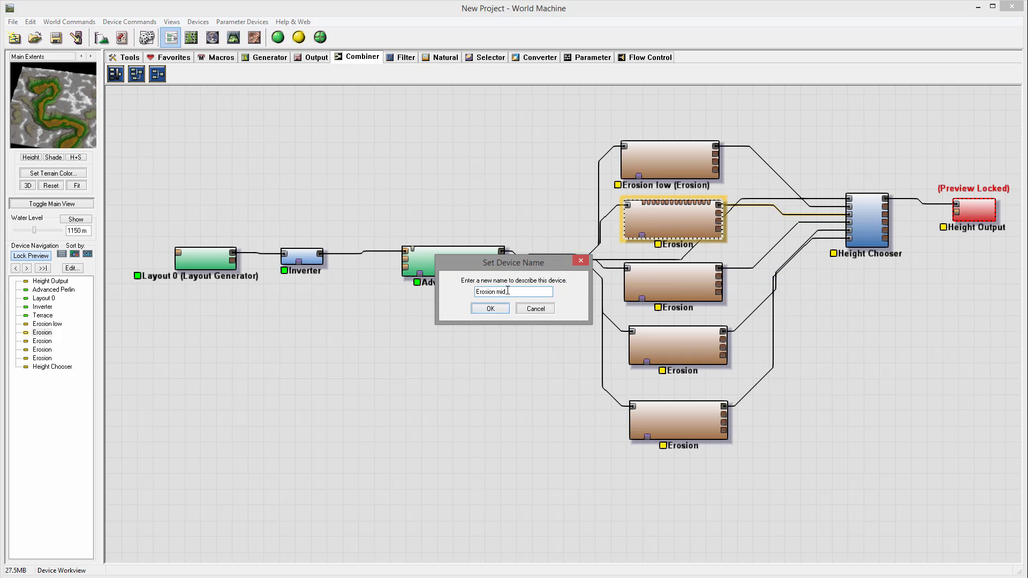
left_click(489, 308)
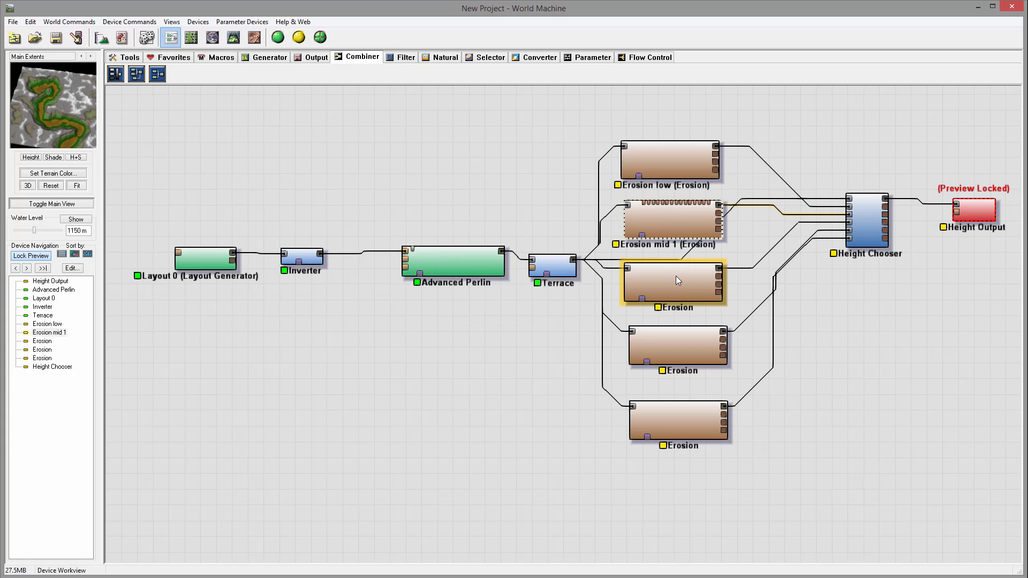
double_click(672, 282)
type("Erosion m")
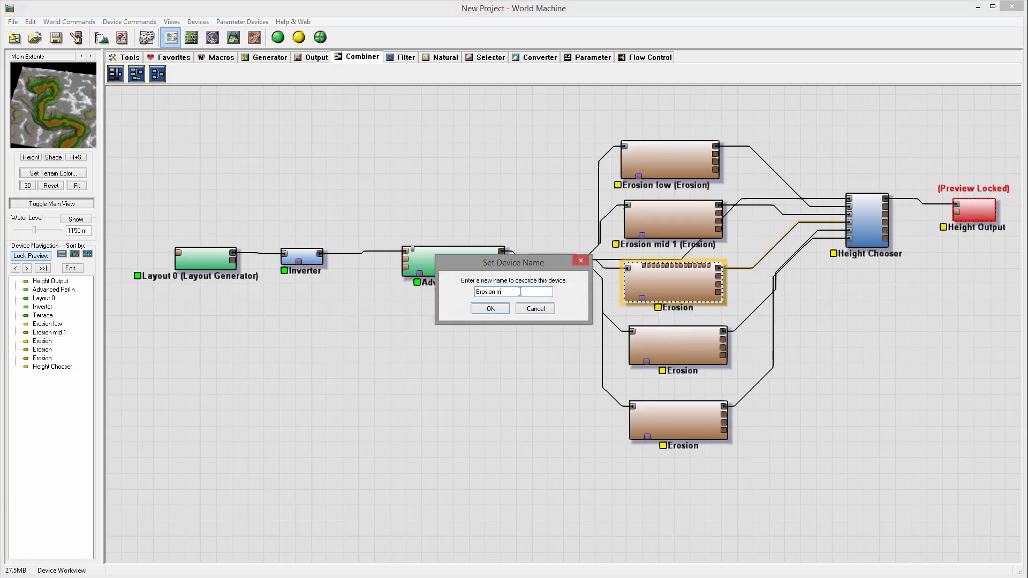
type("id 2")
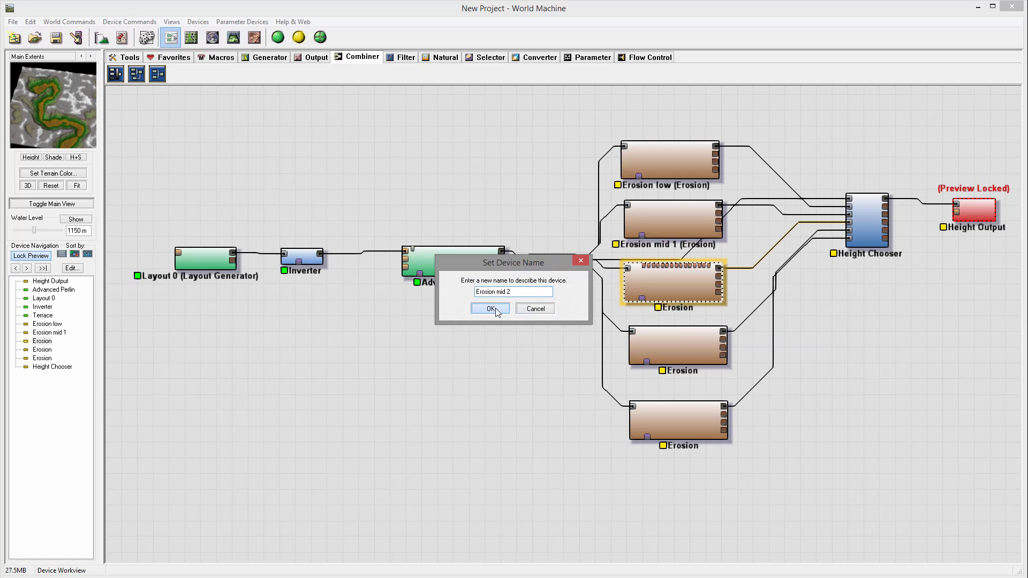
left_click(490, 308)
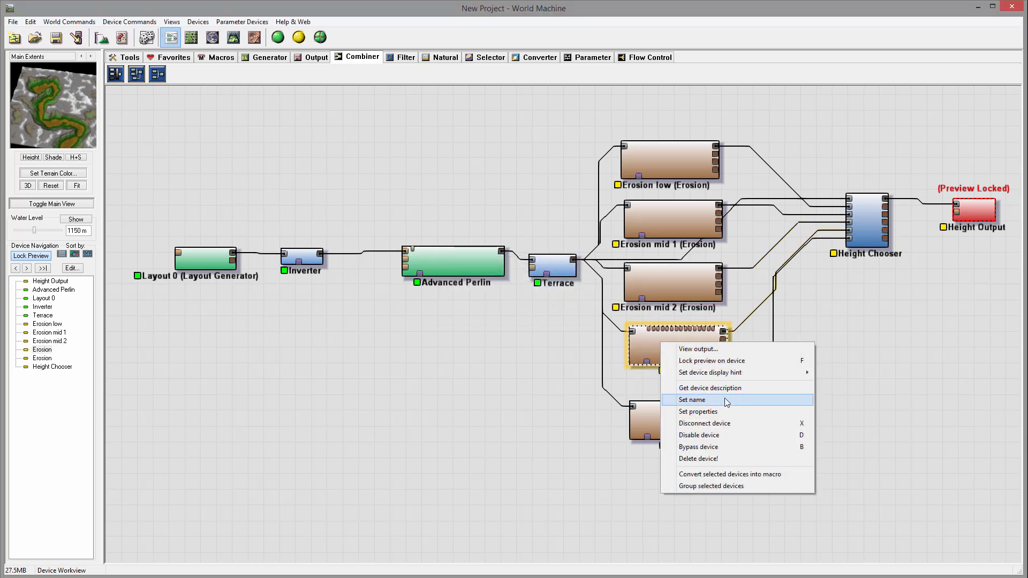
Rename the fourth and fifth devices to 'Erosion mid 3' and 'Erosion high'
left_click(693, 399)
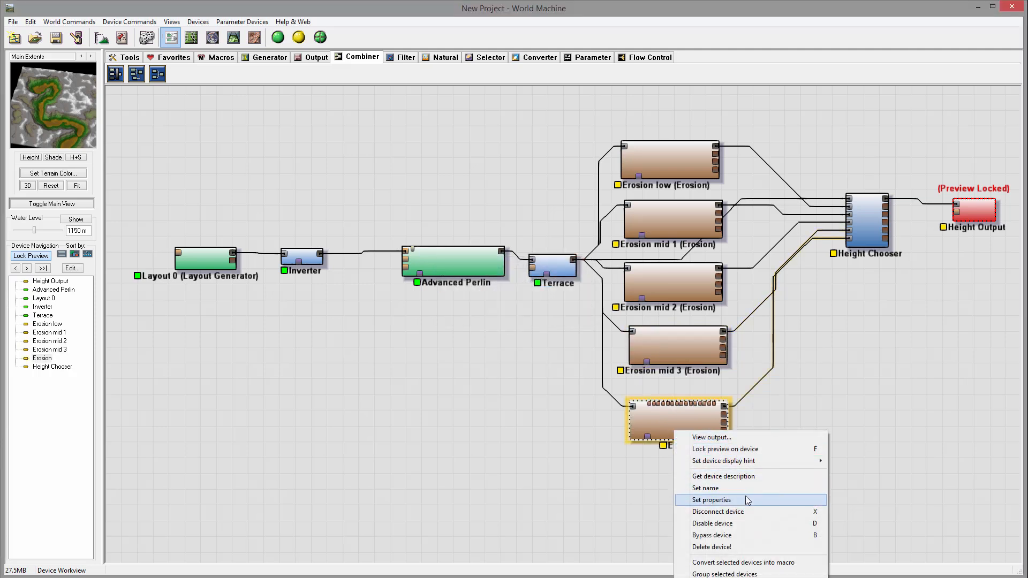
left_click(705, 489)
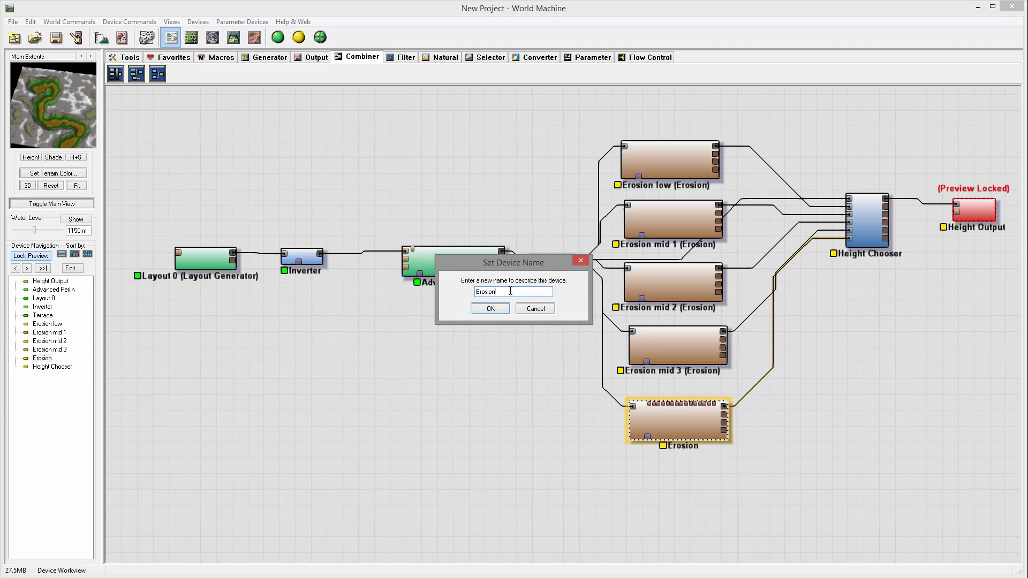
type("high")
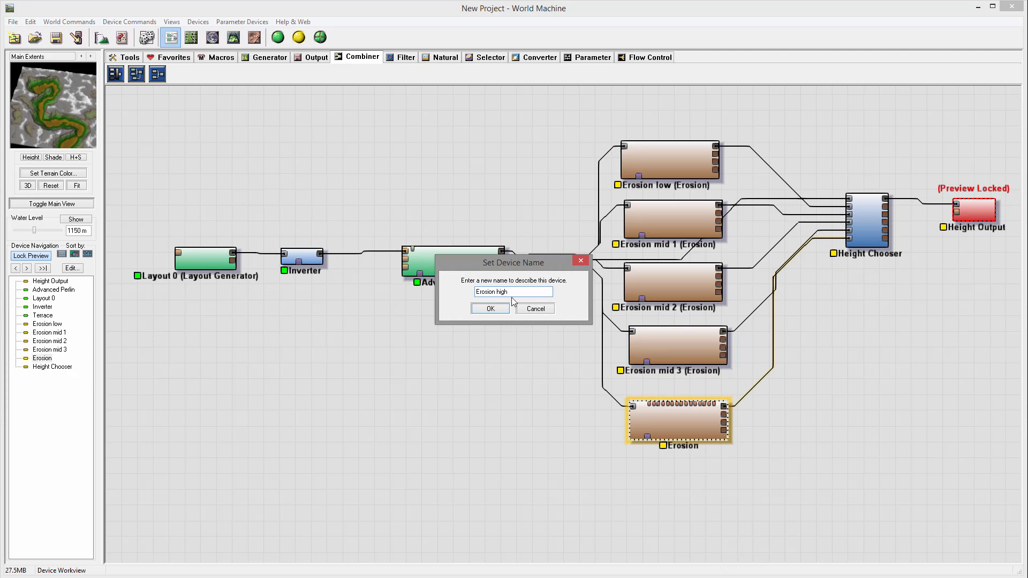
left_click(489, 308)
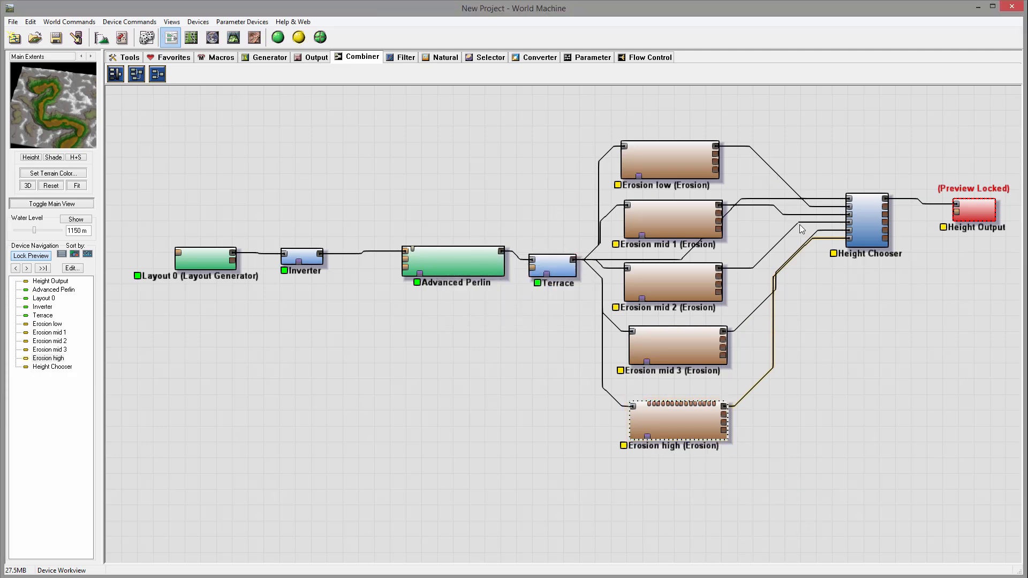
left_click(669, 160)
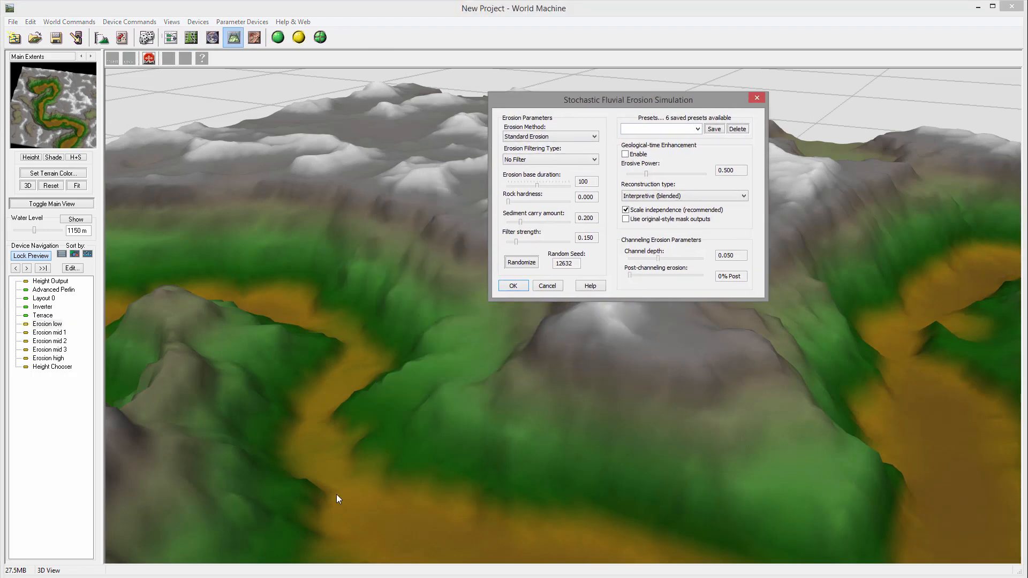
mouse_move(363, 526)
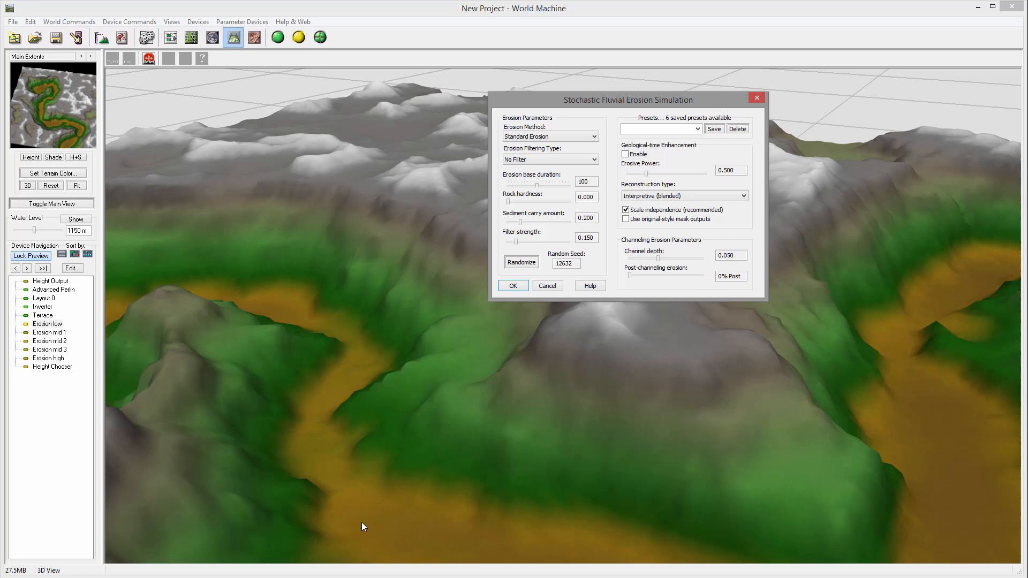
Switch Erosion low to Channeled Erosion with geological-time enhancement and start a build
left_click(625, 153)
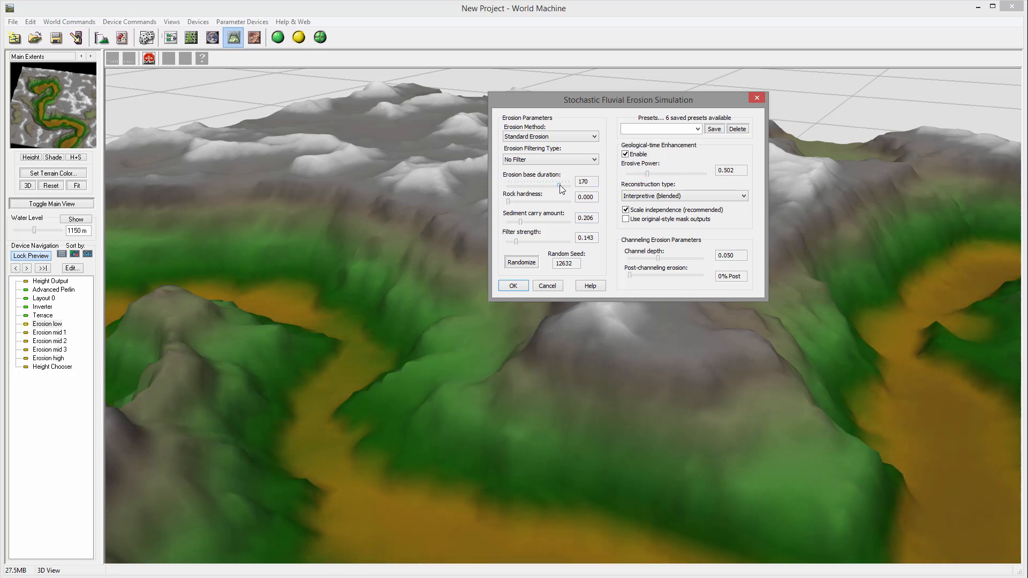
left_click(550, 136)
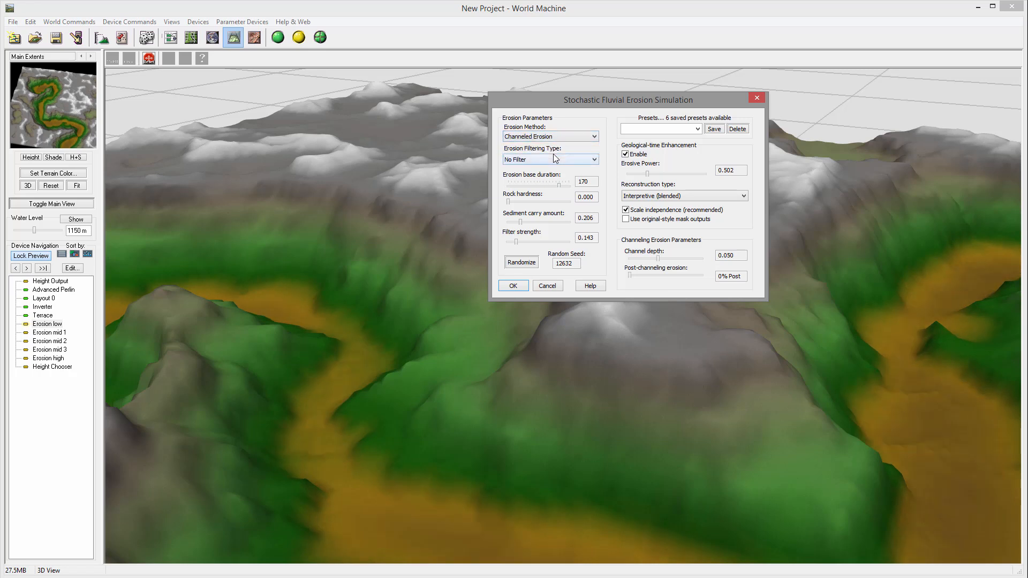
mouse_move(287, 45)
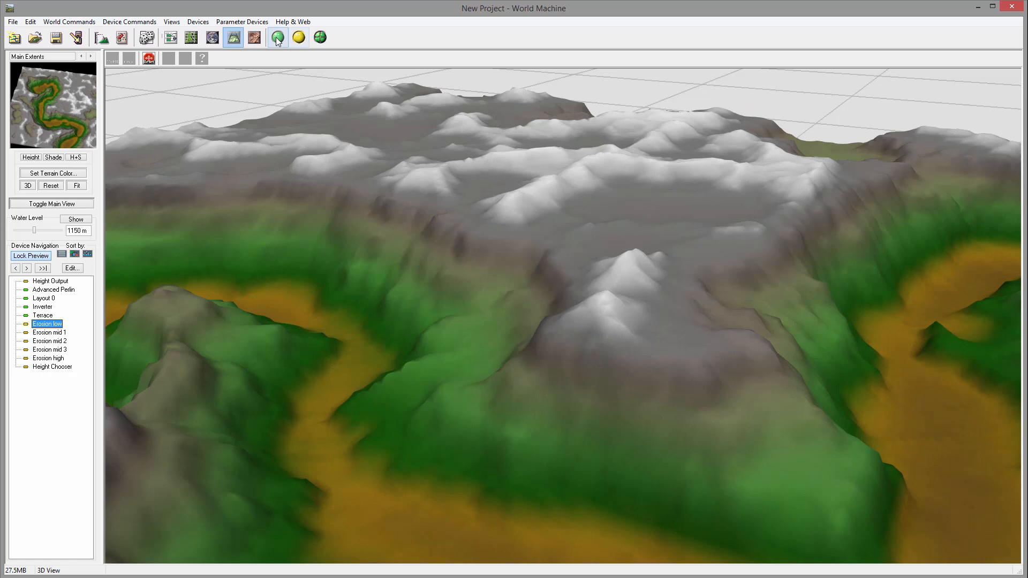
left_click(277, 38)
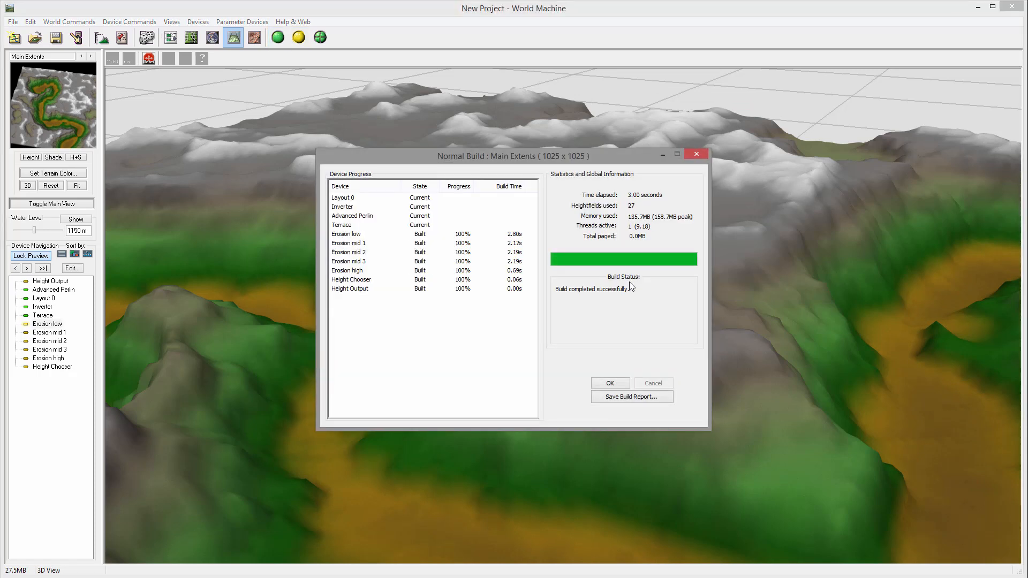
Close the finished build report and bring up Erosion mid 1's settings
left_click(608, 383)
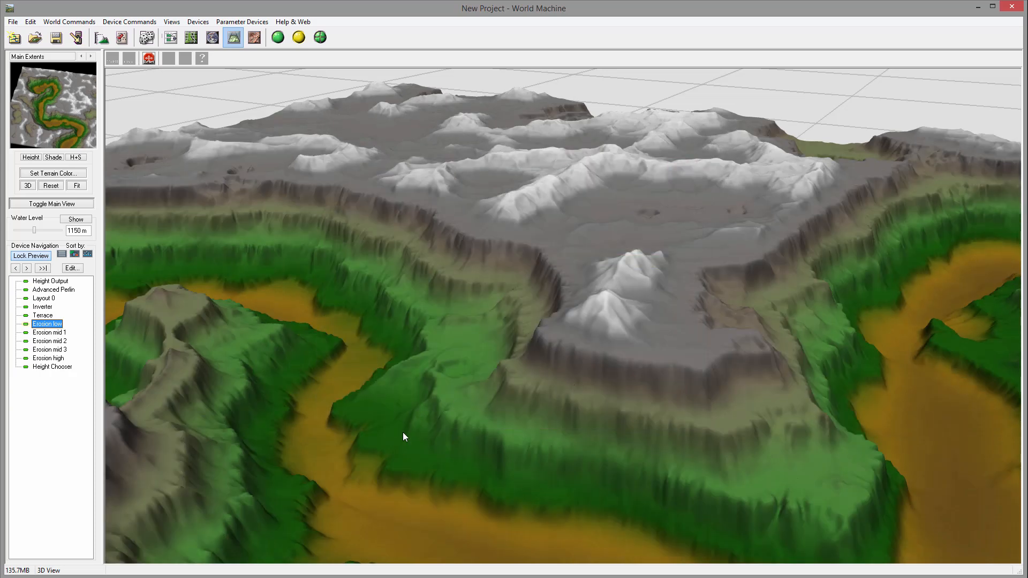
mouse_move(443, 407)
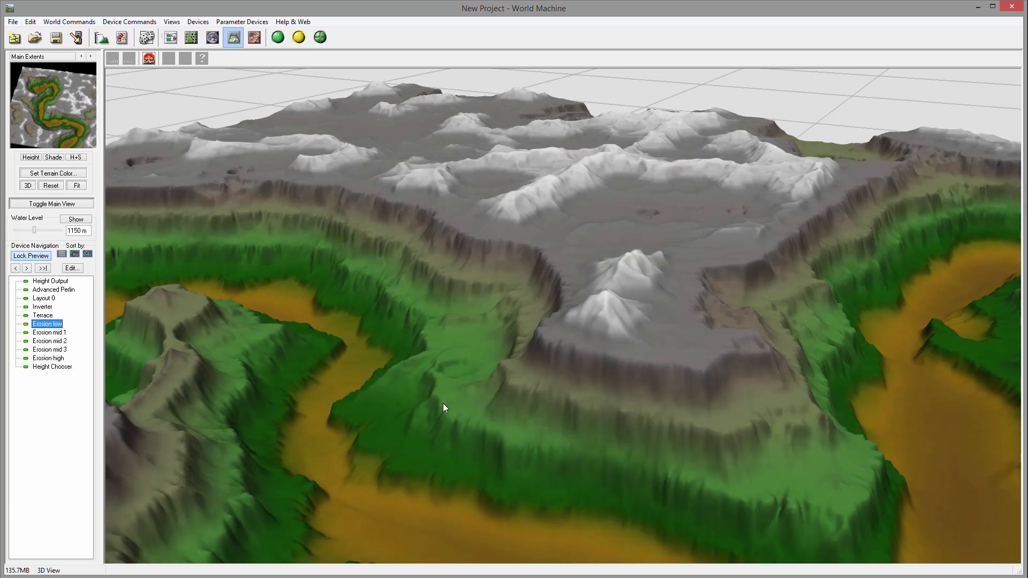
mouse_move(336, 538)
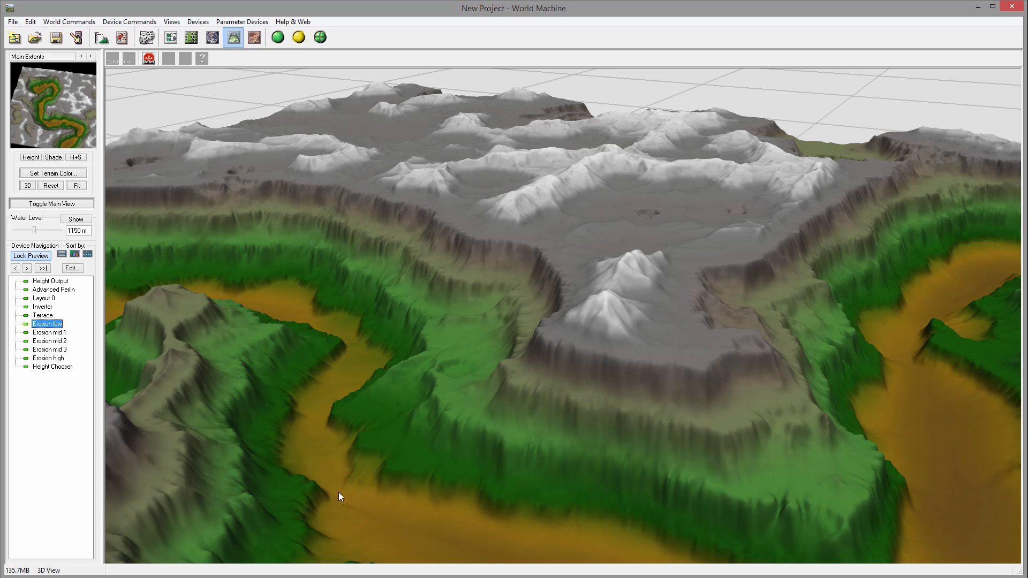
mouse_move(463, 192)
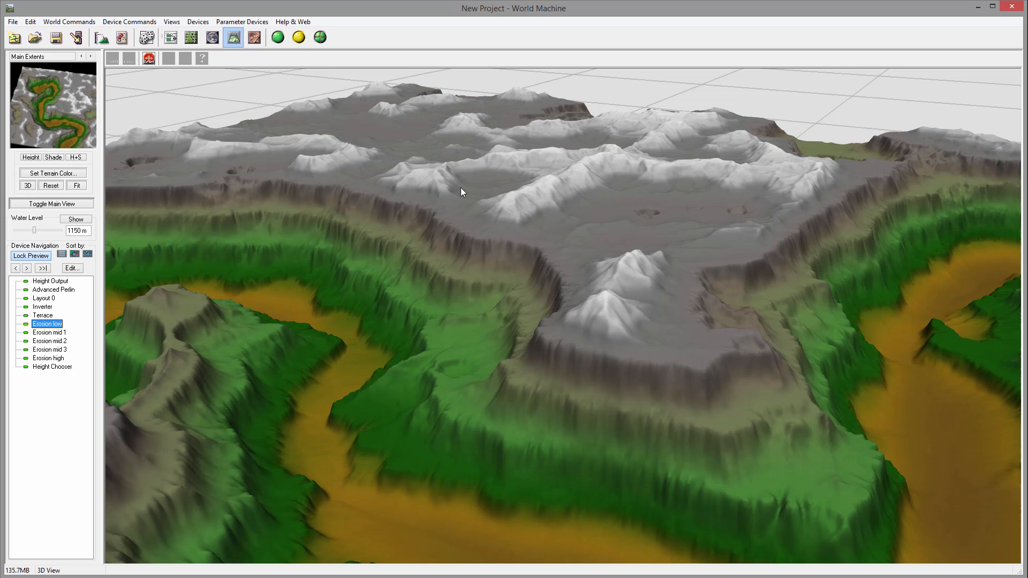
mouse_move(52, 340)
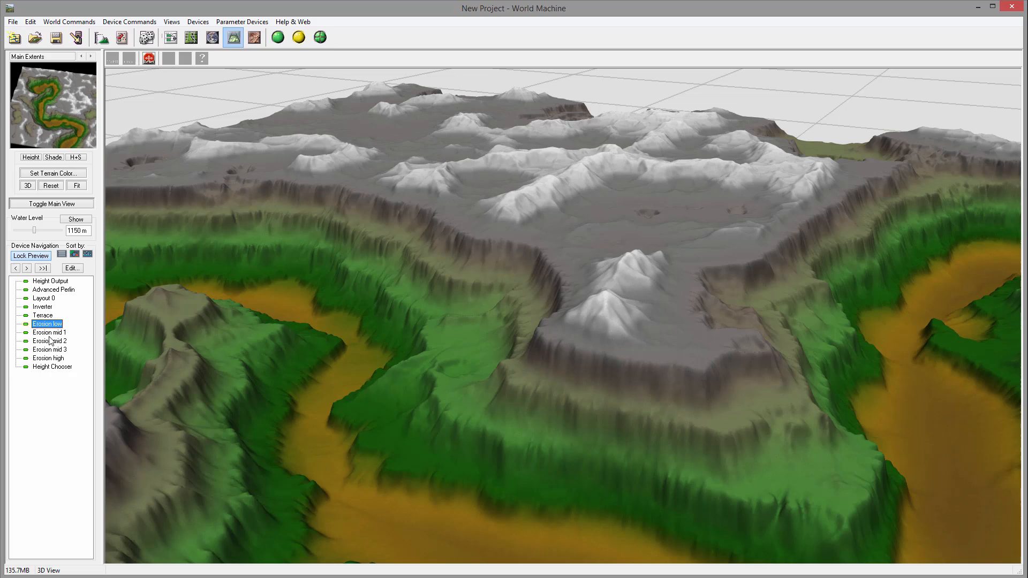
double_click(46, 323)
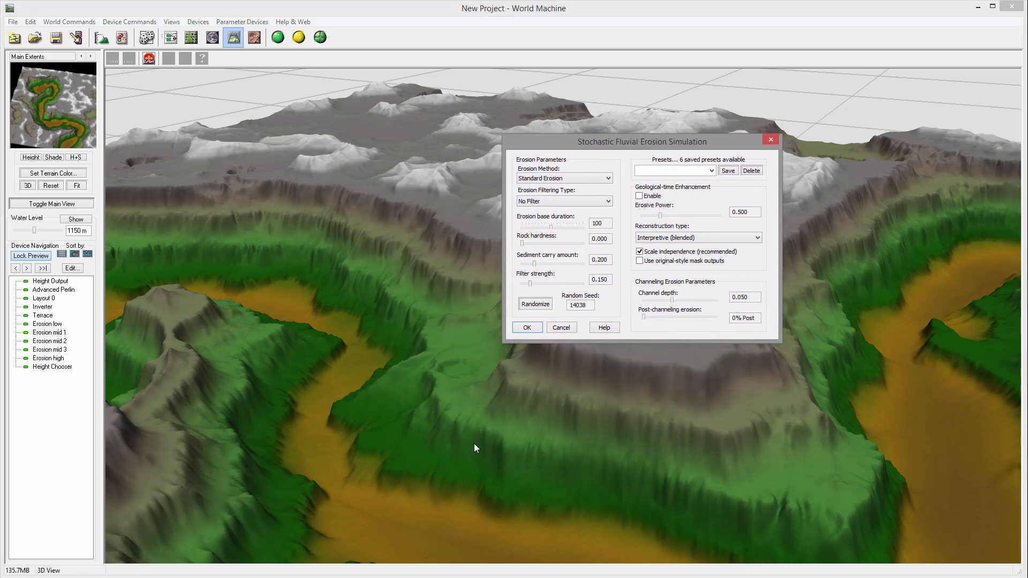
mouse_move(614, 234)
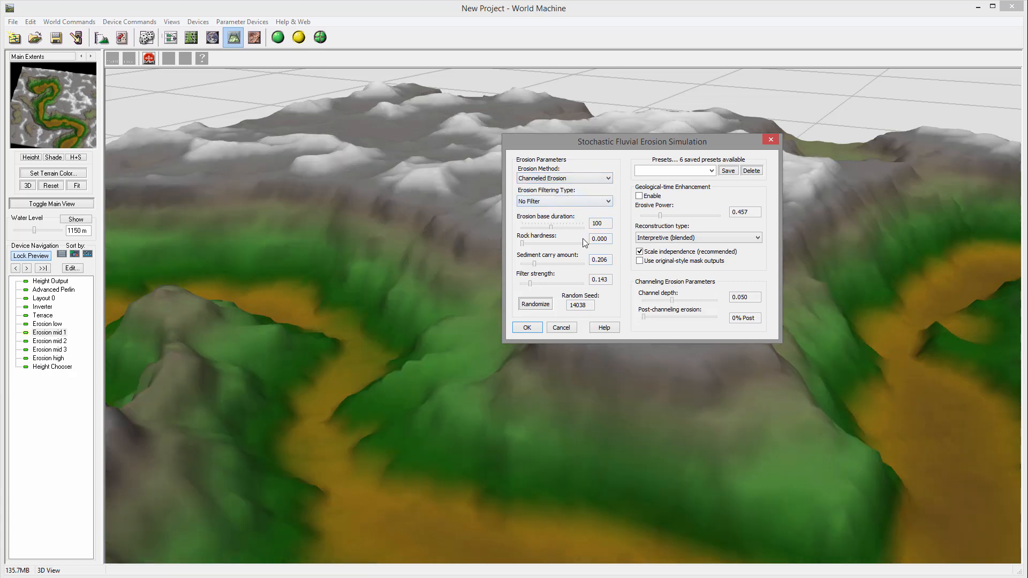
mouse_move(532, 248)
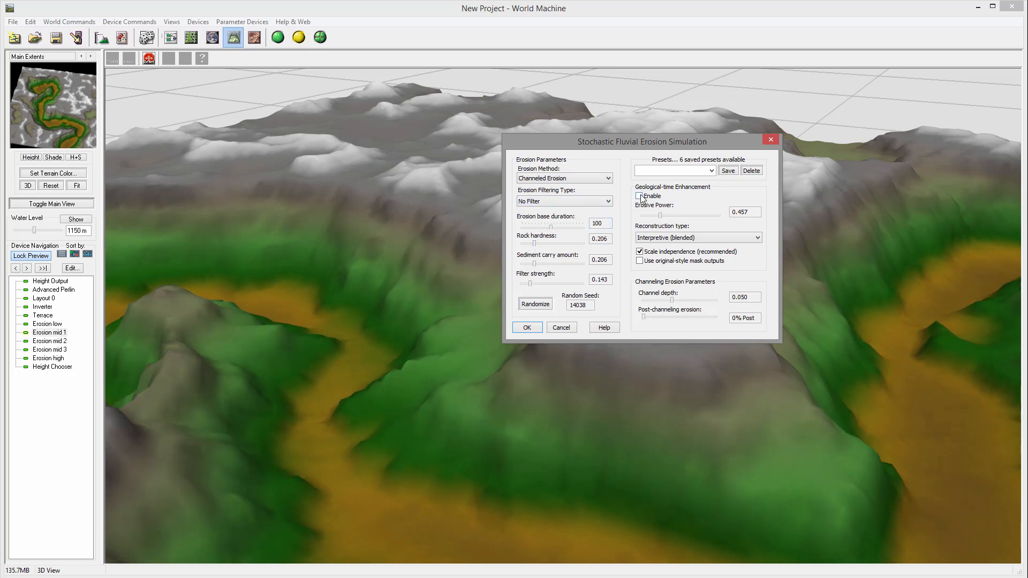
Enable geological-time on Erosion mid 1; give Erosion mid 2 Channeled Erosion with enhancement
left_click(640, 195)
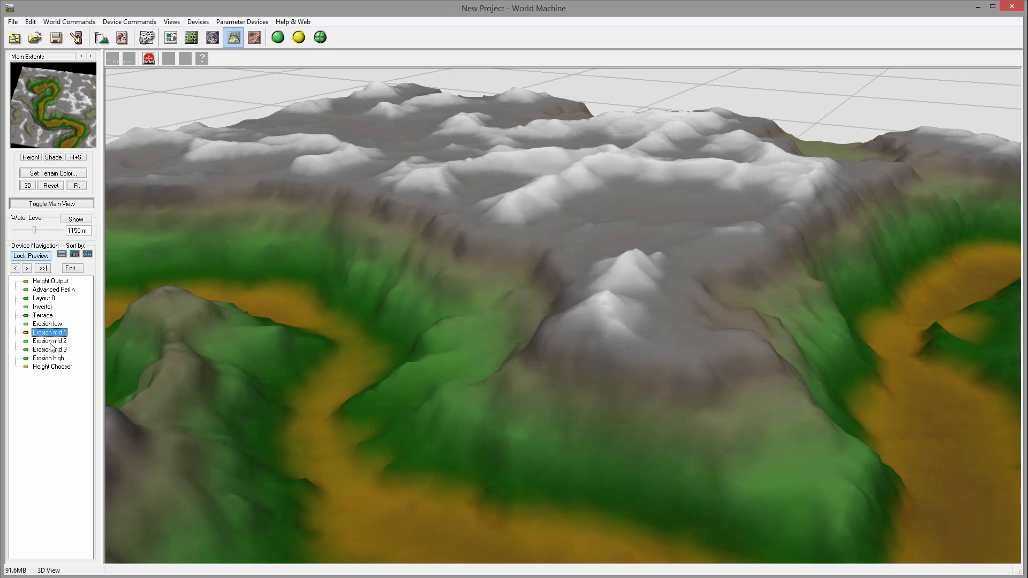
double_click(49, 332)
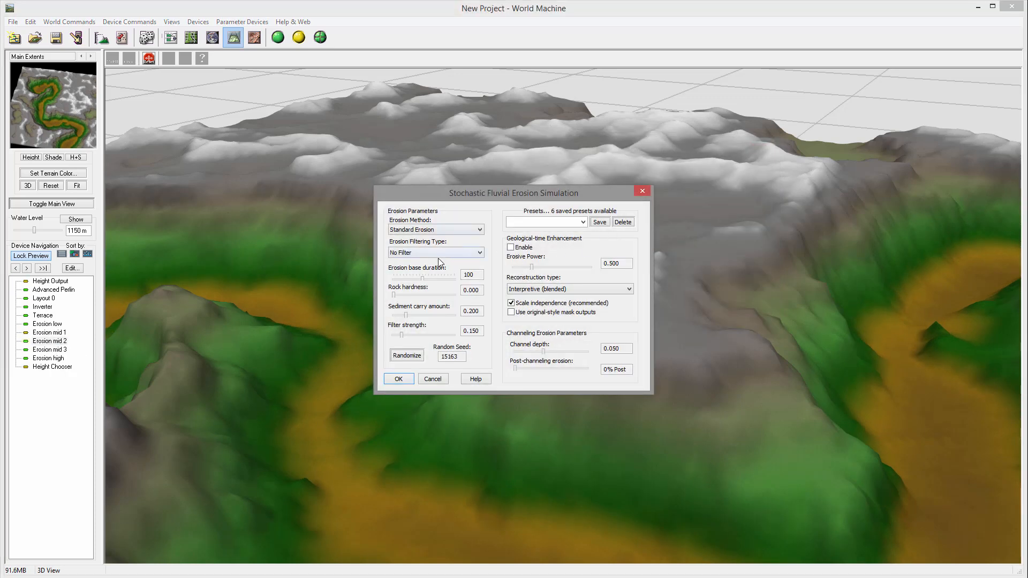
left_click(436, 230)
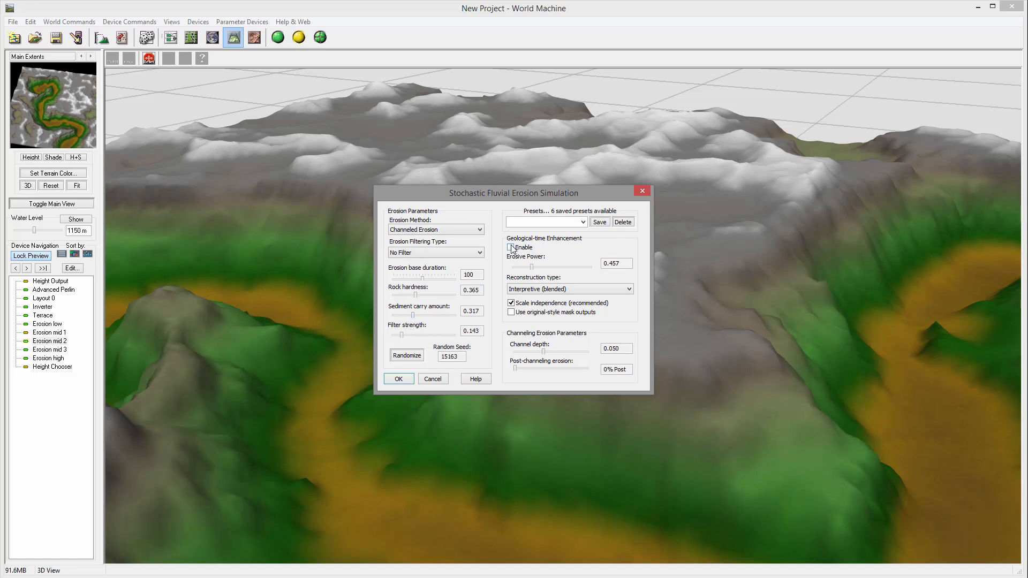
left_click(512, 247)
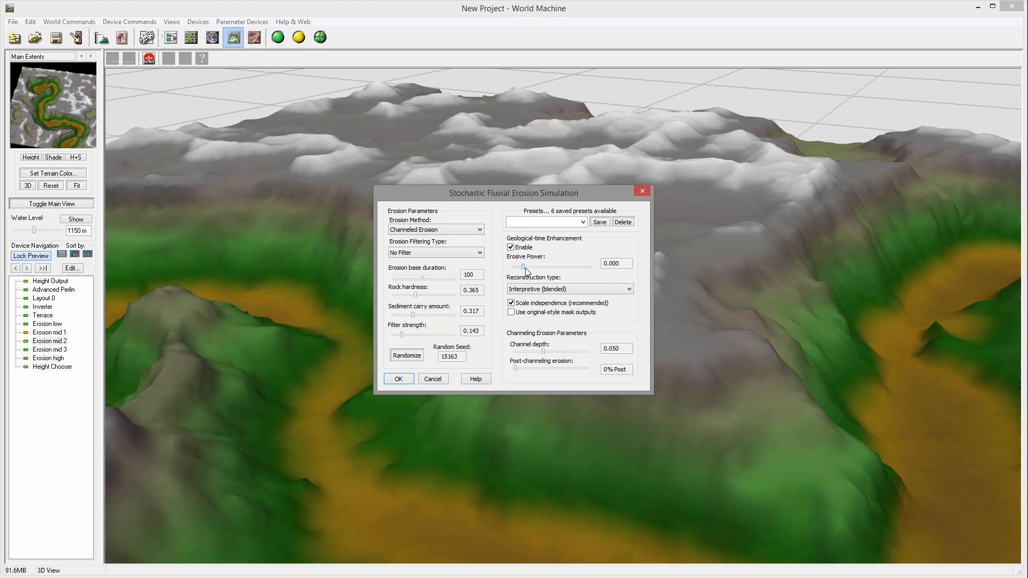
left_click(398, 379)
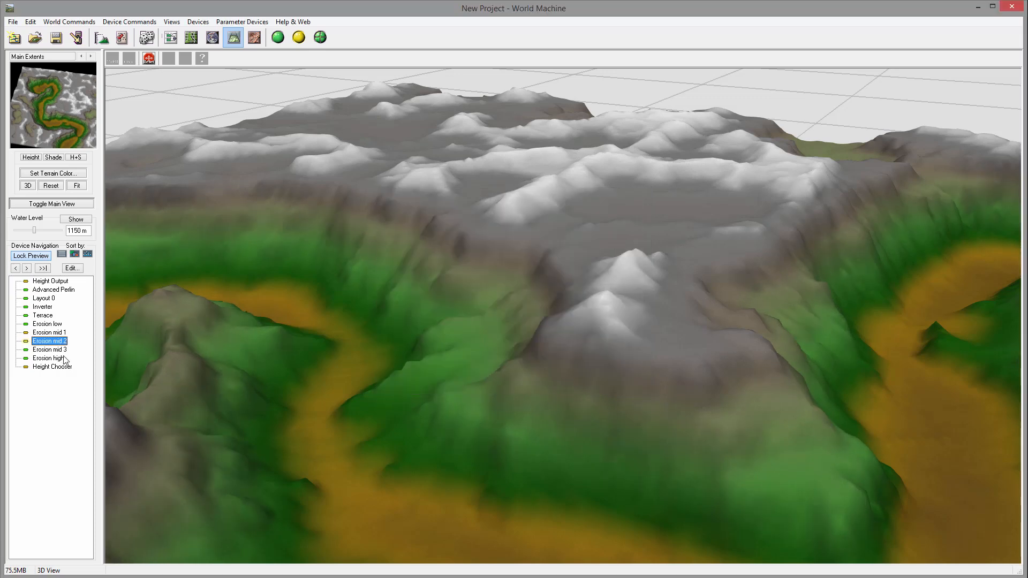
Set Erosion mid 3 to Channeled Erosion, then build the terrain and close the report
double_click(49, 341)
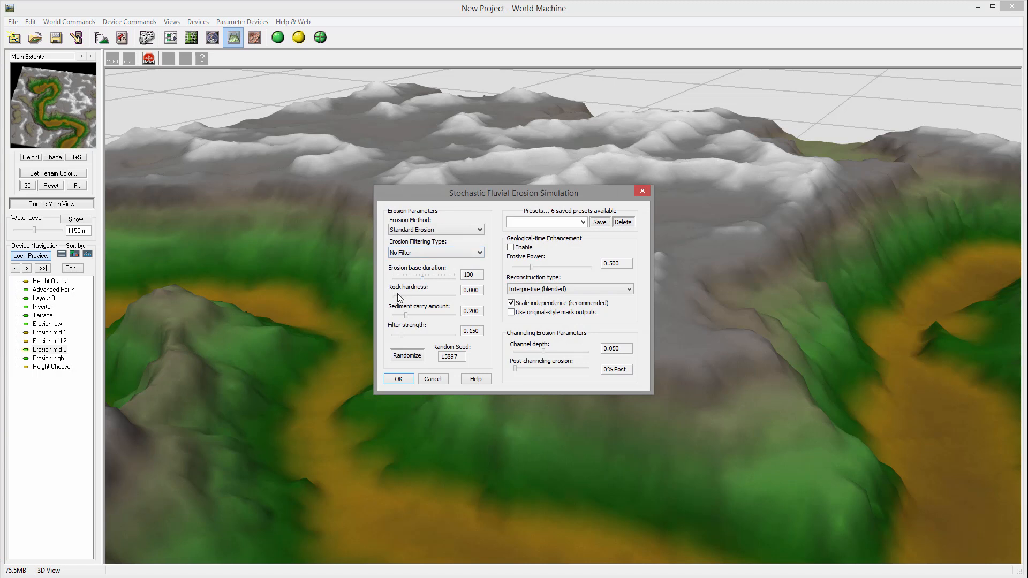
left_click(480, 229)
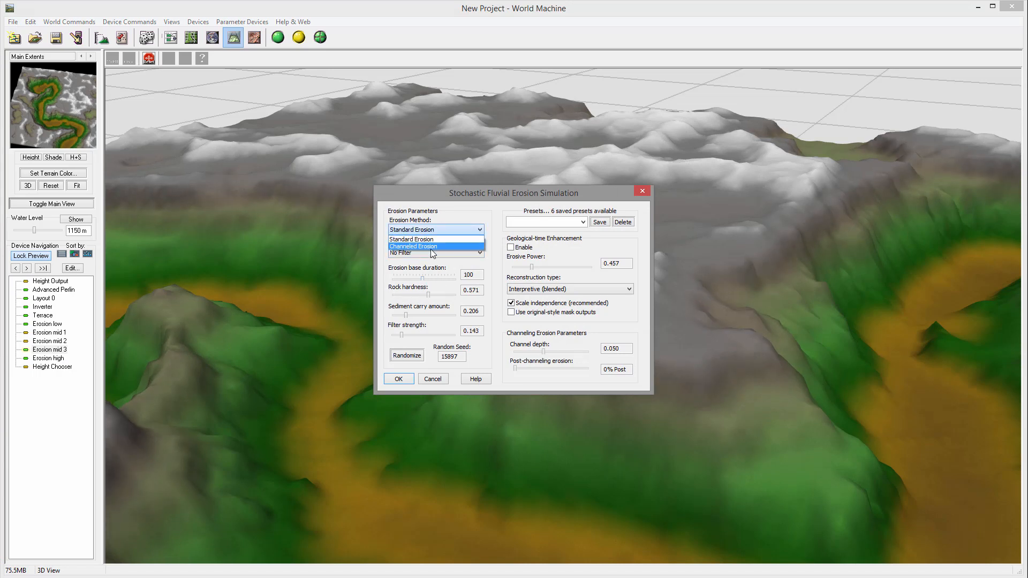
left_click(412, 247)
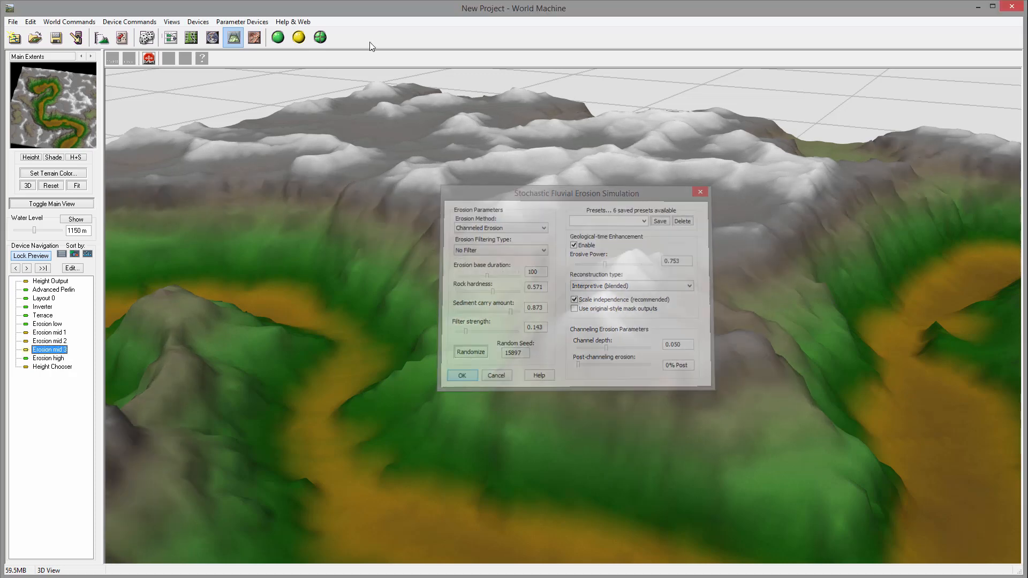
left_click(461, 375)
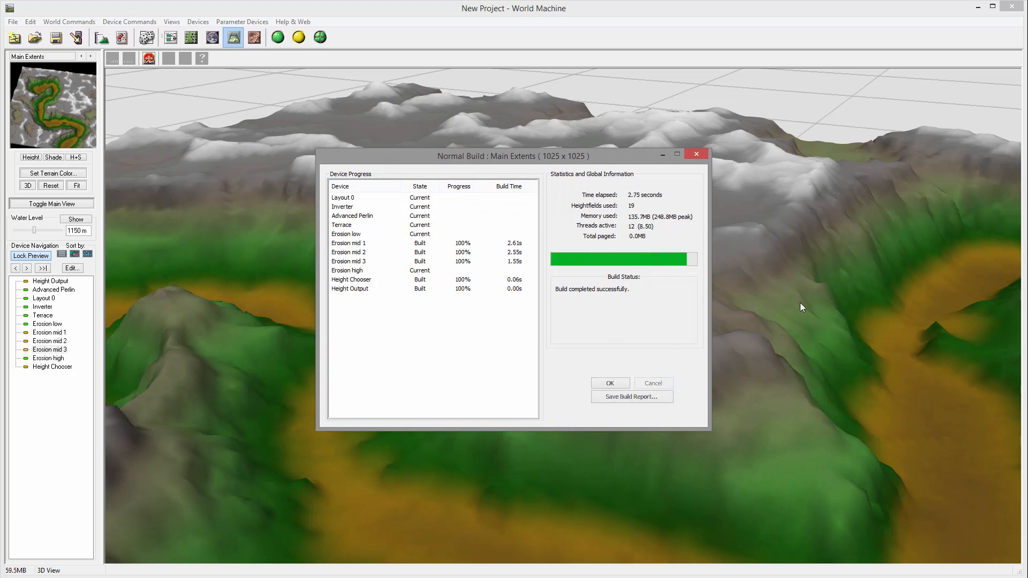
left_click(608, 383)
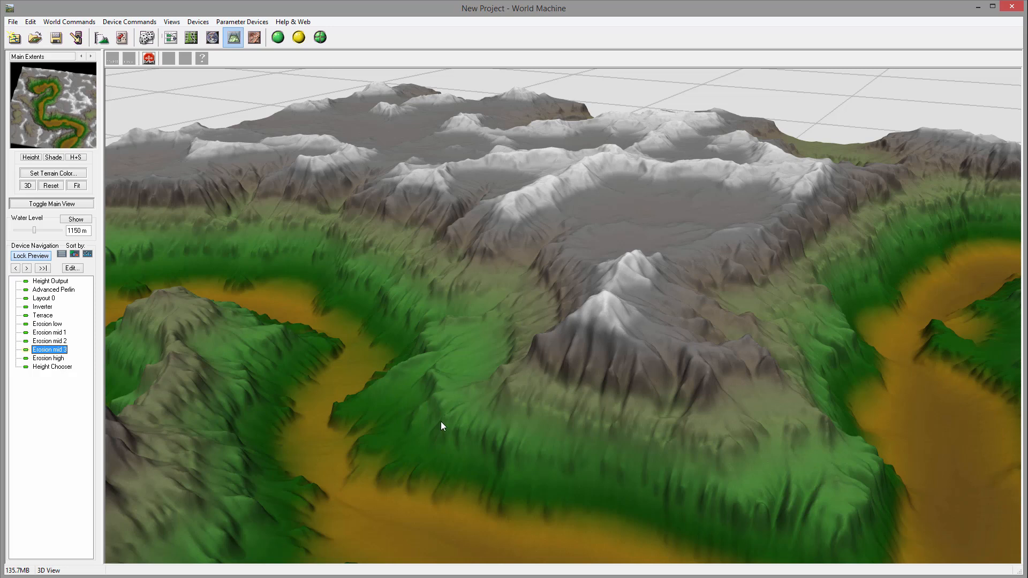
mouse_move(522, 311)
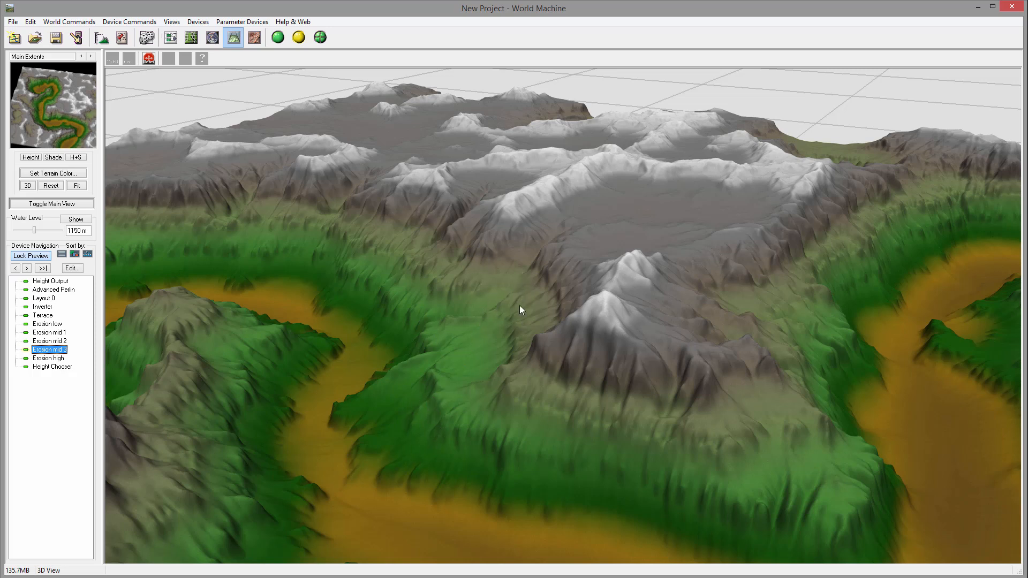
mouse_move(862, 196)
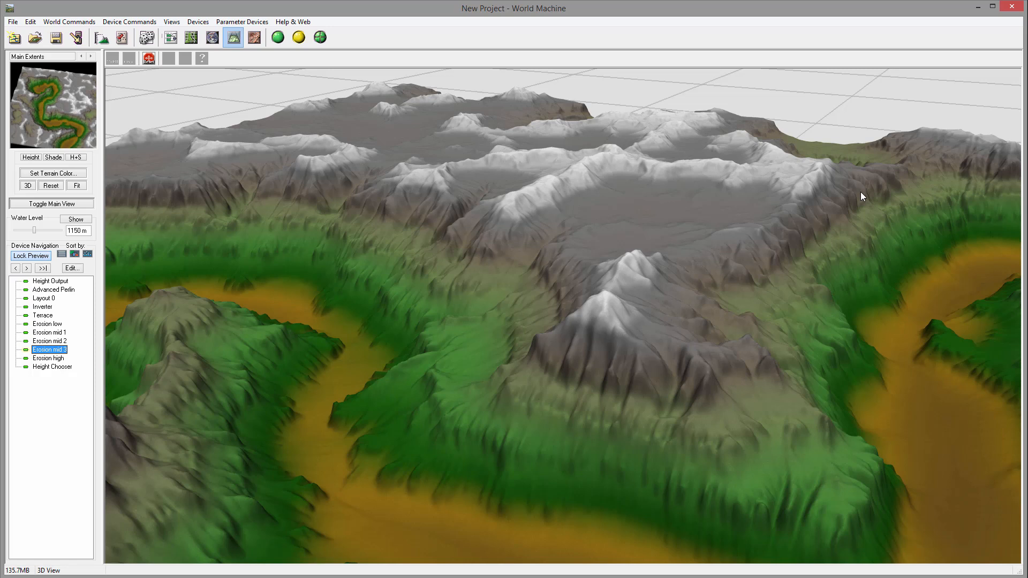
mouse_move(516, 411)
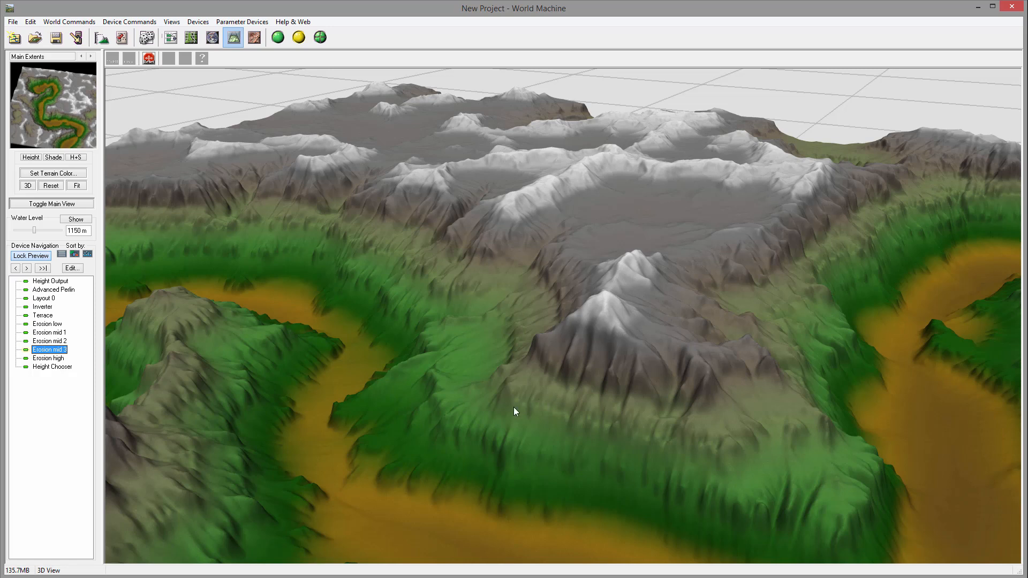
mouse_move(475, 319)
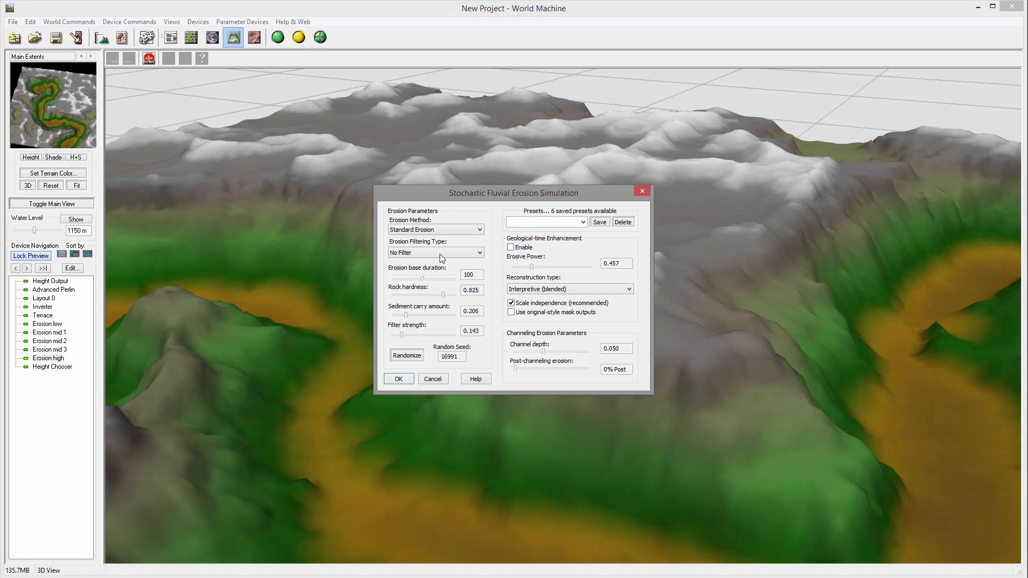
Set Erosion high to Channeled Erosion with geological-time enhancement, then revisit other Erosion devices
left_click(435, 229)
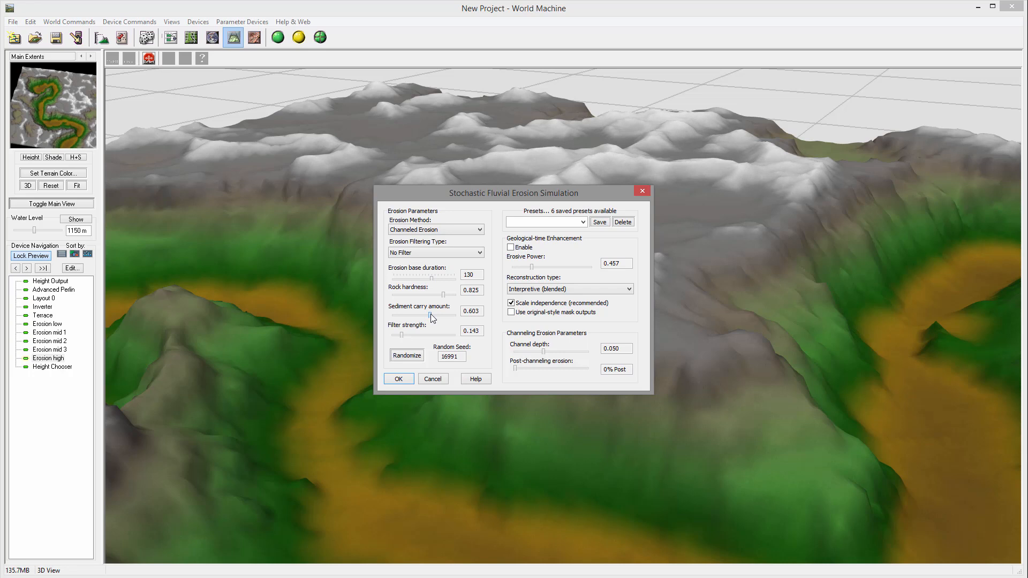
left_click(512, 248)
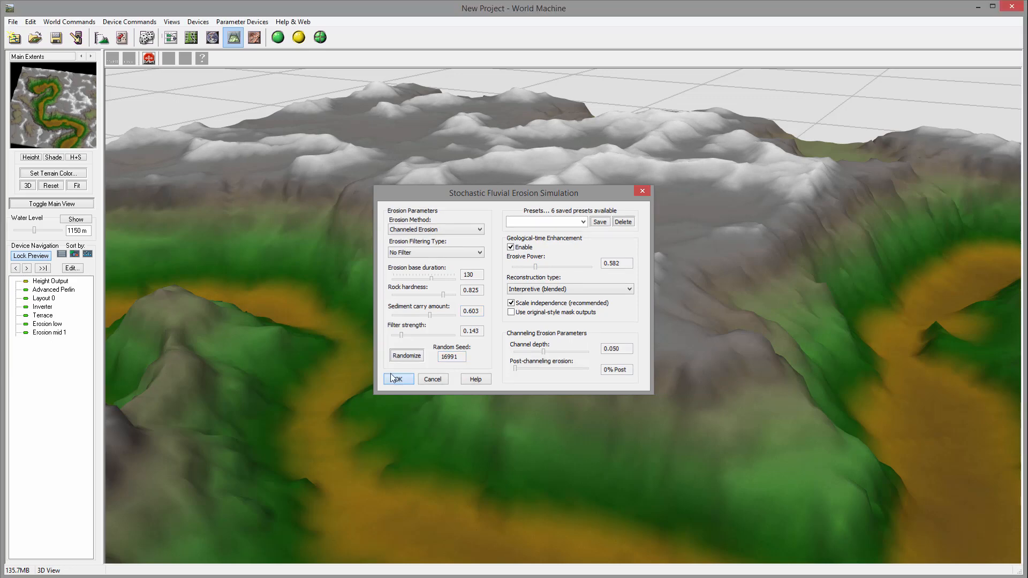
left_click(399, 378)
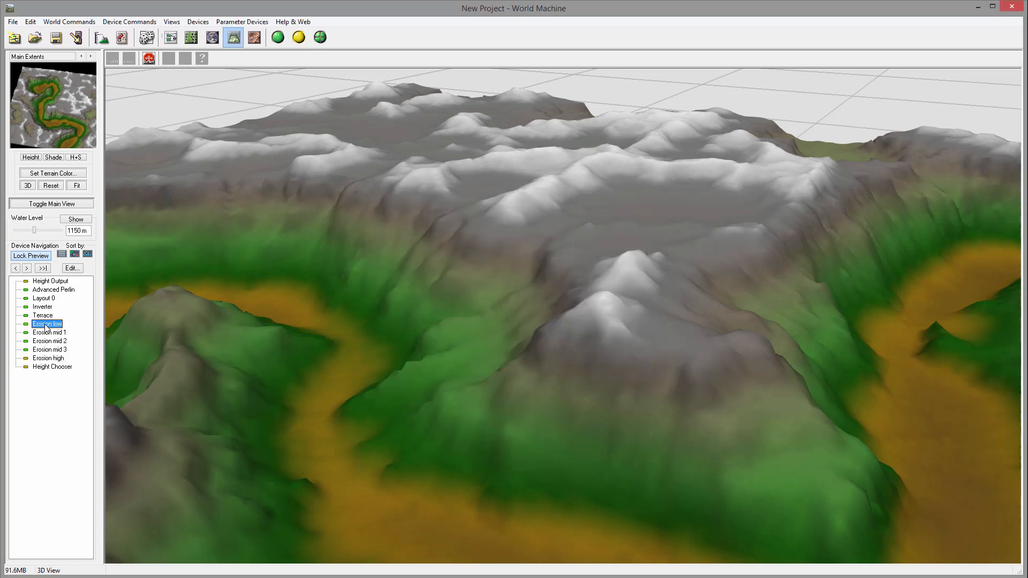
double_click(46, 324)
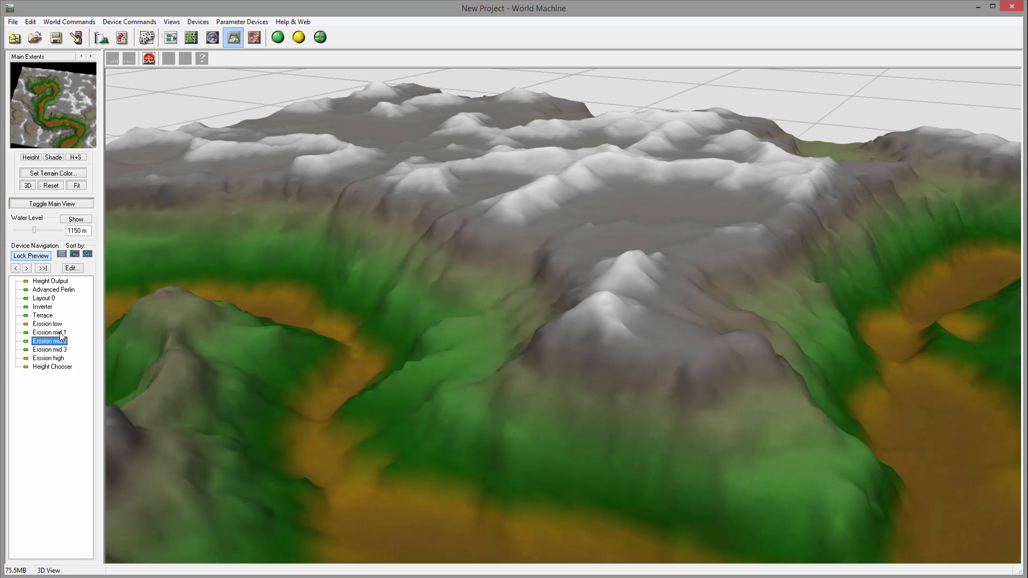
double_click(47, 341)
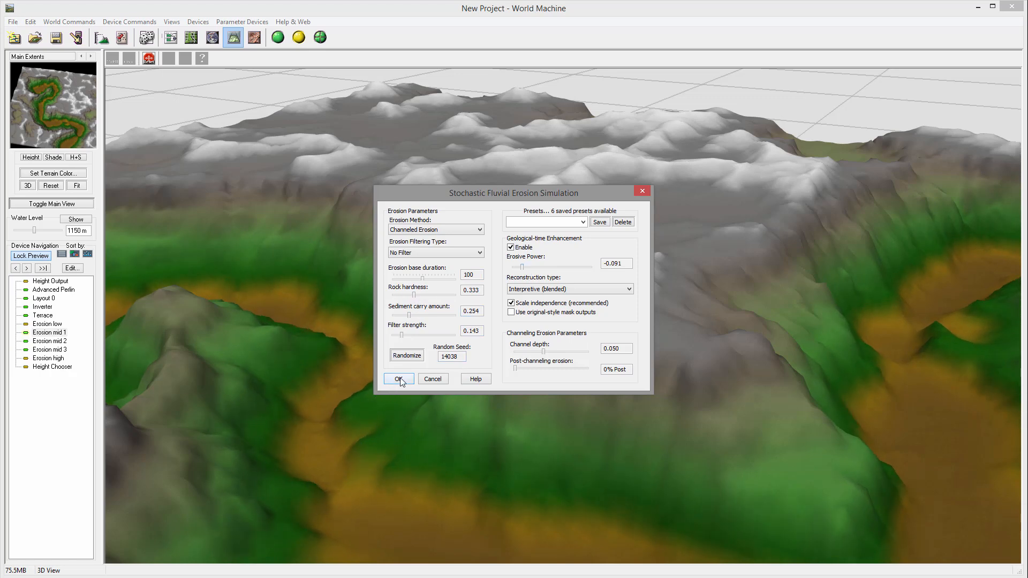
Confirm retuned hardness, sediment carry and erosive power on Erosion mid 1, mid 2 and mid 3
left_click(406, 355)
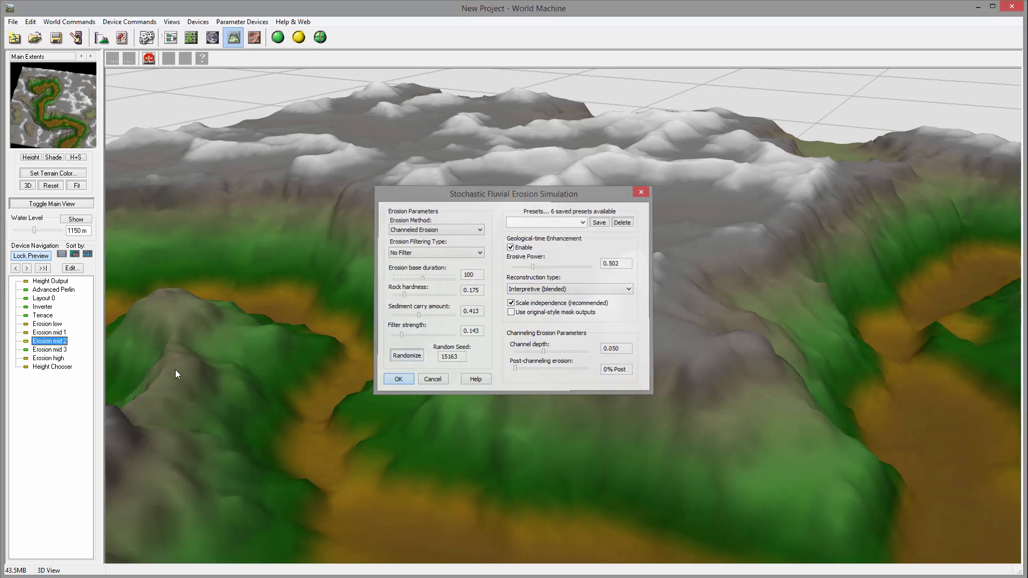
left_click(406, 355)
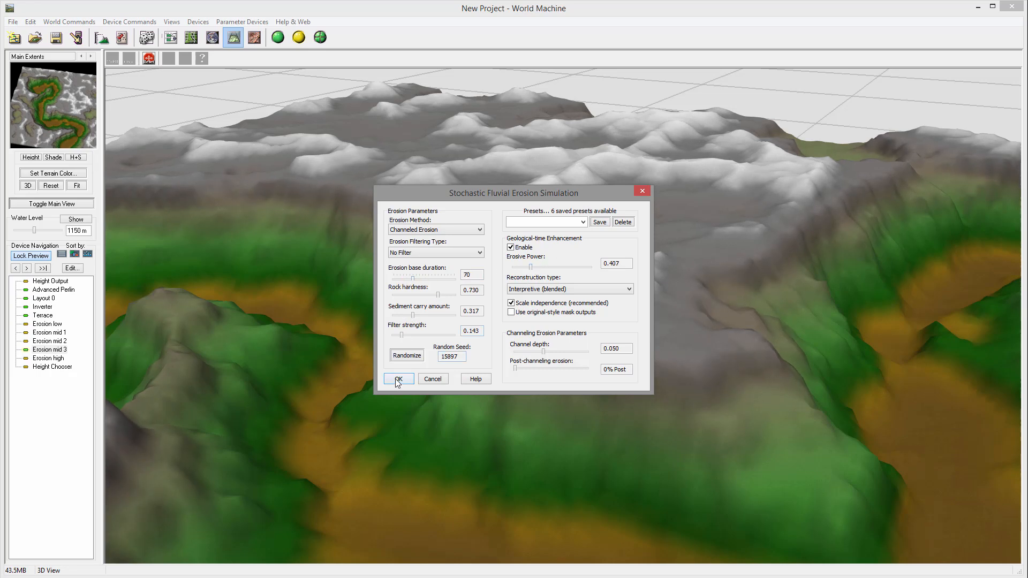
left_click(399, 379)
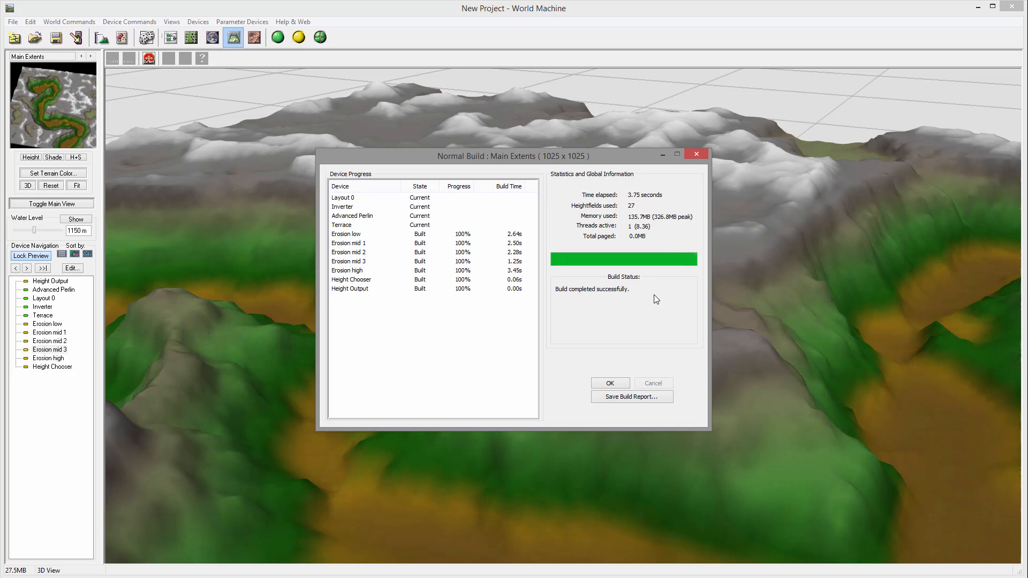
Close the build report to view the sharp terraced canyon cliffs in 3D
left_click(610, 383)
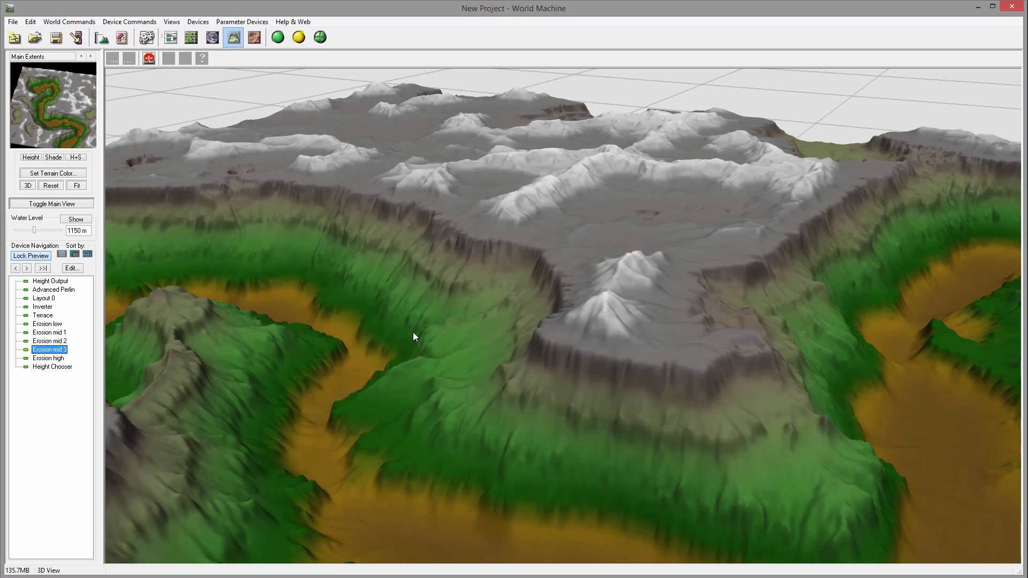